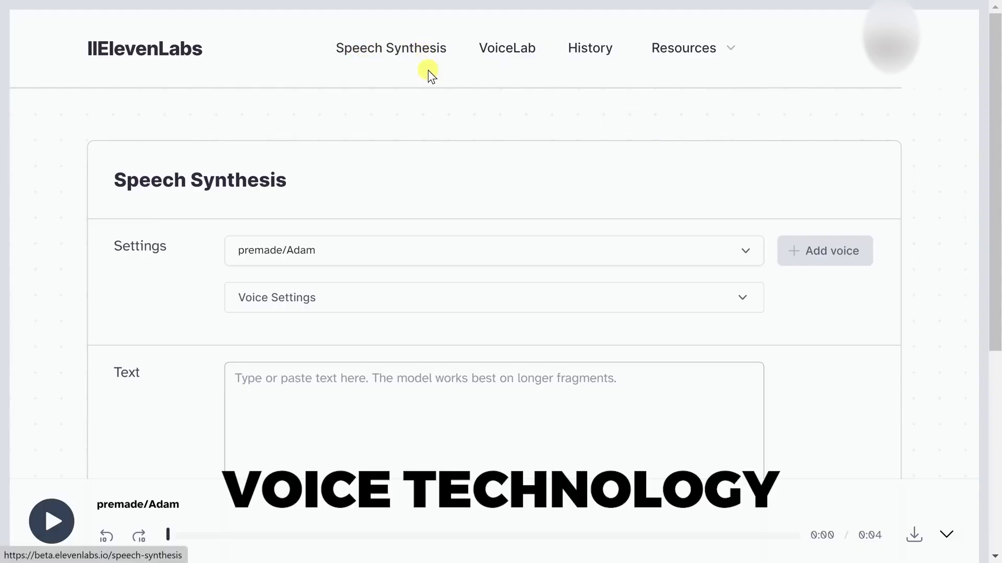
# - Scroll the Speech Synthesis page to check the 5000-character text limit
pyautogui.scroll(-3)
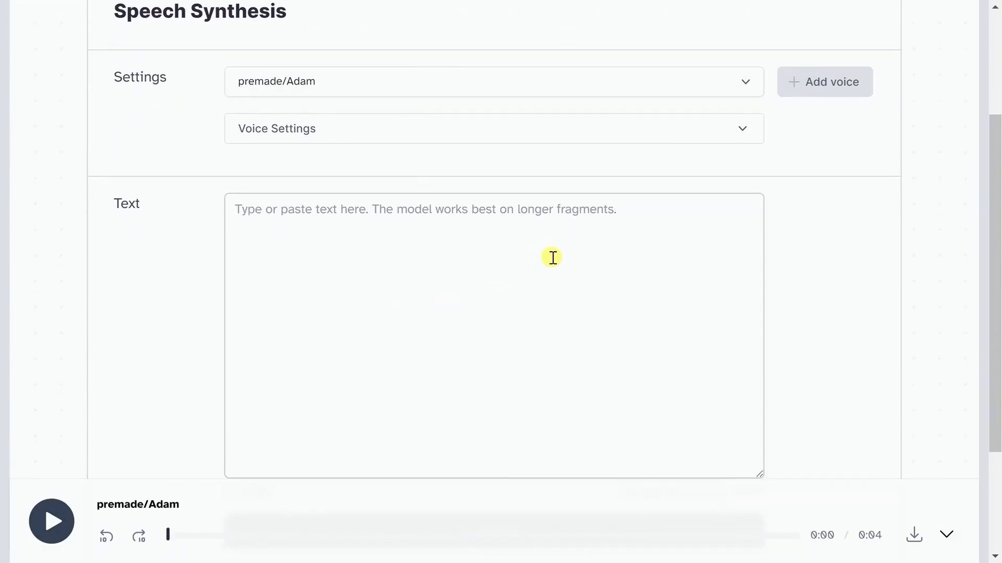
pyautogui.scroll(-3)
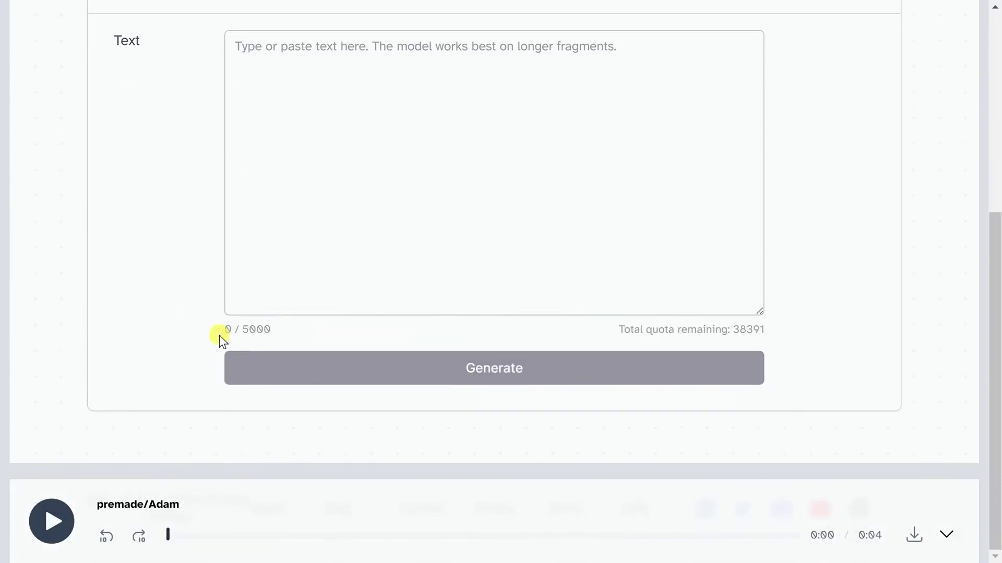
pyautogui.doubleClick(248, 329)
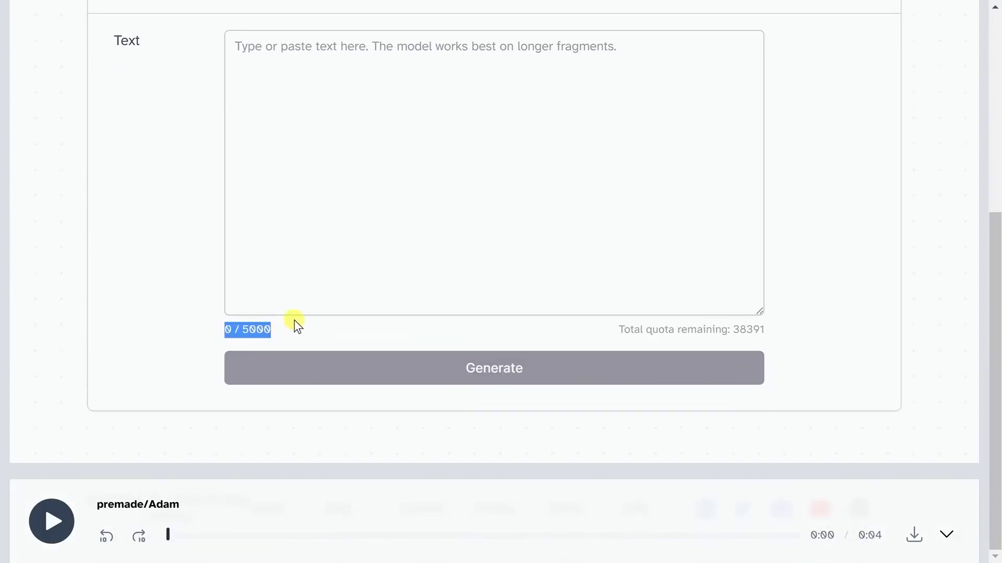
pyautogui.scroll(3)
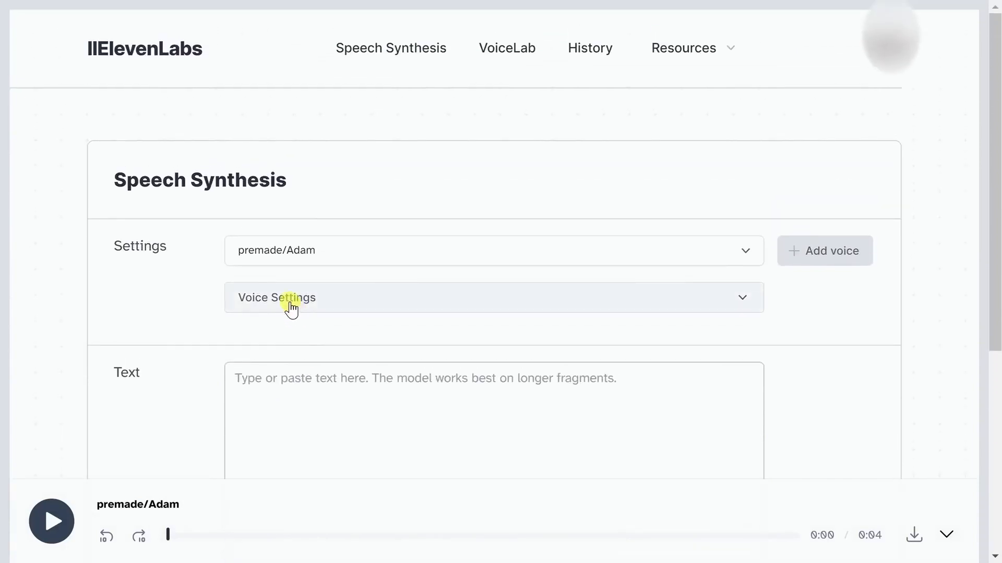
pyautogui.moveTo(301, 275)
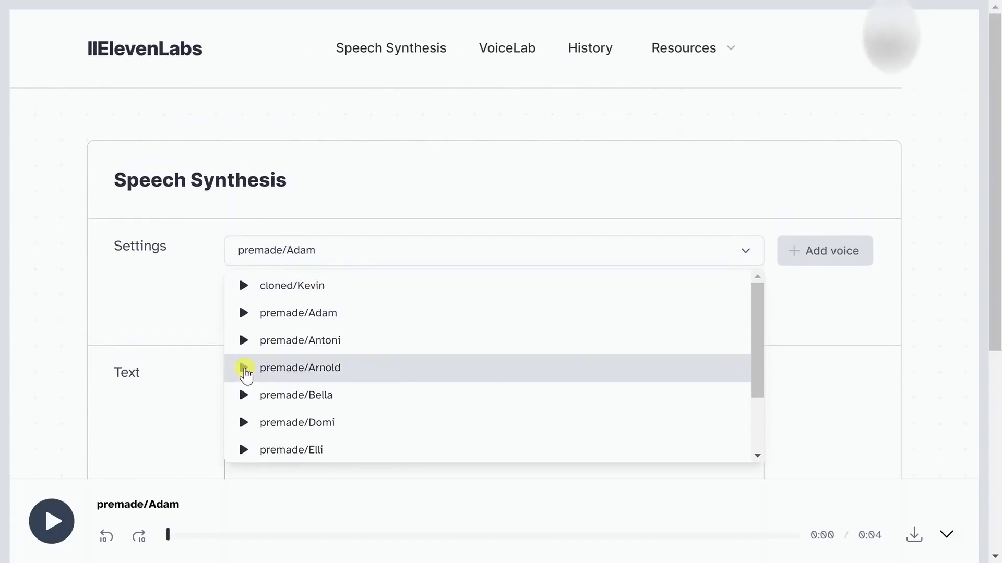
pyautogui.moveTo(243, 370)
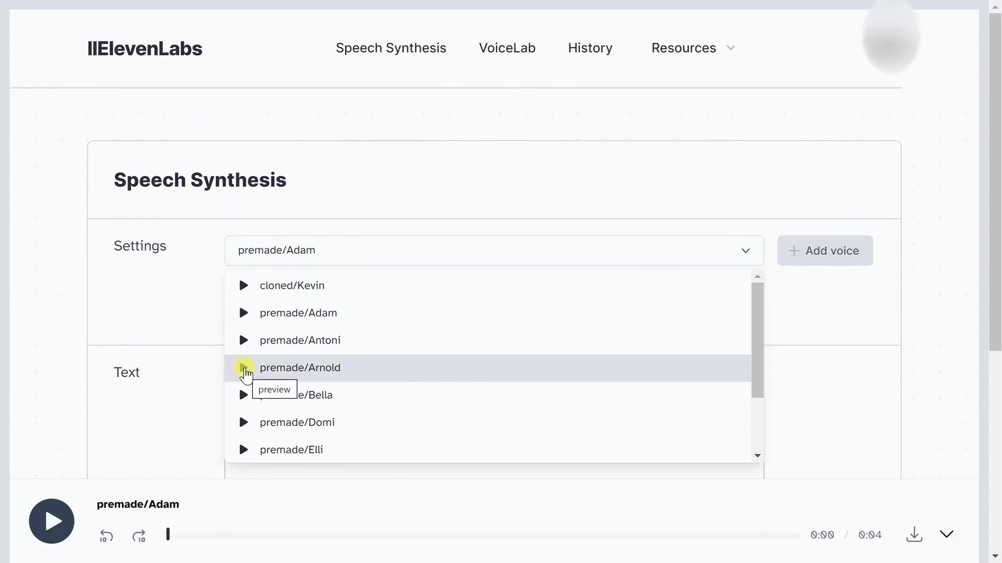
# - Go to VoiceLab and view Your Voices, showing 0 of 10 created
pyautogui.click(506, 48)
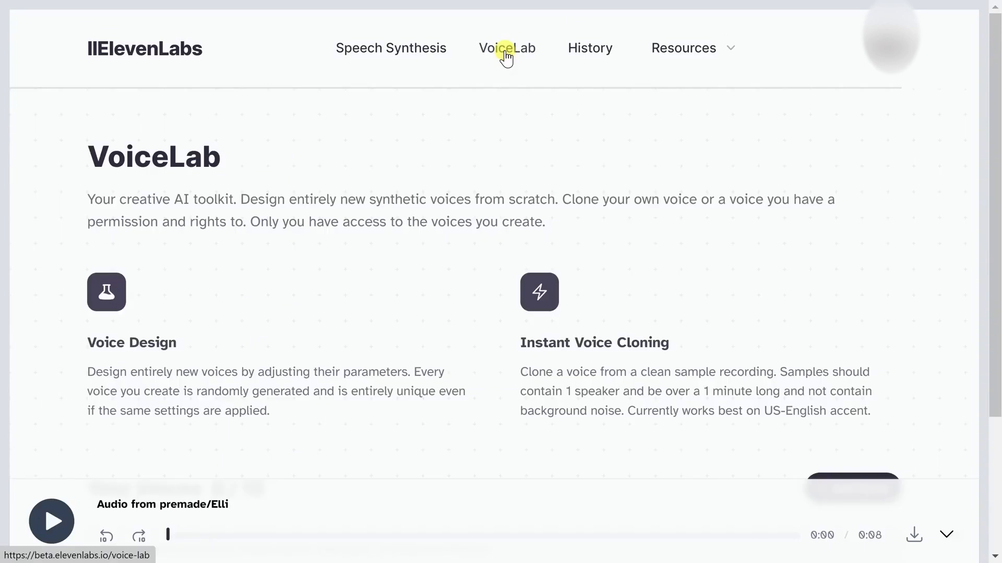
pyautogui.scroll(-3)
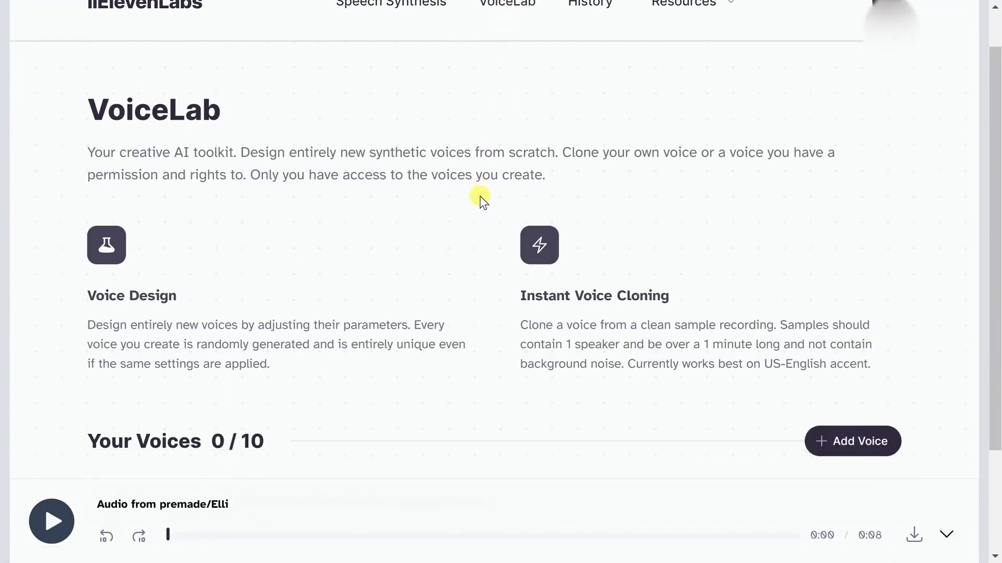
pyautogui.scroll(-3)
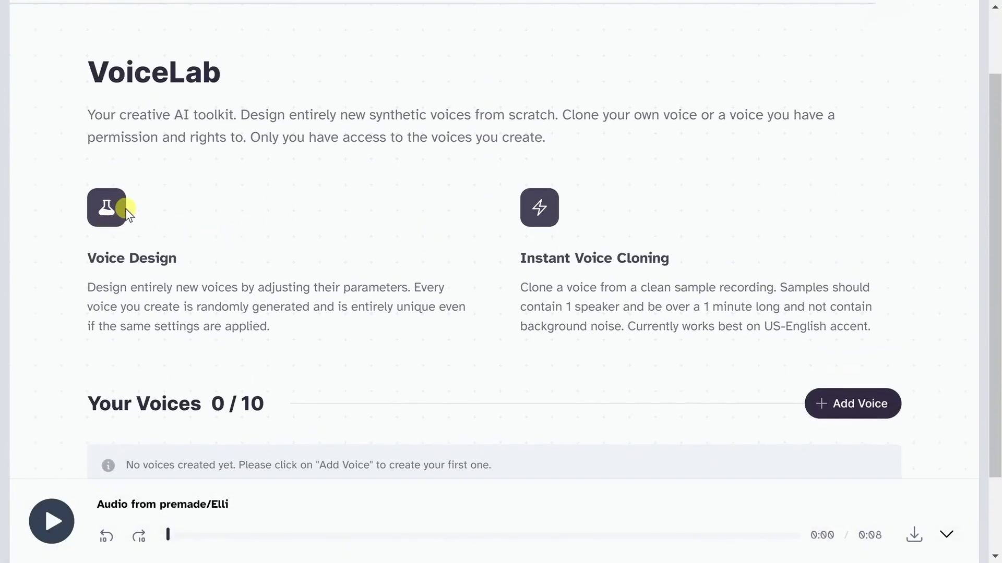
pyautogui.doubleClick(132, 258)
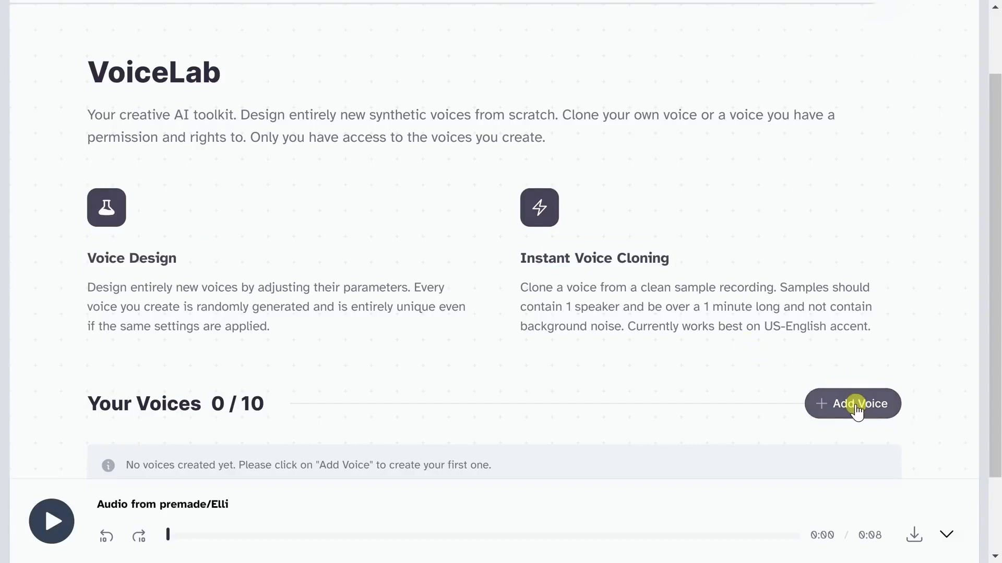
# - Design a Male, Old, British voice named 'Marketing campaign voice' and create it
pyautogui.click(852, 403)
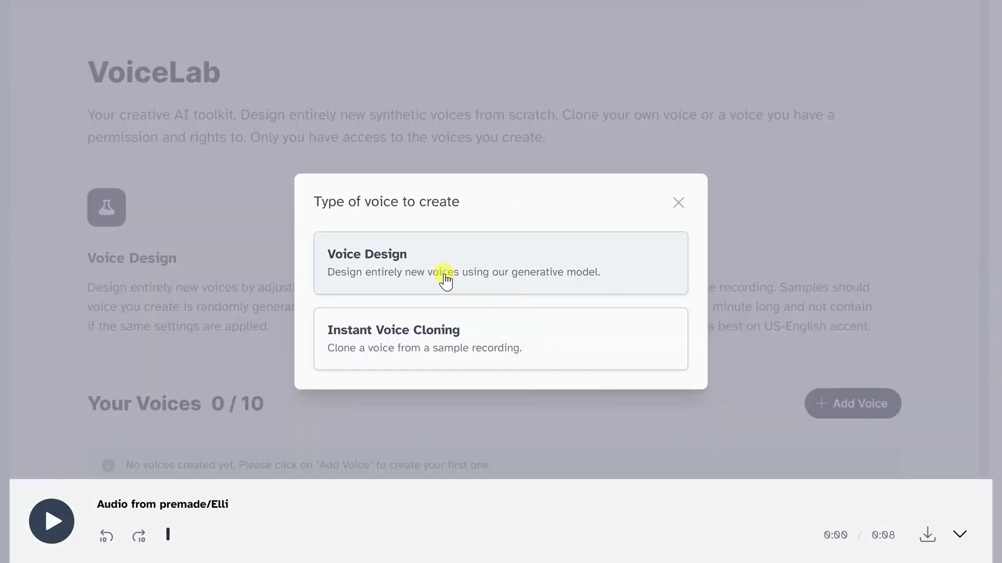
pyautogui.click(447, 263)
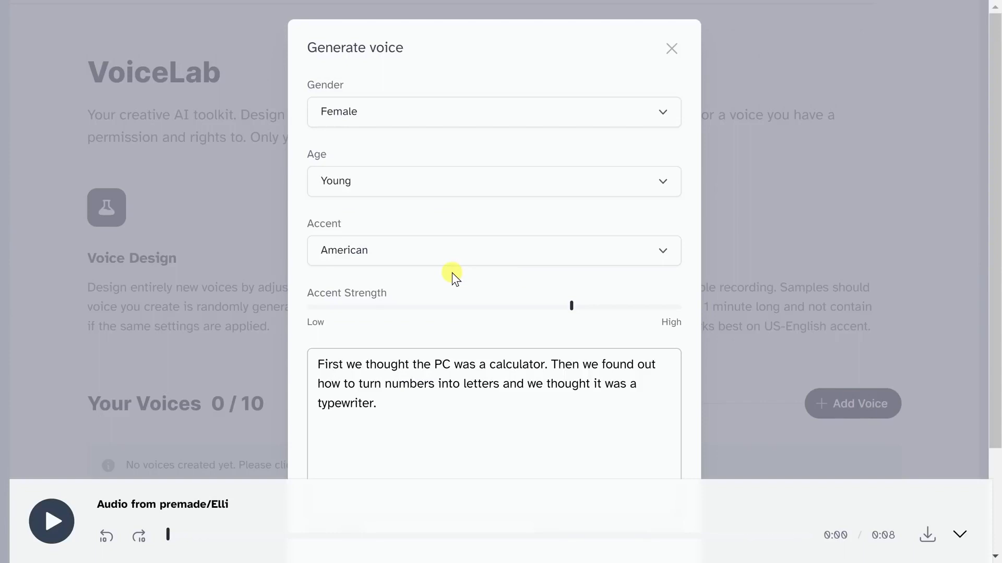
pyautogui.moveTo(410, 124)
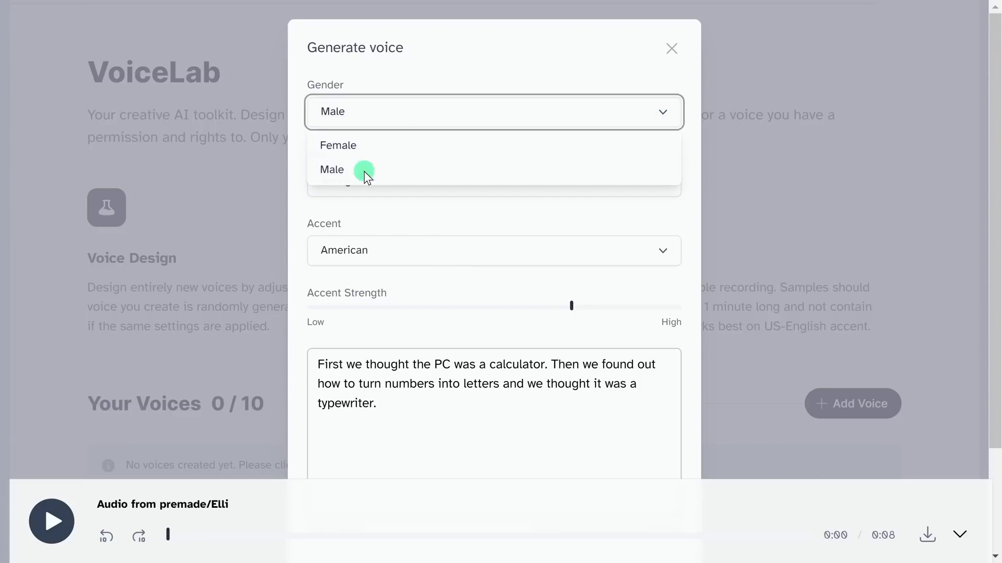
pyautogui.click(331, 171)
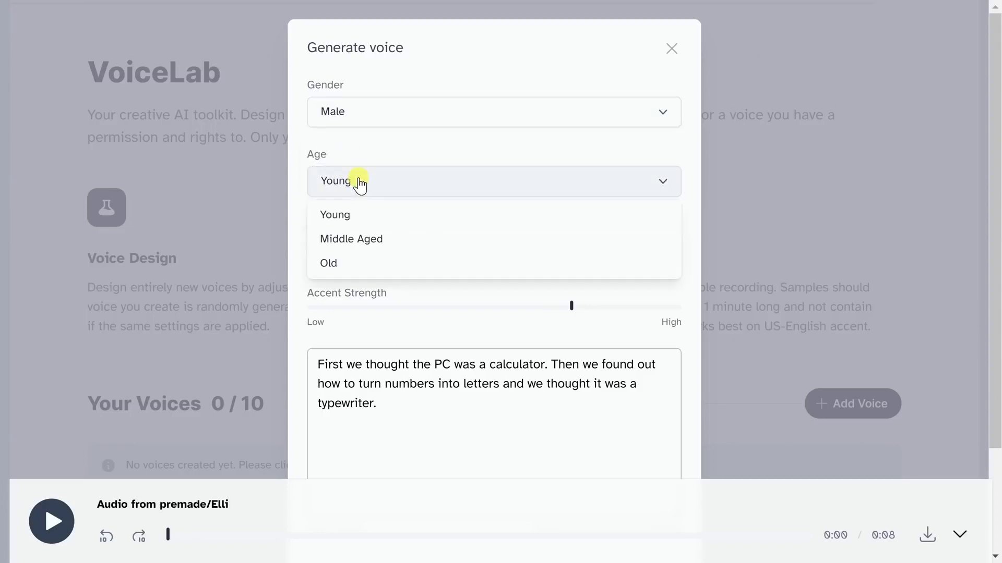
pyautogui.click(327, 262)
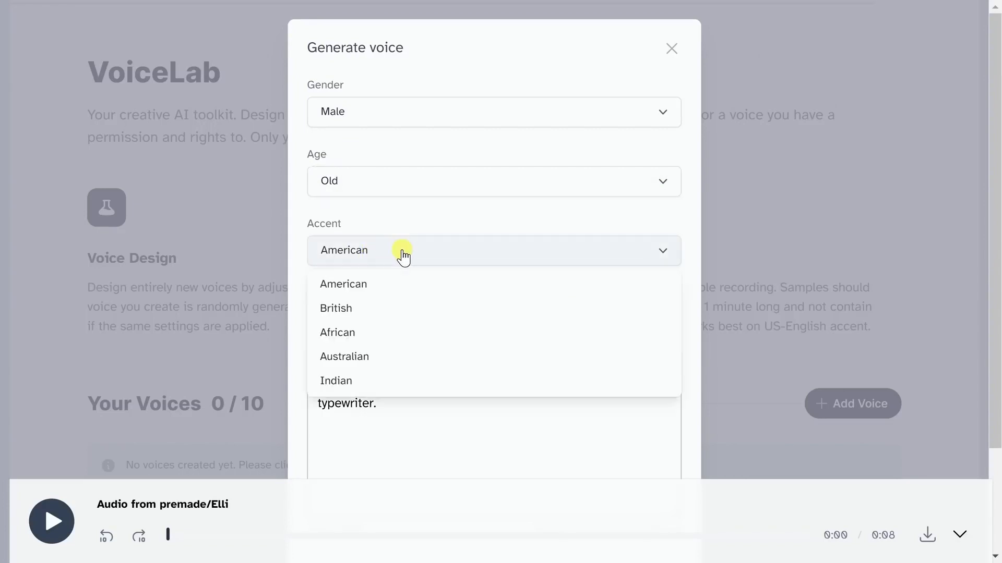
pyautogui.click(335, 308)
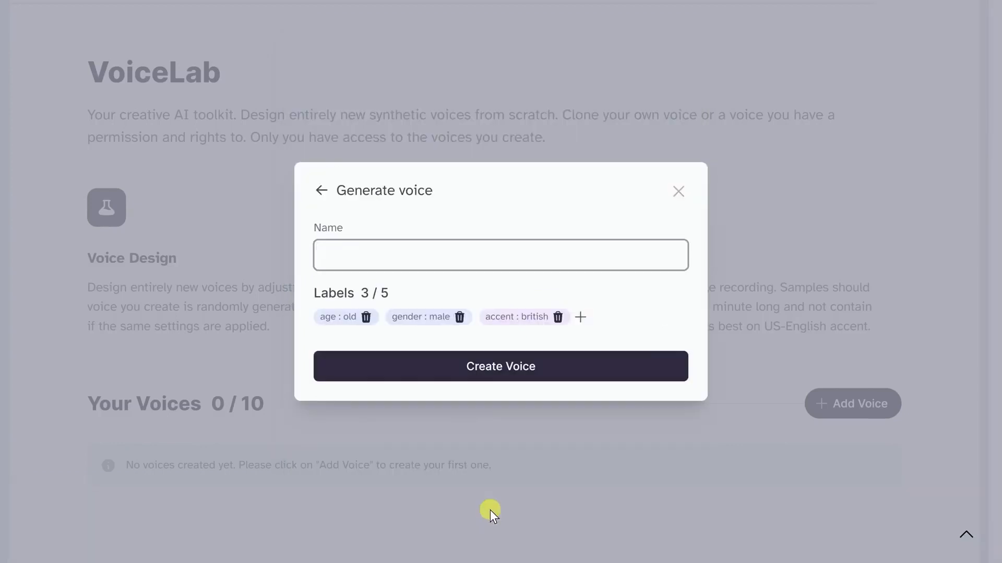
pyautogui.write('Marketing campaign voice')
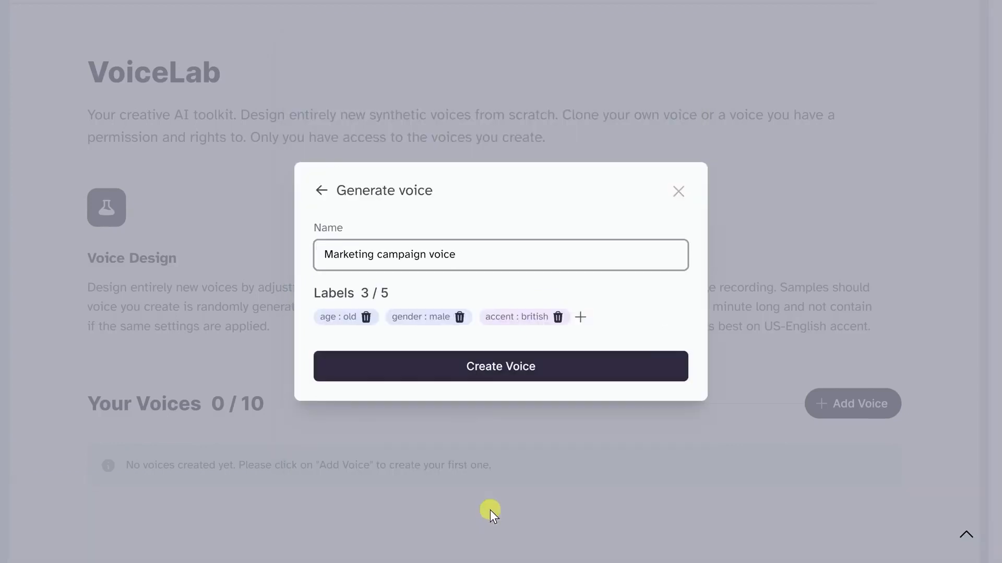
pyautogui.click(500, 366)
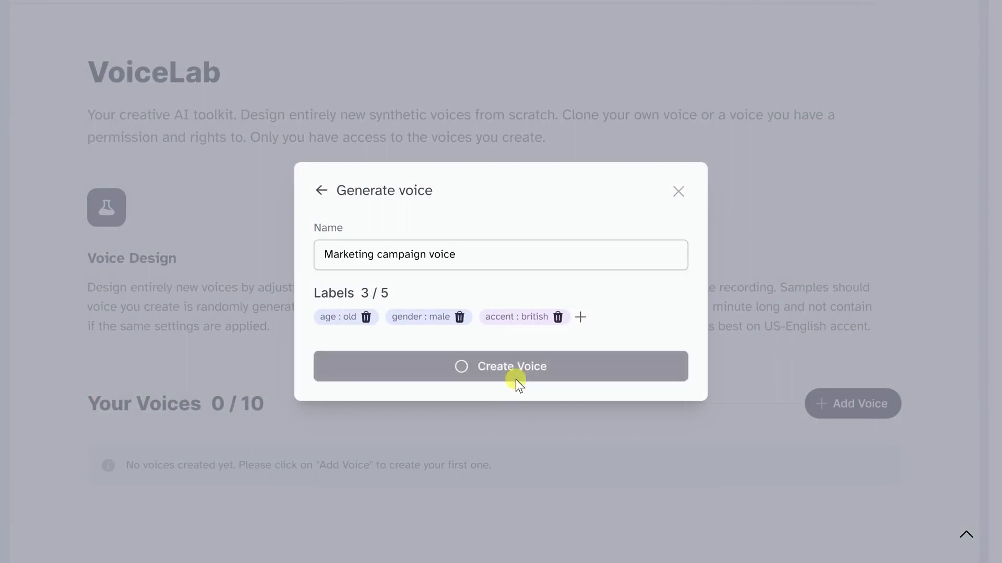
pyautogui.click(501, 366)
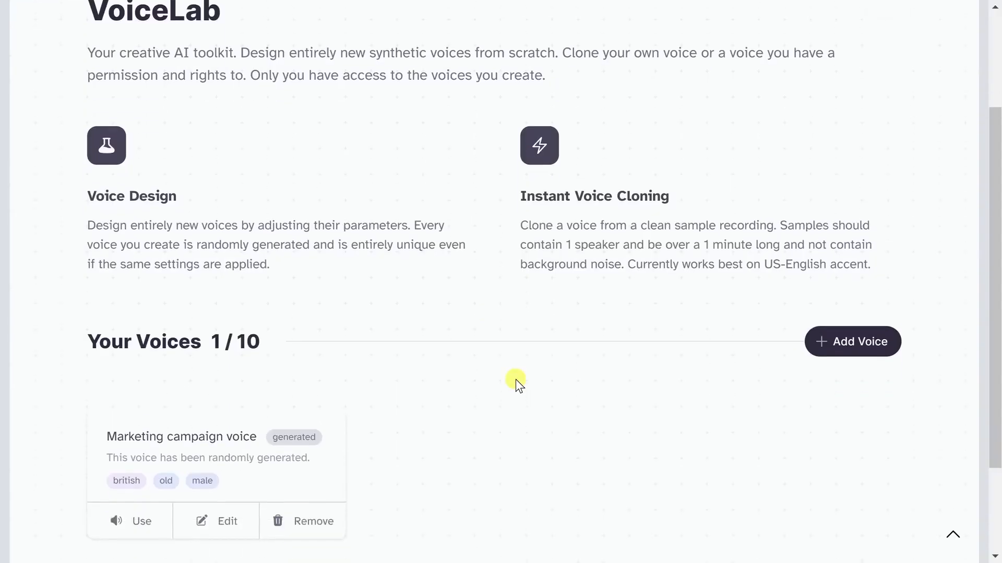
# - Scroll the homepage through the use-case and text-to-speech sections
pyautogui.scroll(-3)
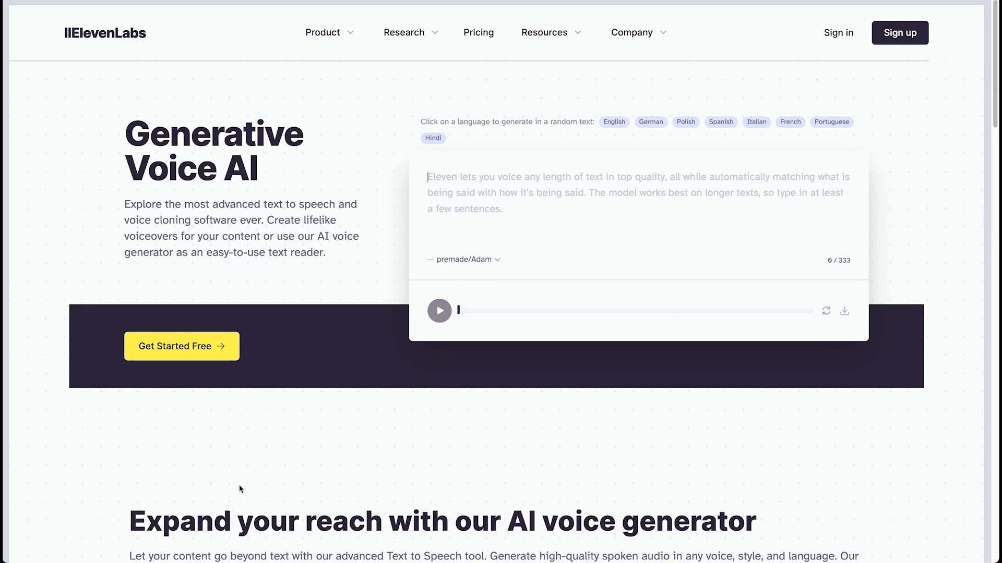
pyautogui.moveTo(270, 311)
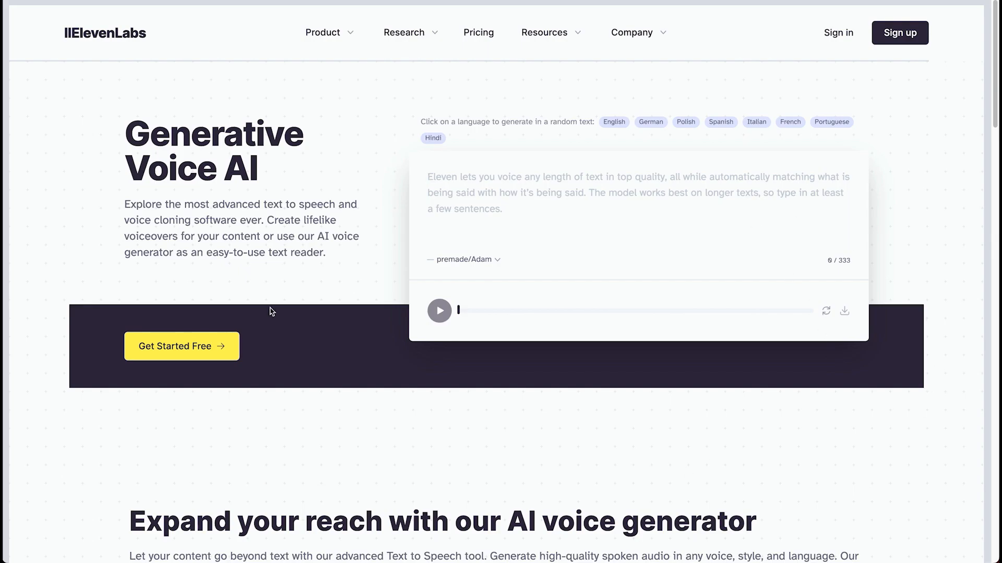
pyautogui.scroll(-3)
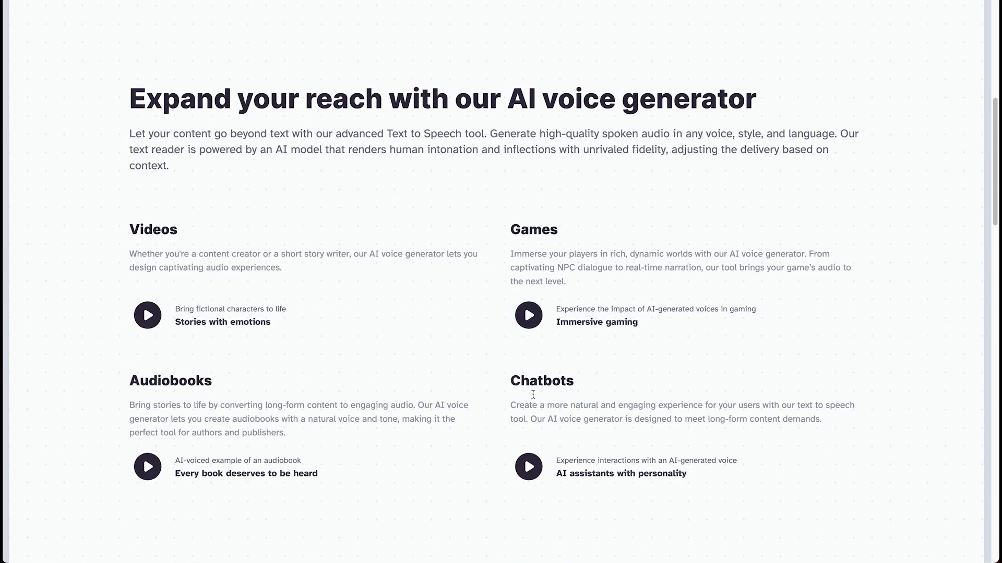
pyautogui.scroll(-3)
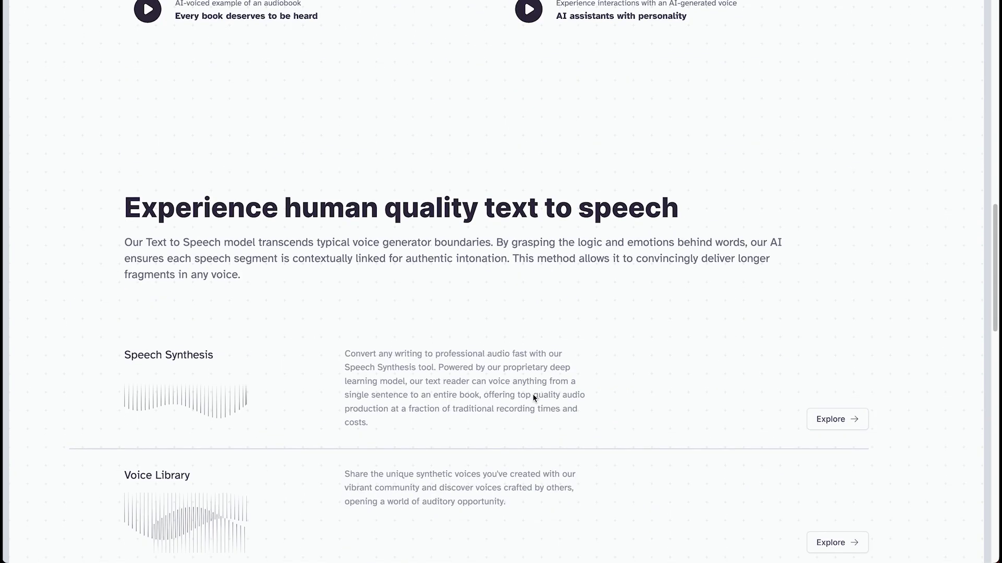
pyautogui.scroll(3)
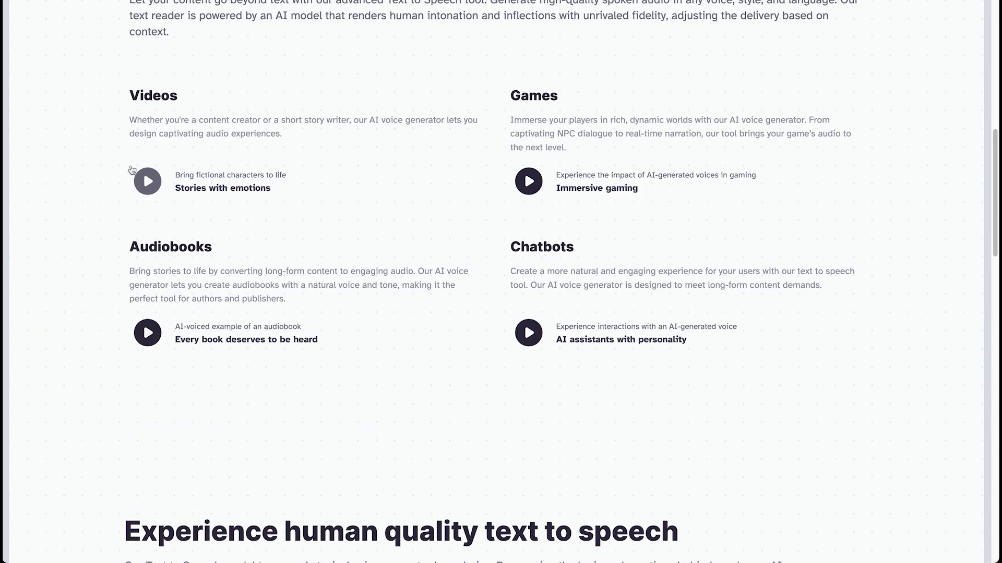
# - Play the Stories with emotions sample, then play and stop the Hobbit audiobook narration
pyautogui.click(147, 181)
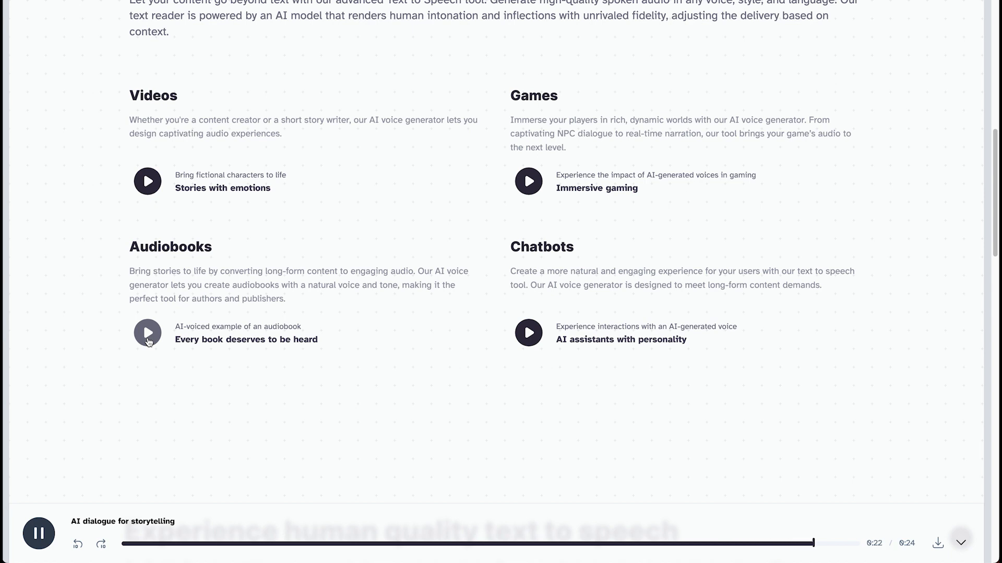
pyautogui.click(38, 533)
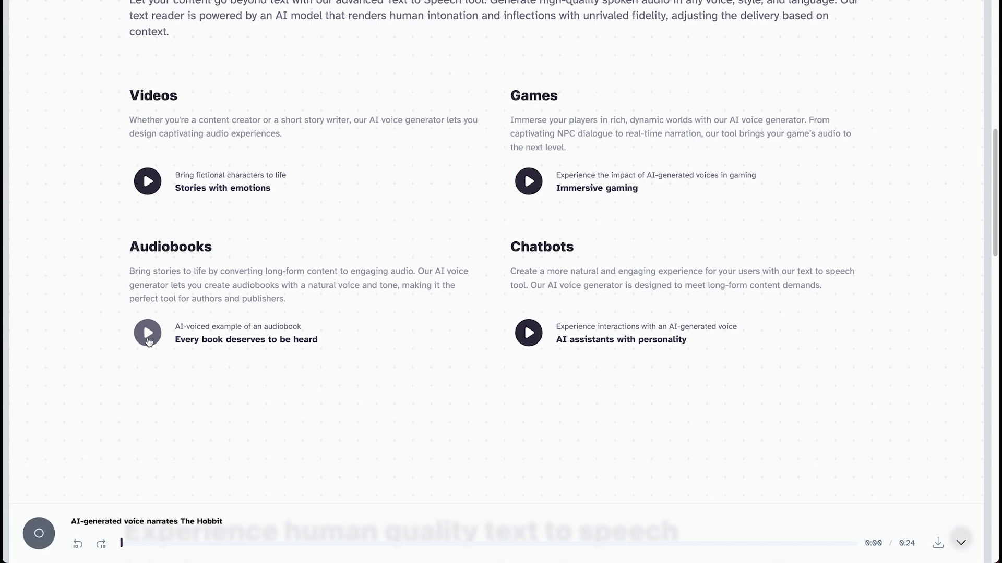
pyautogui.click(38, 534)
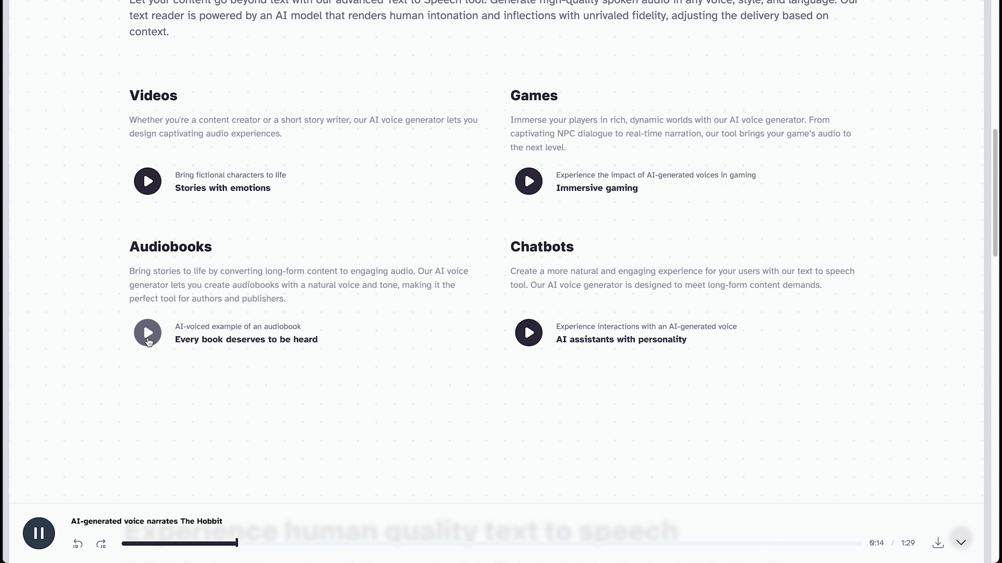
pyautogui.moveTo(48, 507)
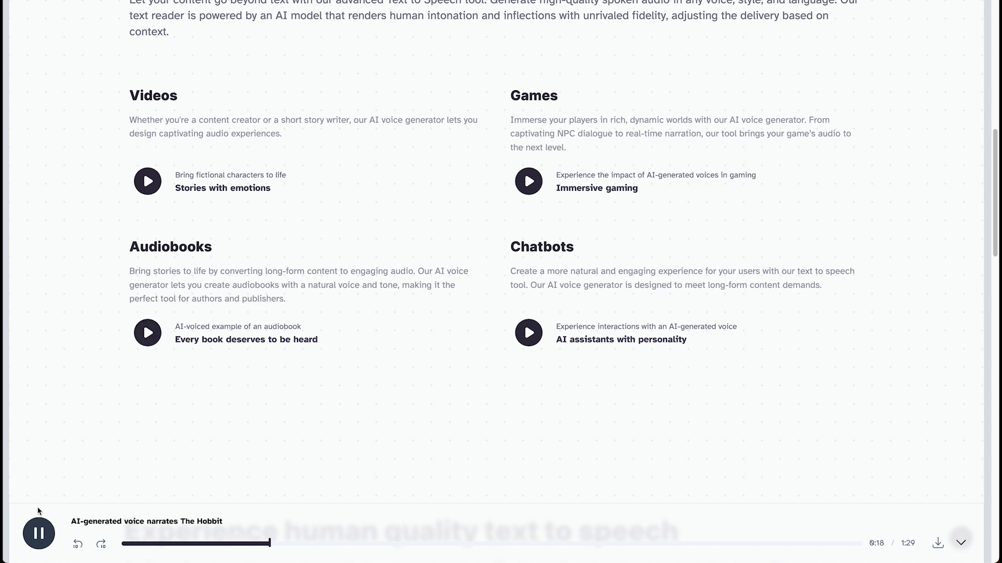
pyautogui.click(38, 534)
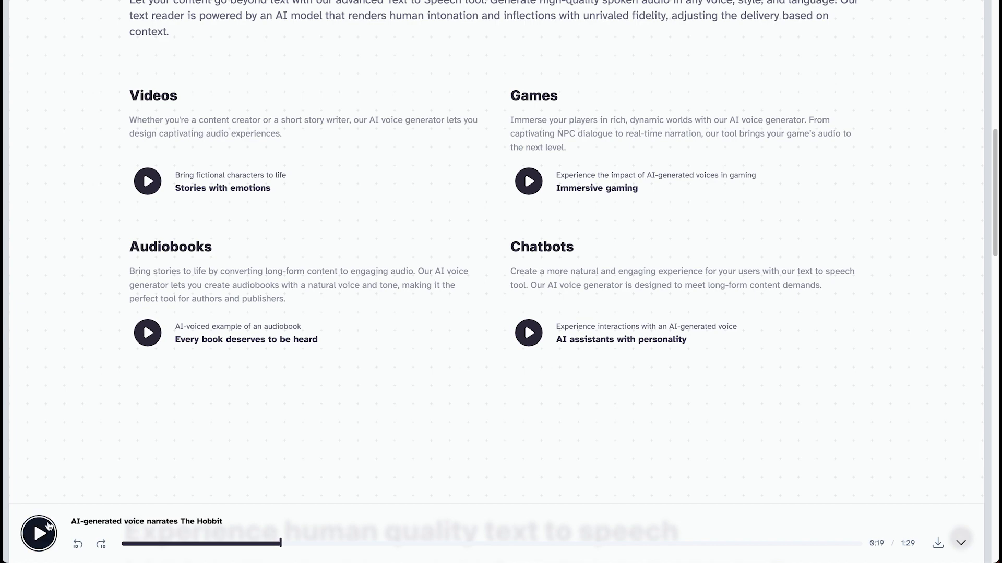
pyautogui.moveTo(482, 352)
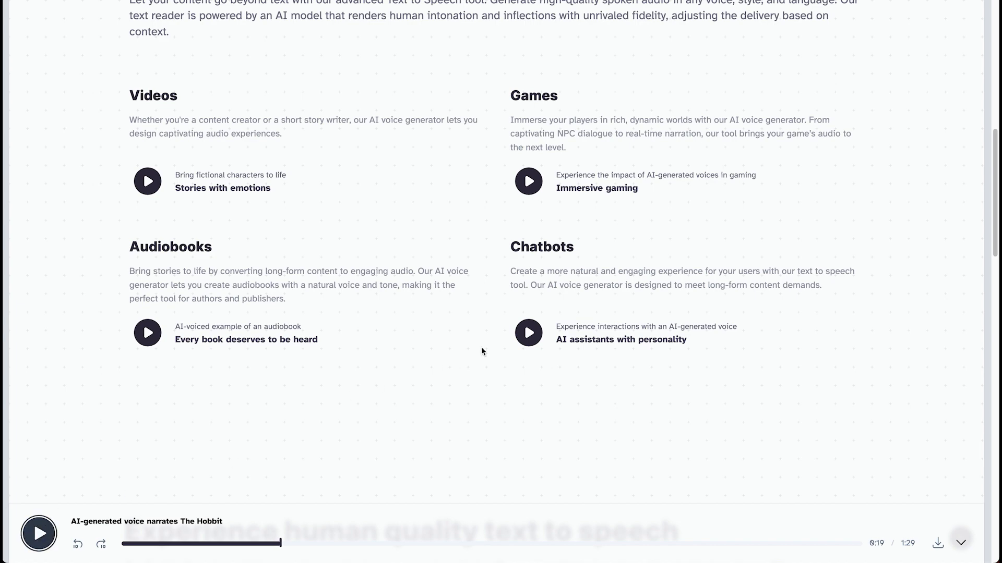
# - Scroll to the homepage top and show the Research topics dropdown
pyautogui.scroll(3)
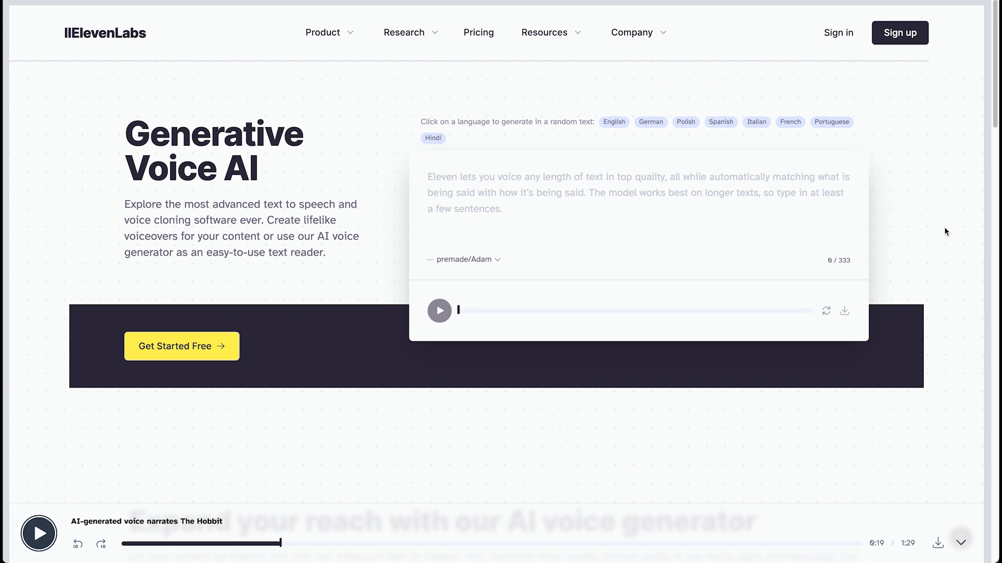
pyautogui.moveTo(478, 32)
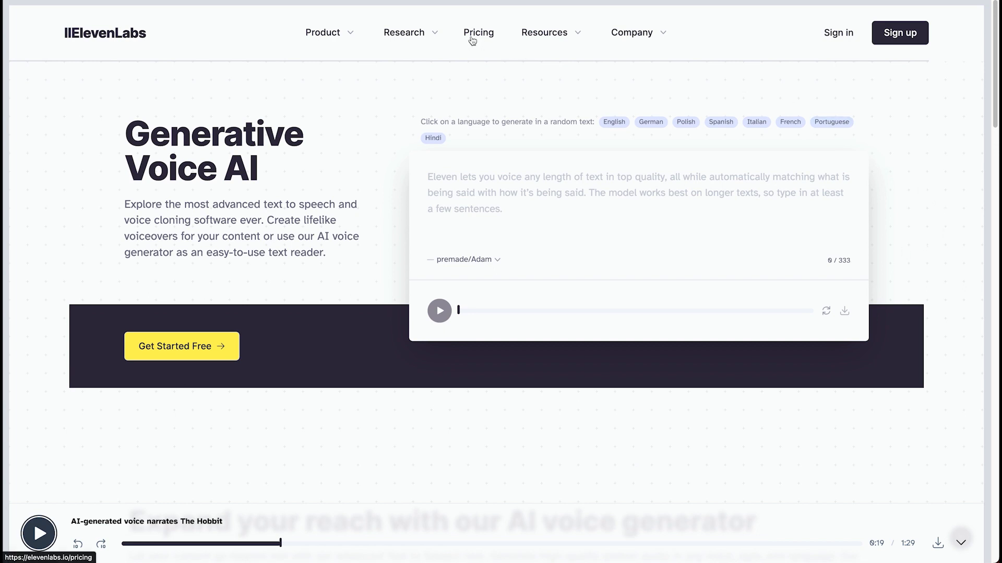
pyautogui.moveTo(419, 37)
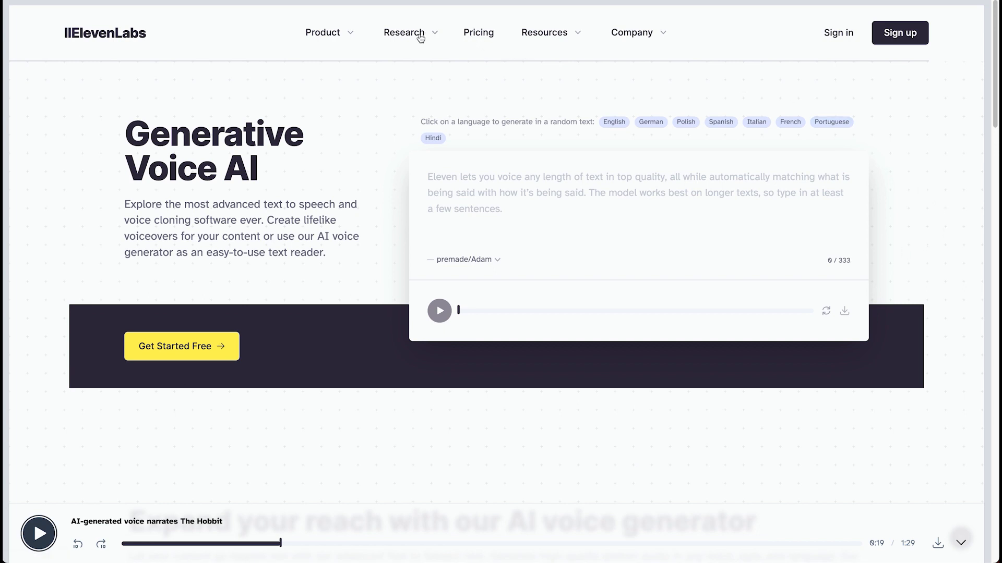
pyautogui.click(404, 32)
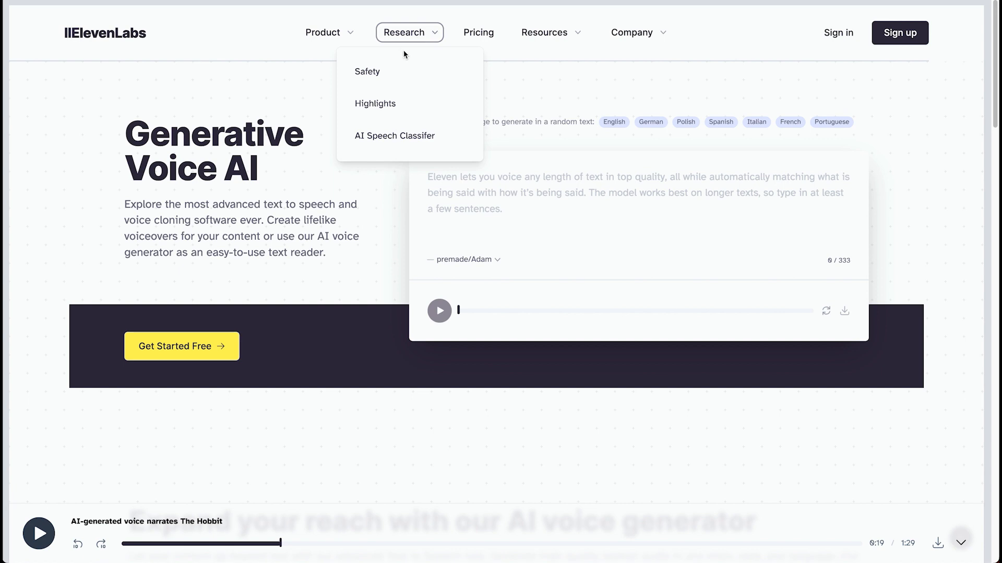
pyautogui.moveTo(812, 88)
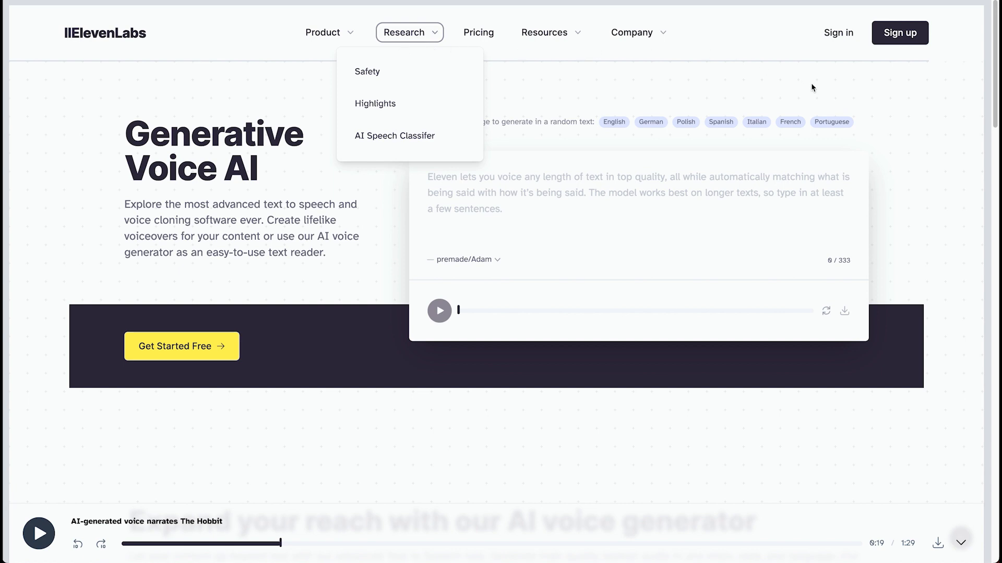
pyautogui.moveTo(839, 106)
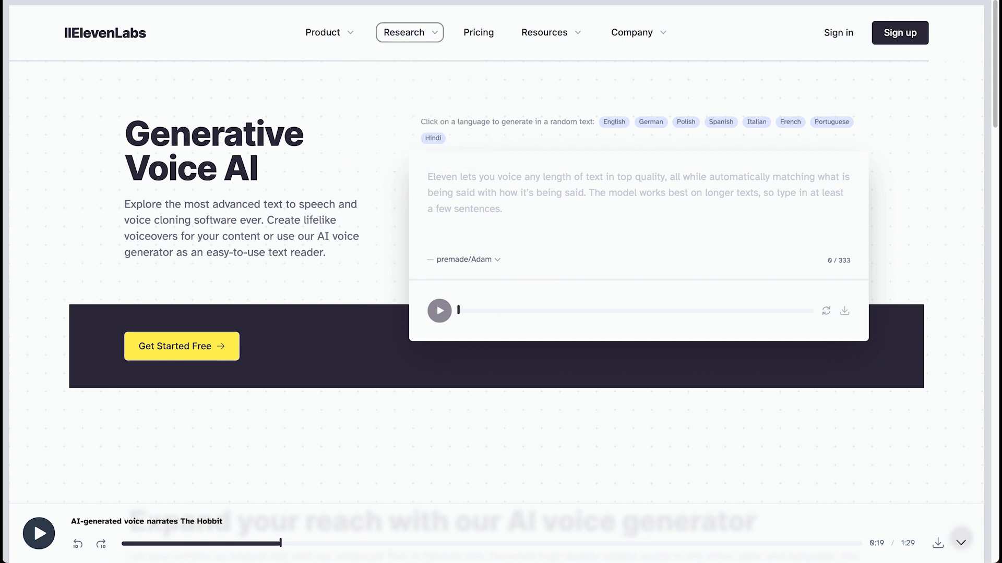
pyautogui.moveTo(694, 66)
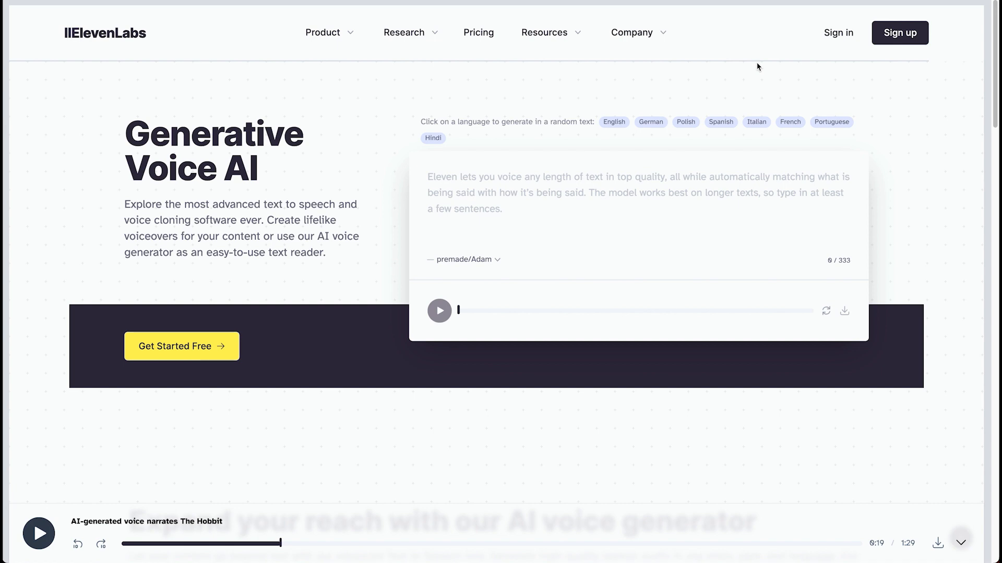
pyautogui.moveTo(867, 84)
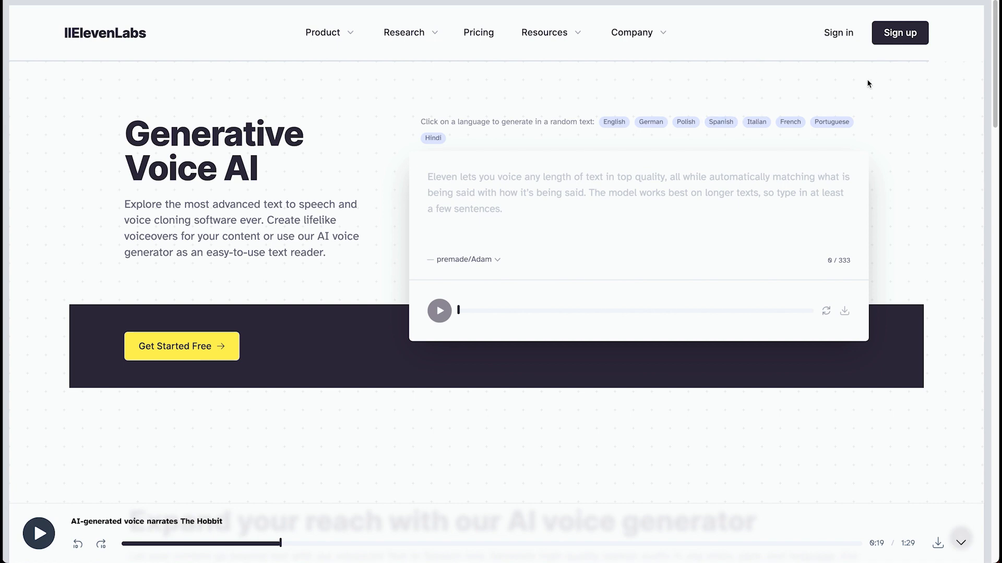
pyautogui.moveTo(838, 32)
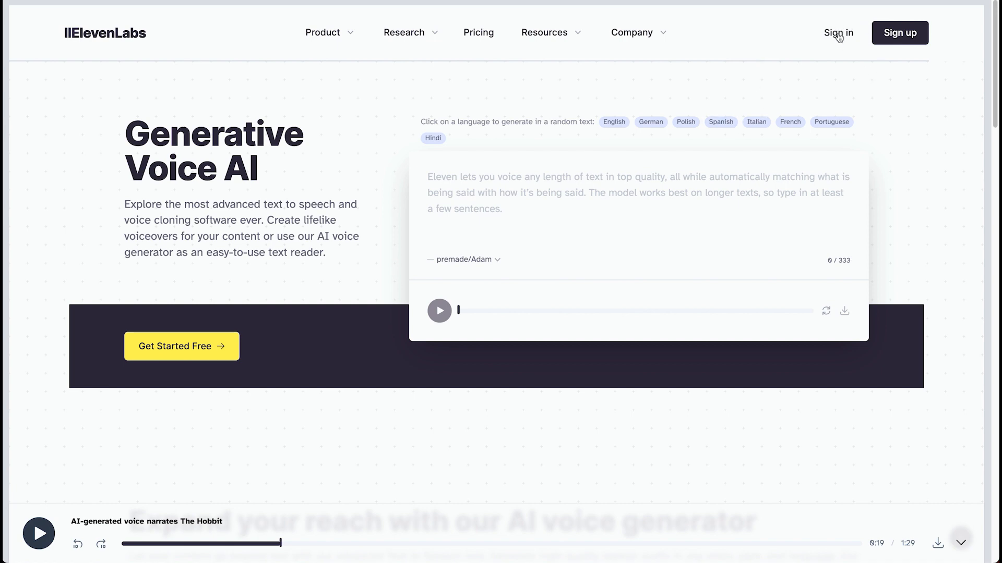
# - Sign in to the ElevenLabs account
pyautogui.click(838, 32)
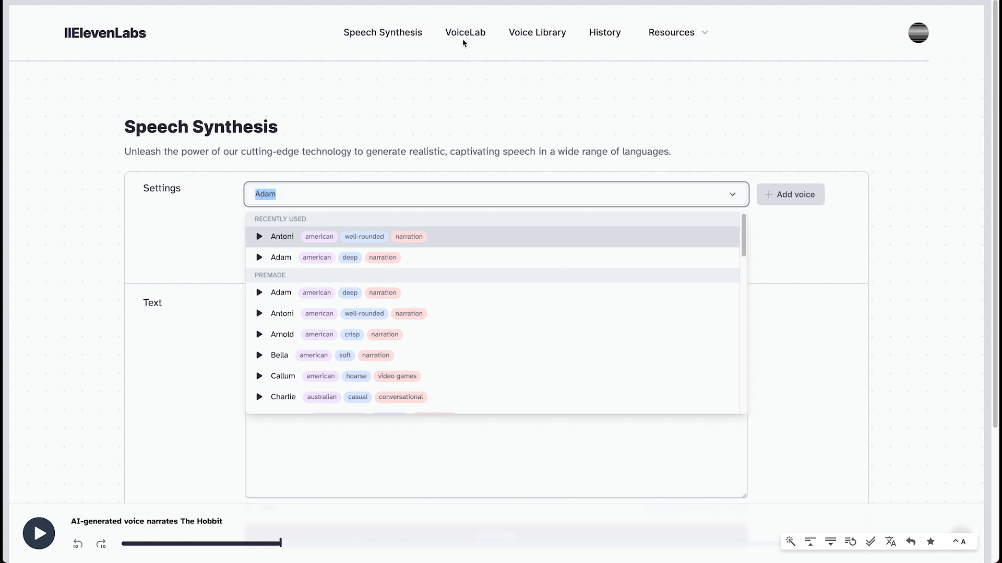
pyautogui.moveTo(760, 114)
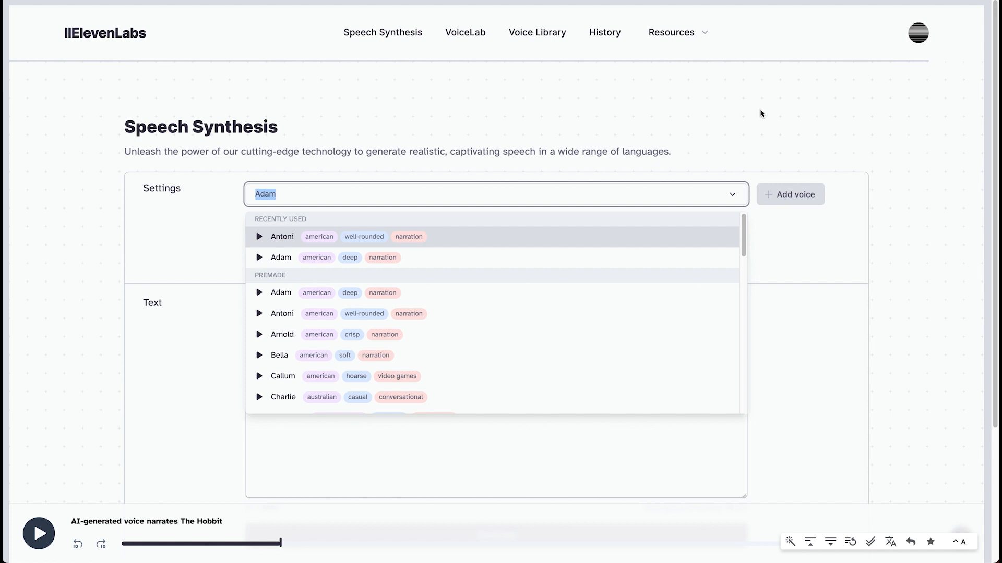
pyautogui.moveTo(837, 106)
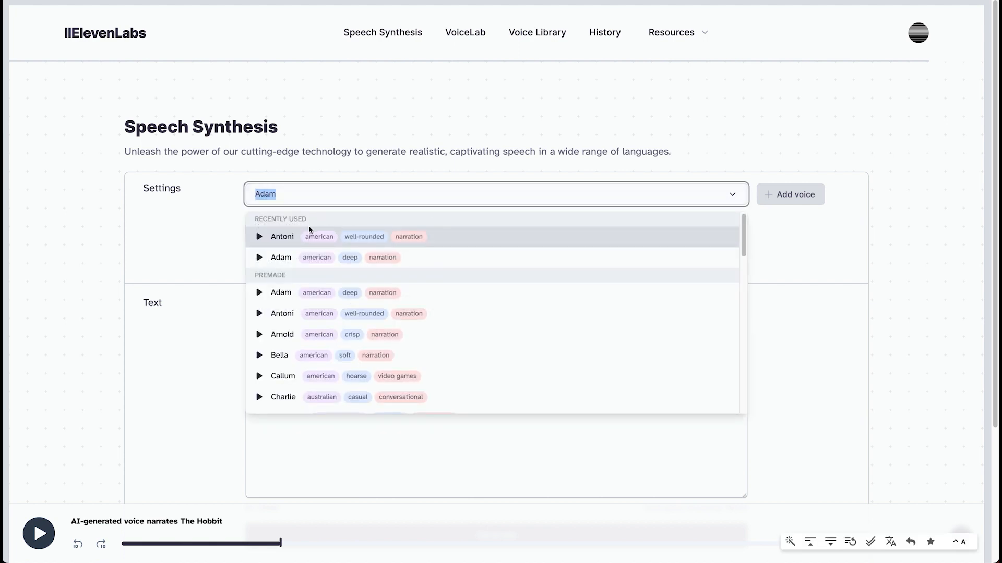
# - Preview the Antoni, Adam, Bella and Callum voices, then select Callum
pyautogui.click(259, 237)
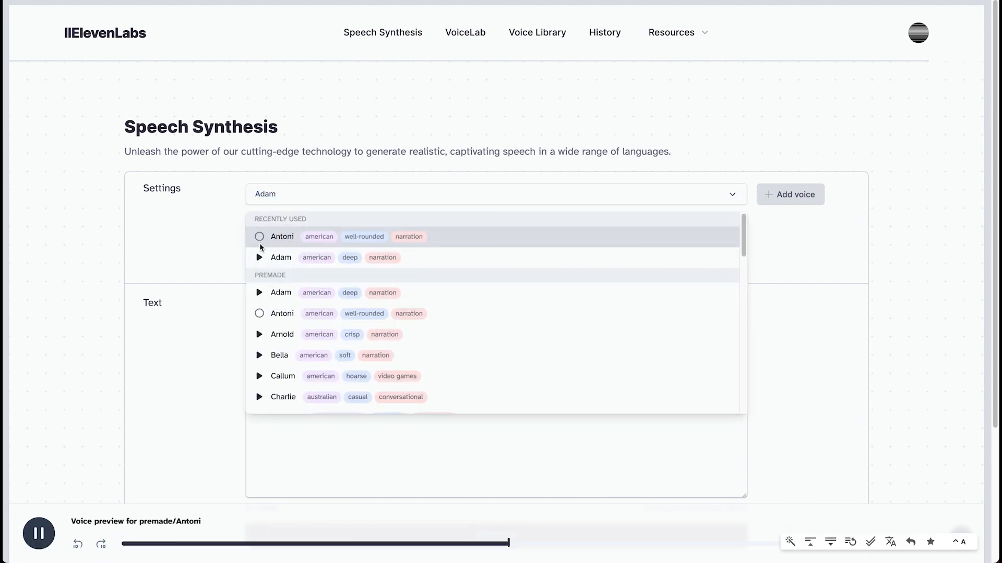
pyautogui.click(38, 533)
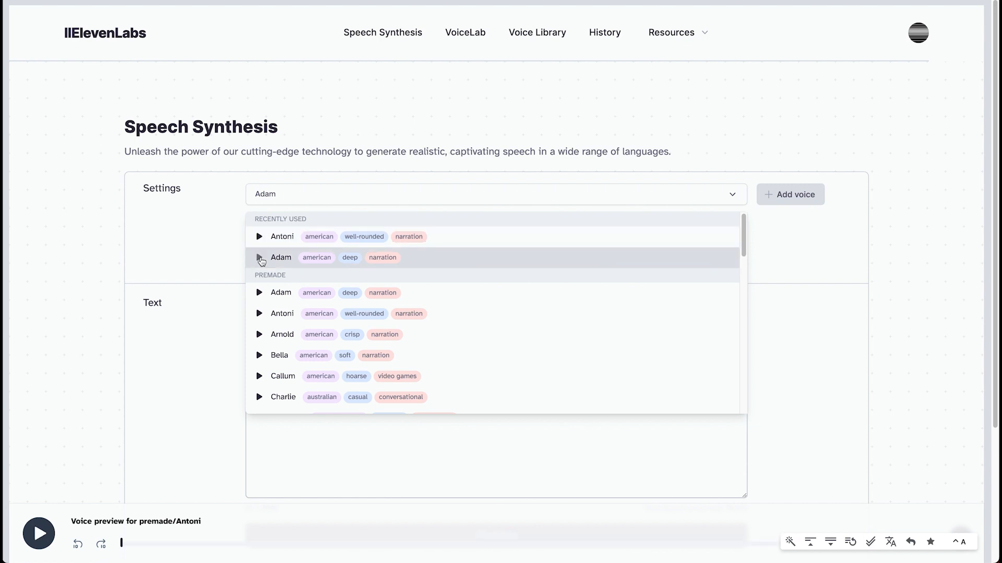
pyautogui.click(259, 257)
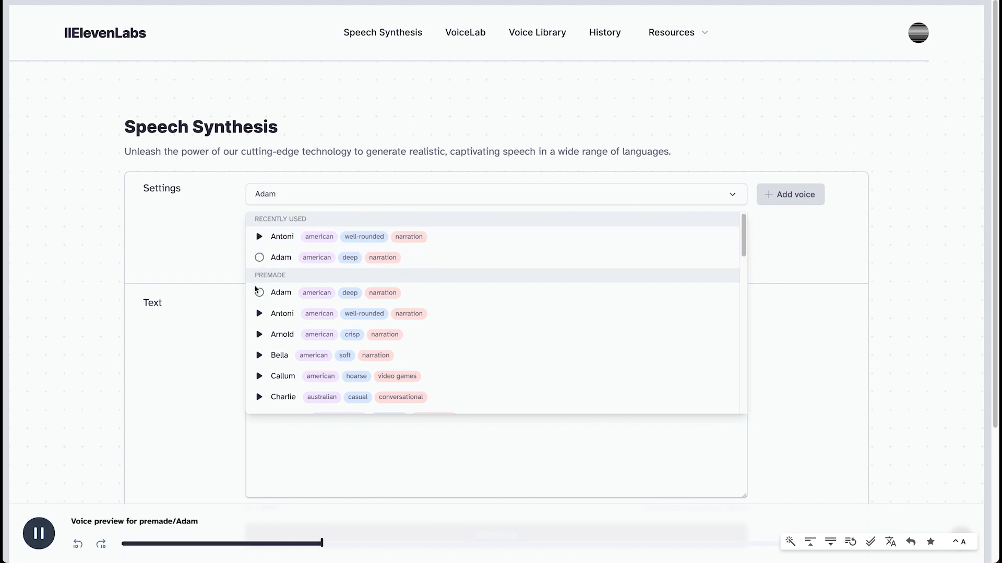
pyautogui.moveTo(279, 355)
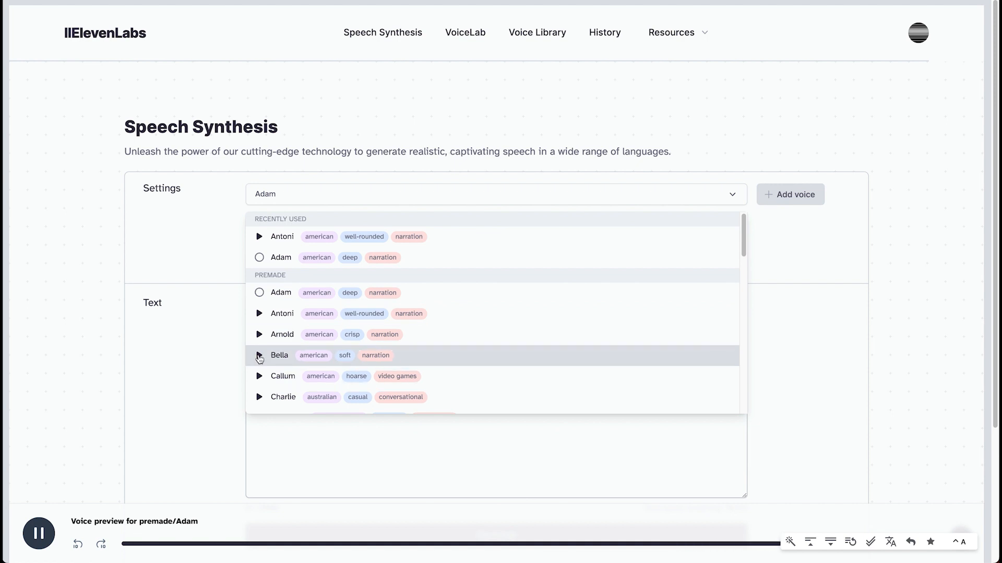
pyautogui.click(260, 355)
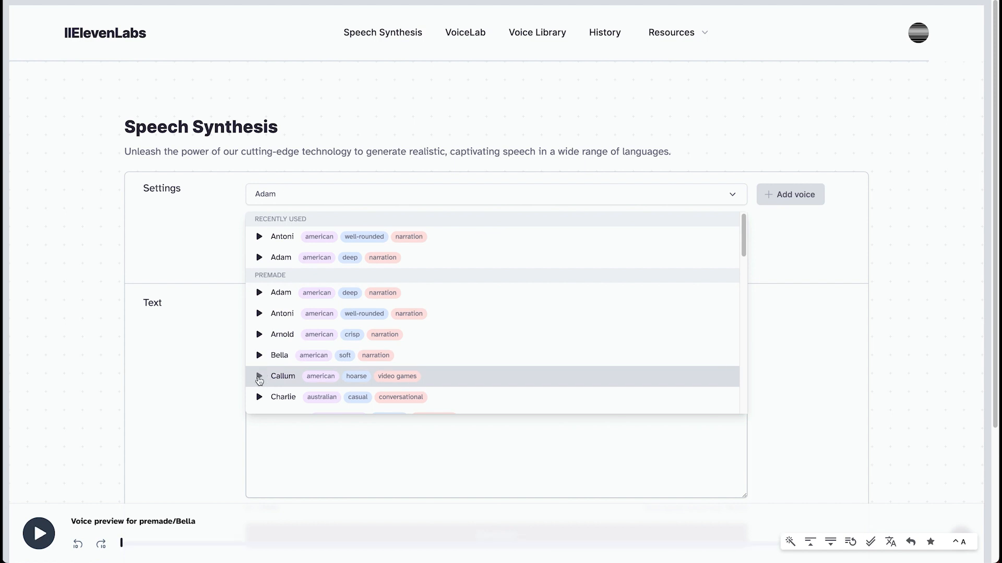
pyautogui.click(259, 377)
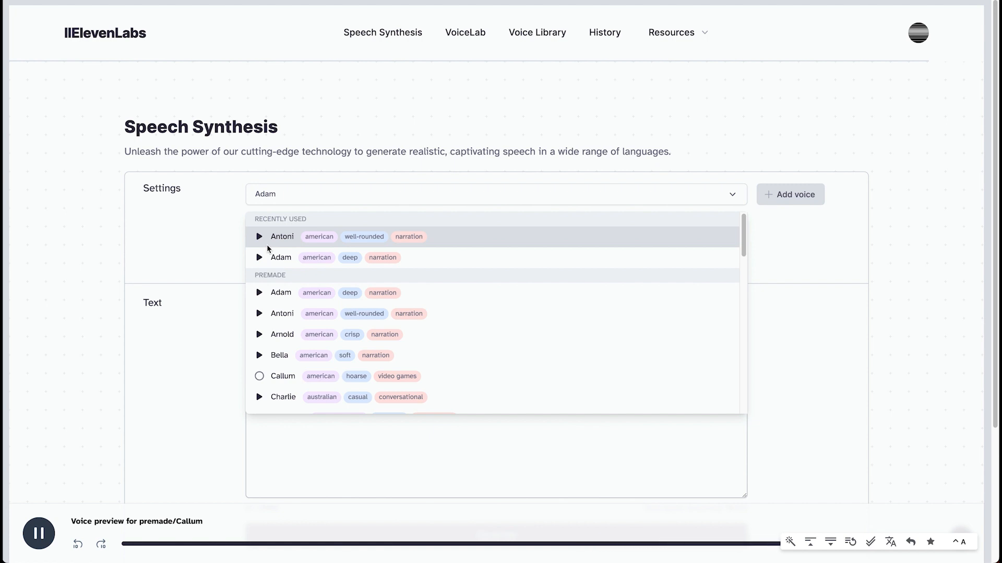
pyautogui.click(38, 533)
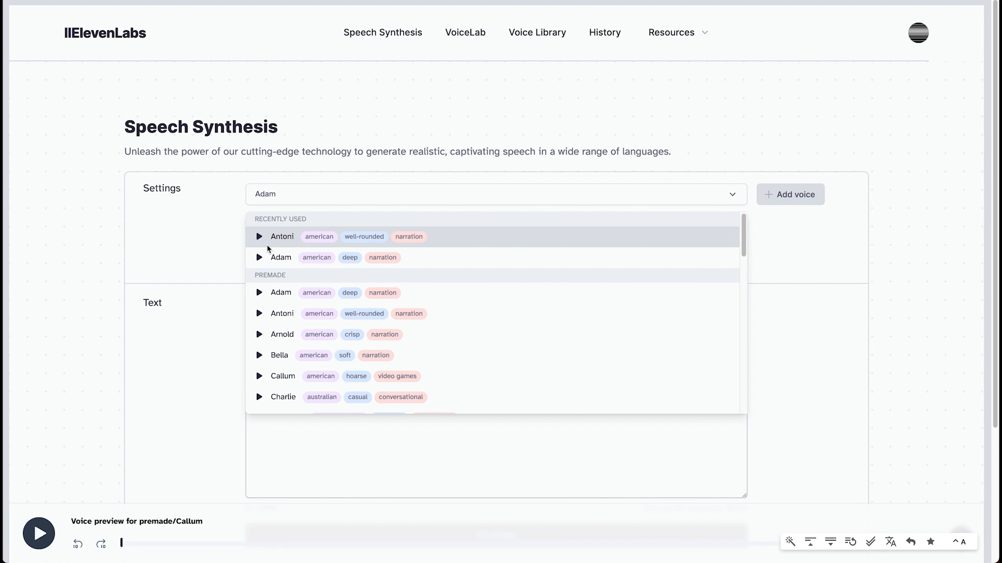
pyautogui.moveTo(268, 371)
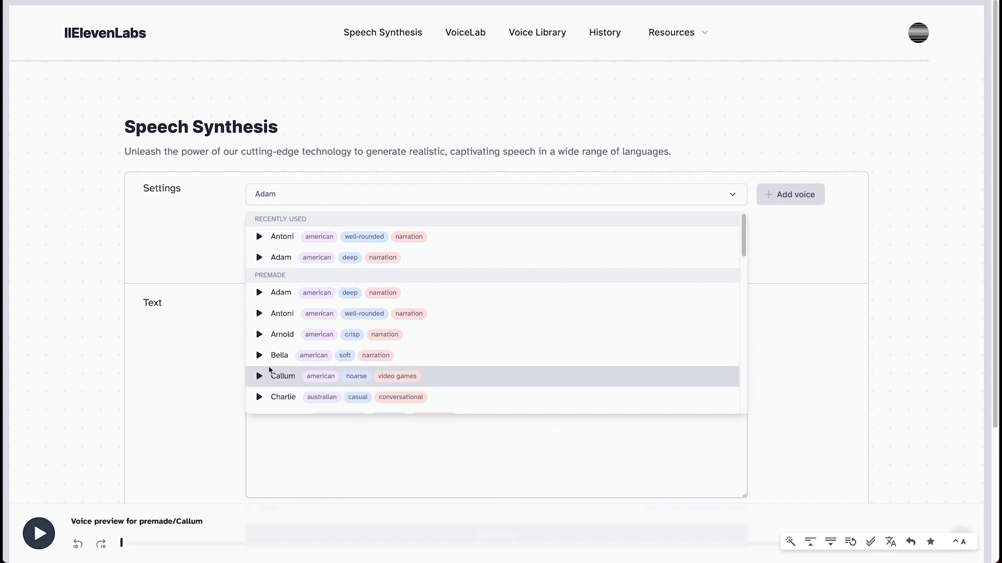
pyautogui.click(283, 375)
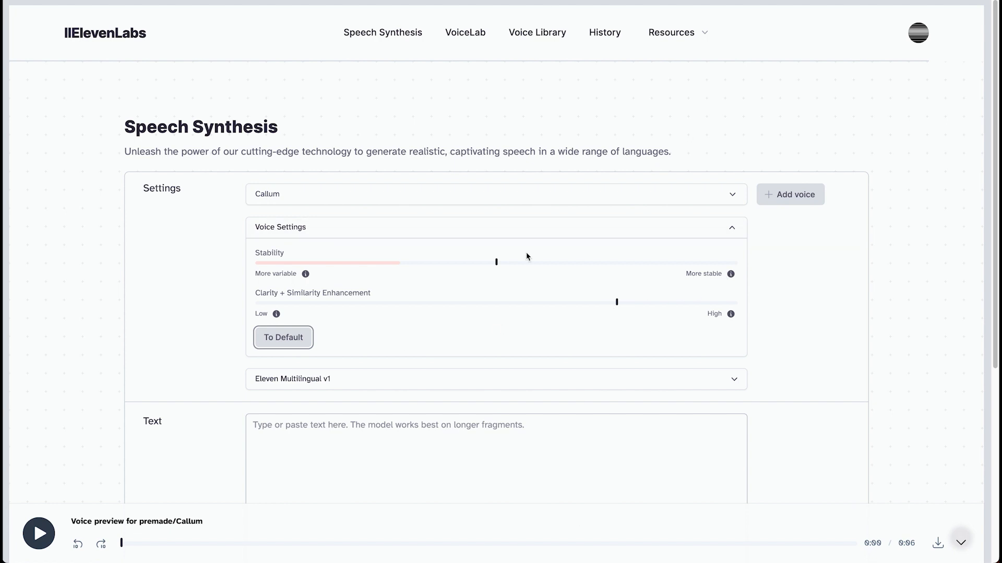
pyautogui.moveTo(698, 324)
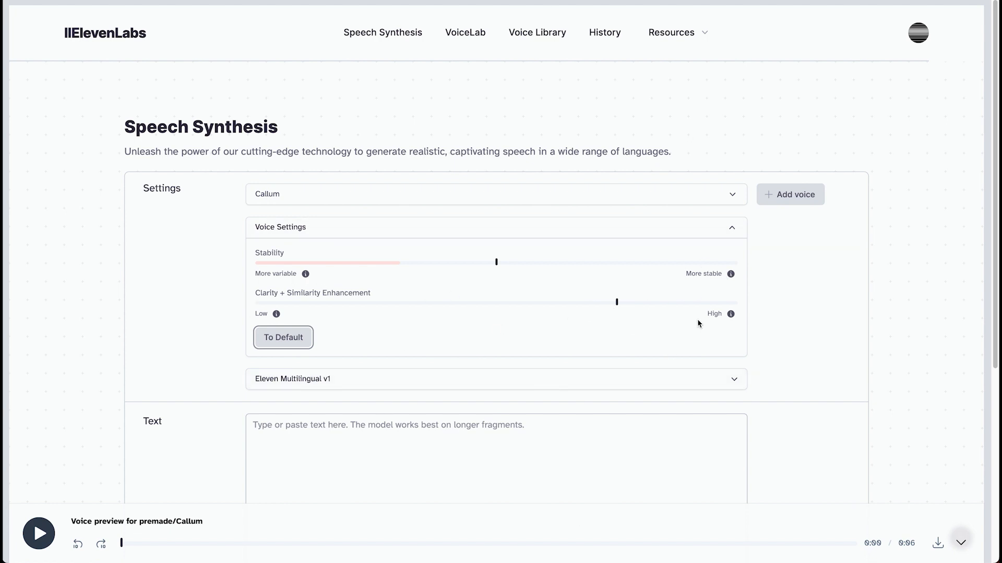
pyautogui.moveTo(808, 207)
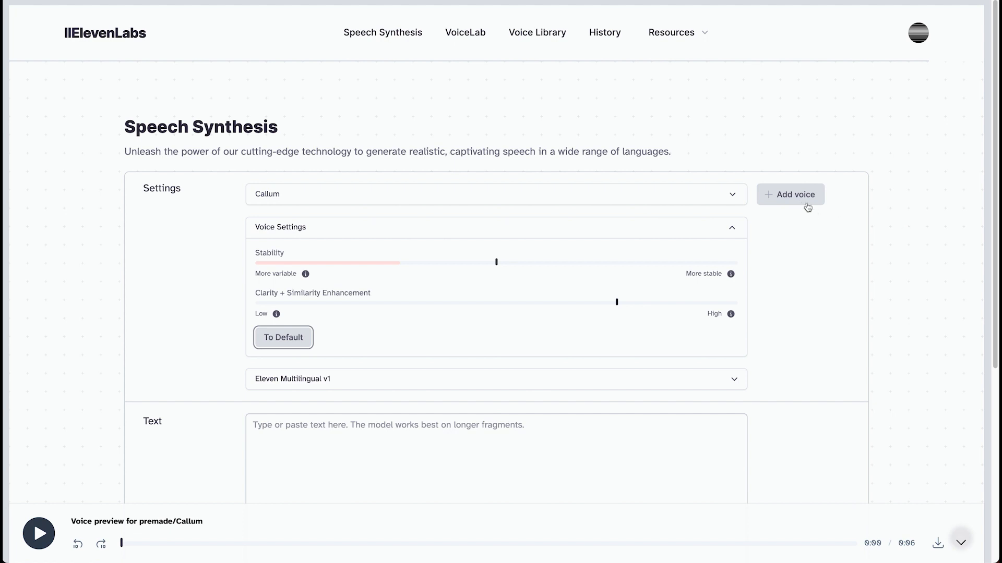
pyautogui.moveTo(637, 239)
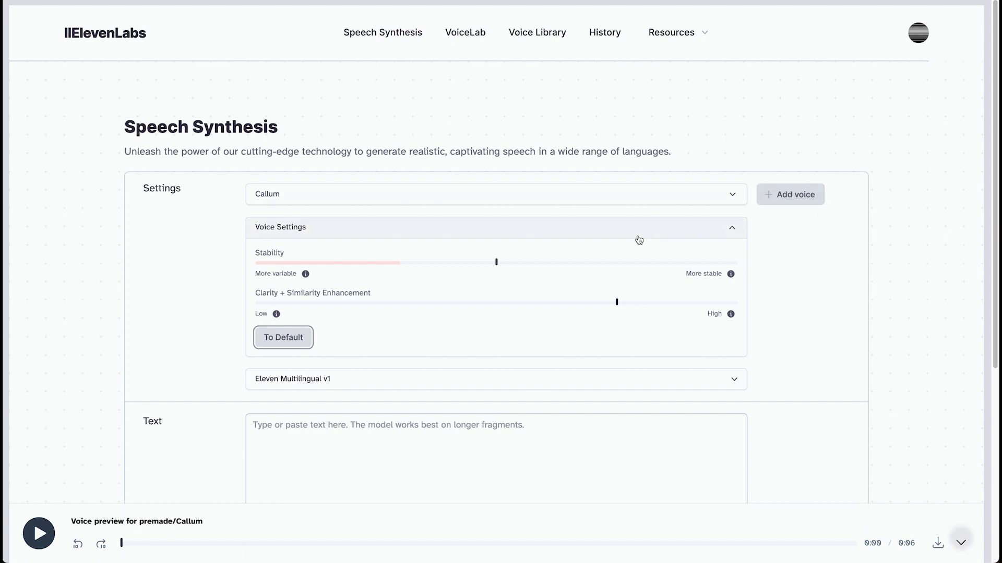
pyautogui.moveTo(635, 293)
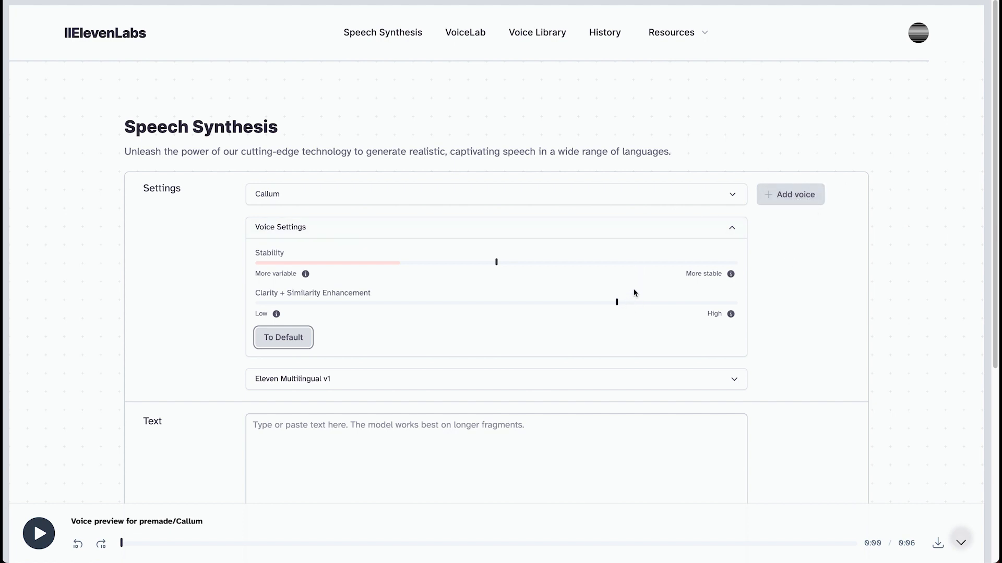
pyautogui.moveTo(534, 401)
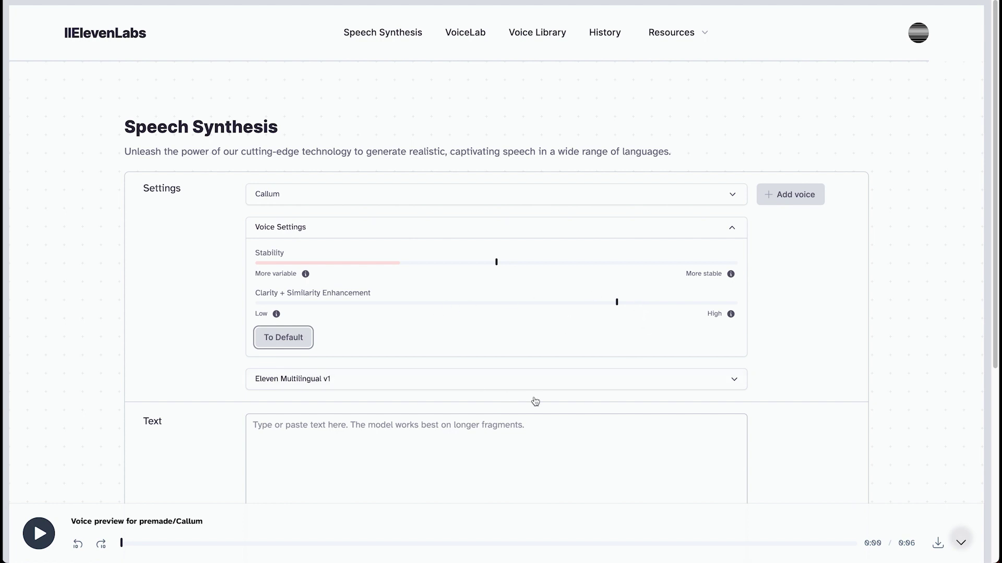
pyautogui.moveTo(635, 328)
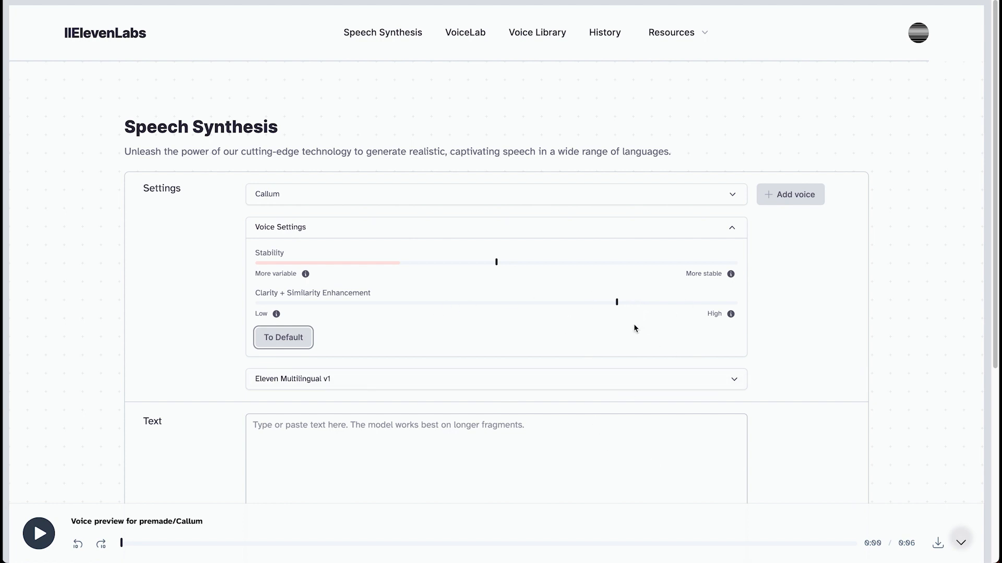
pyautogui.moveTo(522, 250)
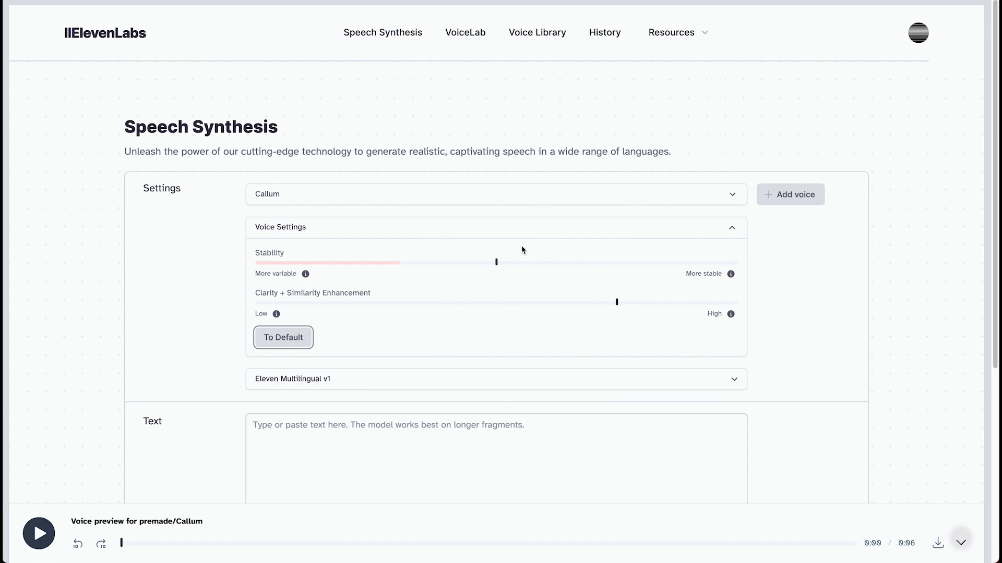
pyautogui.moveTo(513, 272)
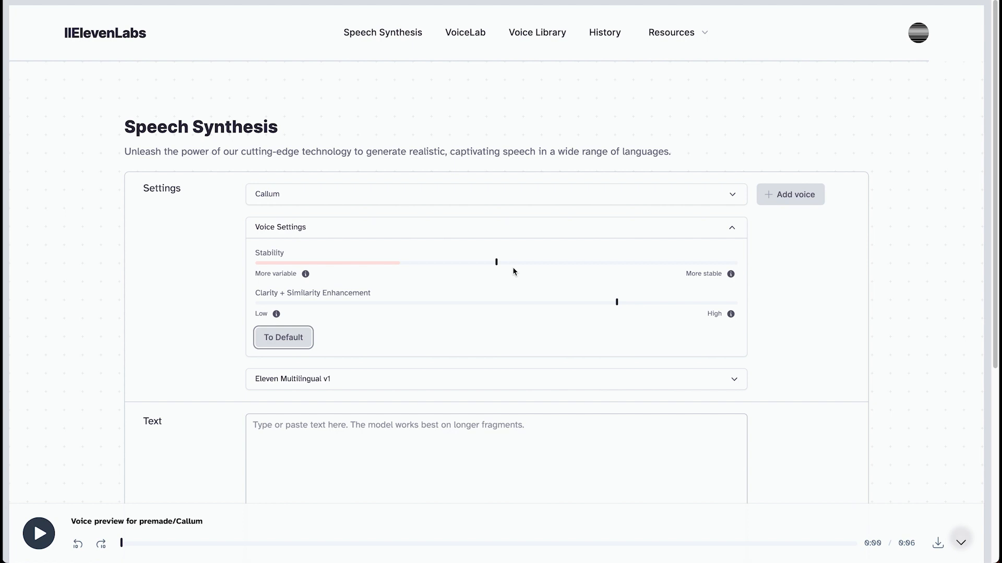
pyautogui.moveTo(500, 272)
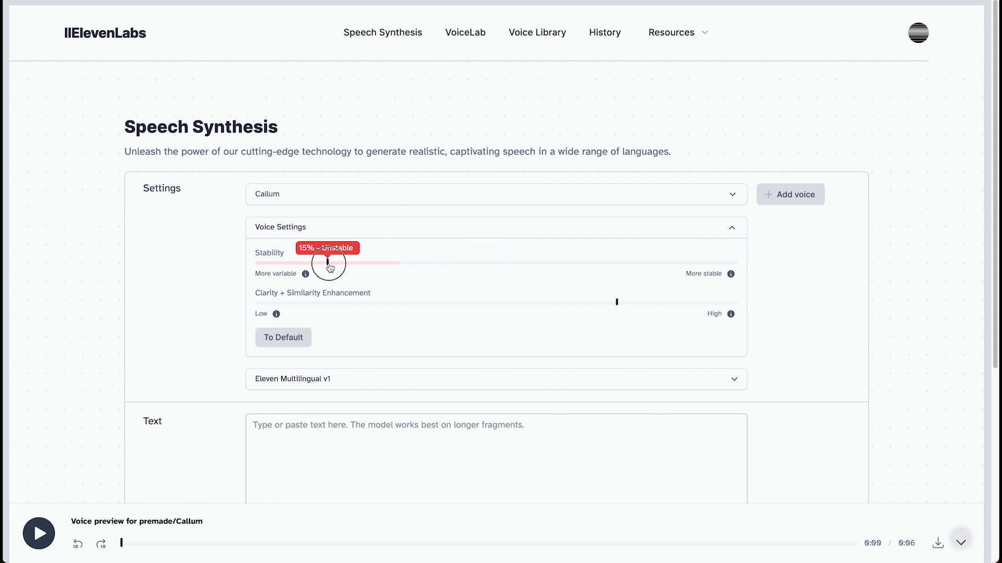
# - Drag Callum's Stability slider to about 30%
pyautogui.moveTo(328, 262); pyautogui.dragTo(371, 262)
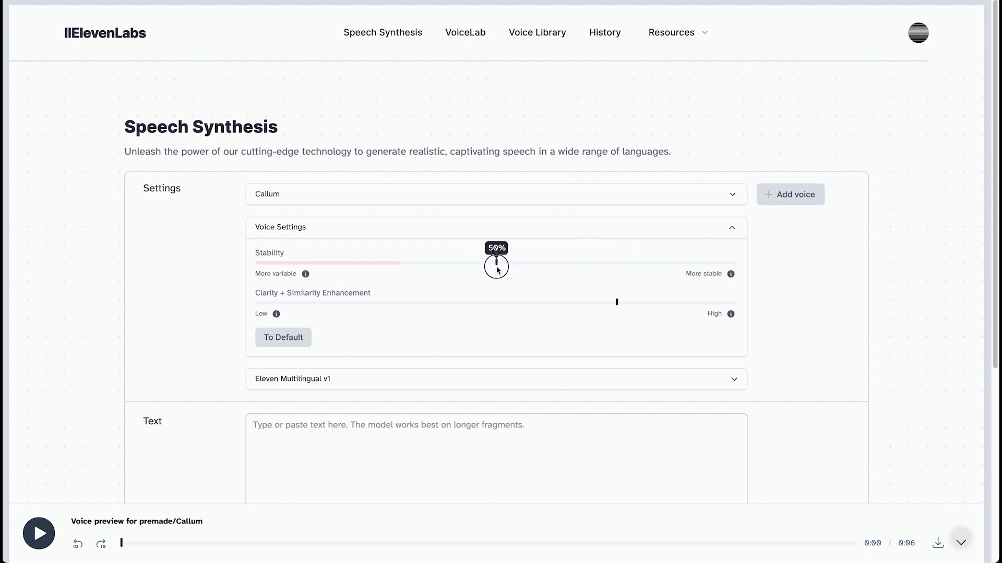
pyautogui.moveTo(296, 351)
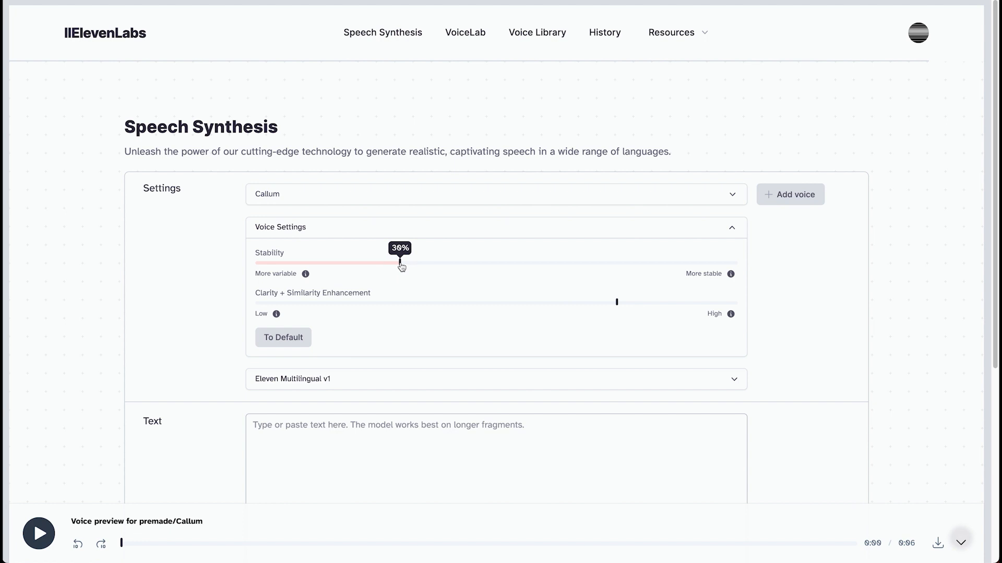
pyautogui.moveTo(479, 279)
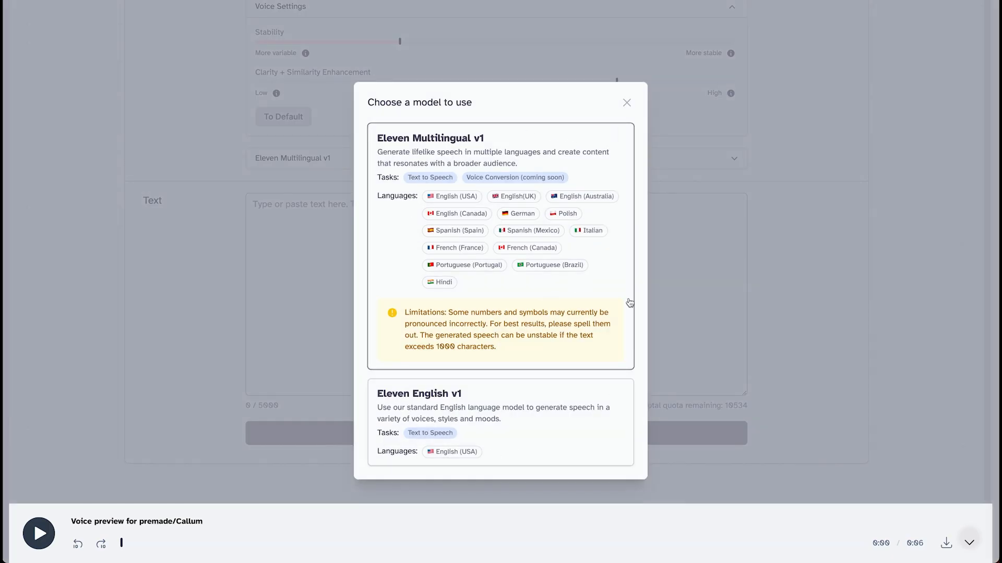
pyautogui.moveTo(484, 261)
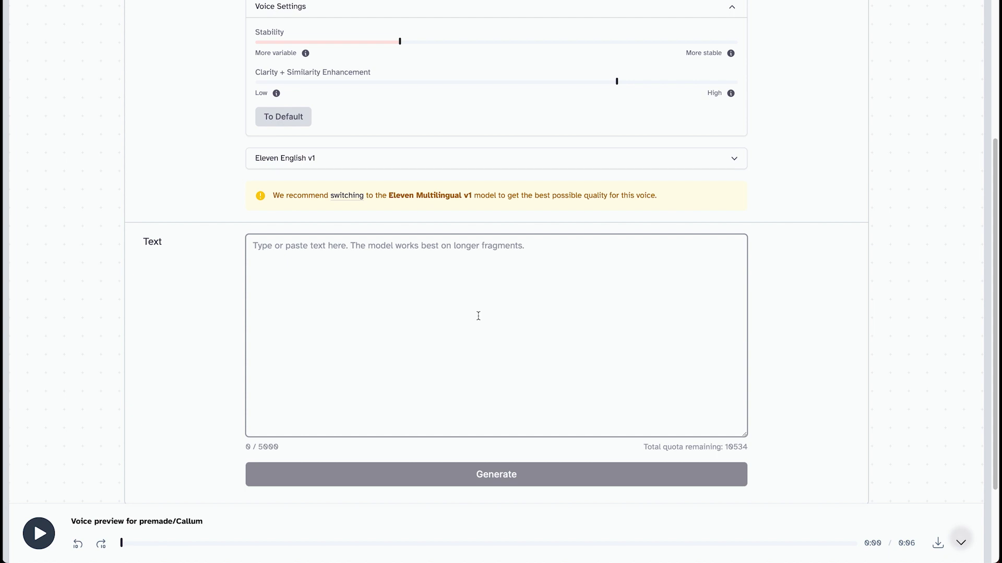
# - Enter the script 'Hello this is a voice I am trying out...' as synthesis text
pyautogui.write('Hello this is a voice I am trying out. I might be an AI voice but I am doing my best. I can list different things, be in different moods, and narrate all sorts of videos')
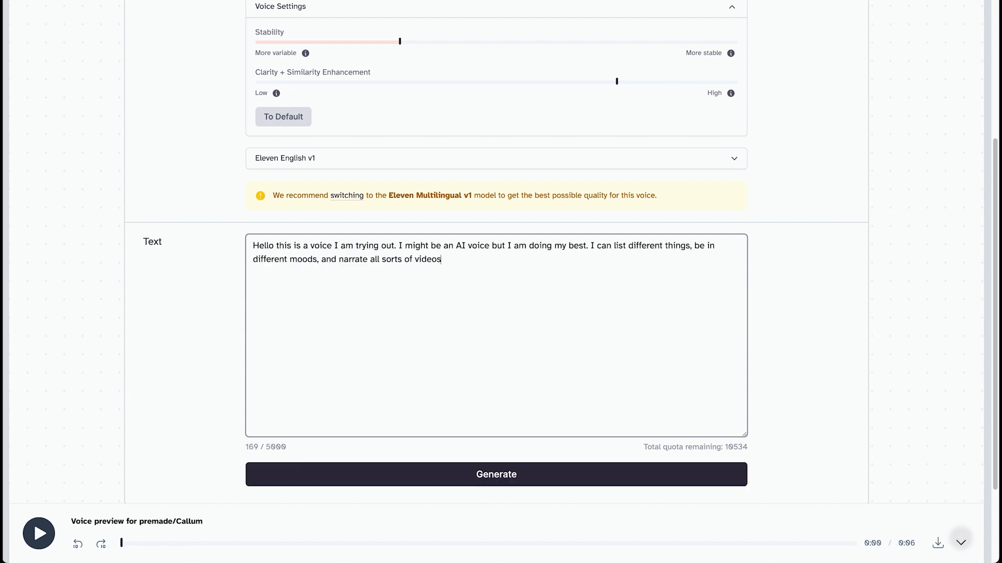
pyautogui.scroll(3)
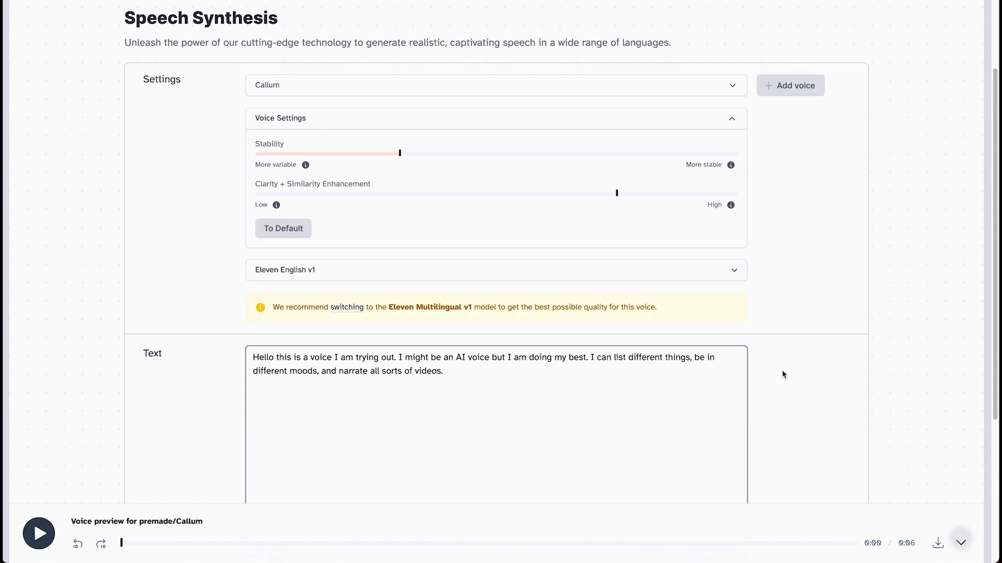
pyautogui.doubleClick(429, 371)
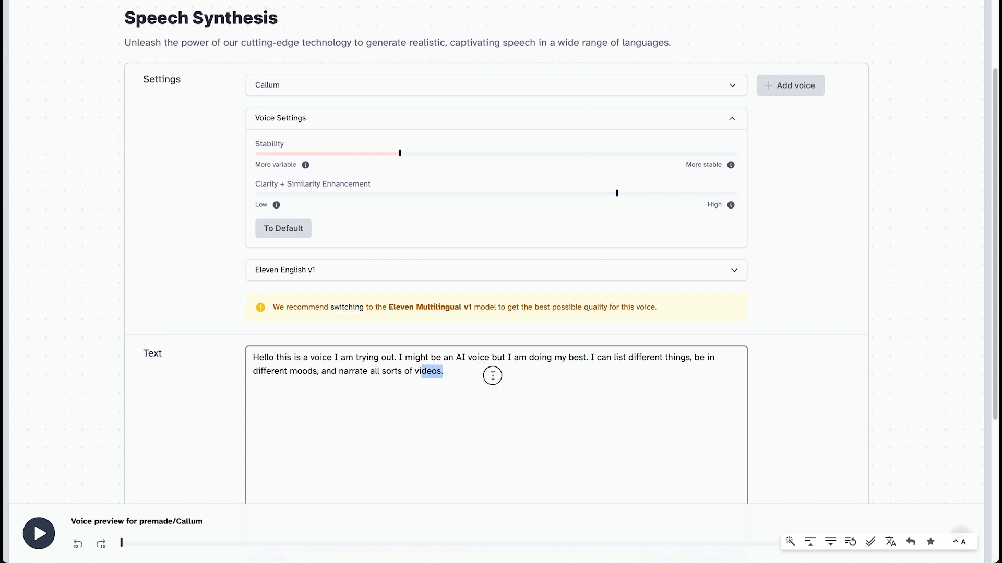
pyautogui.scroll(-3)
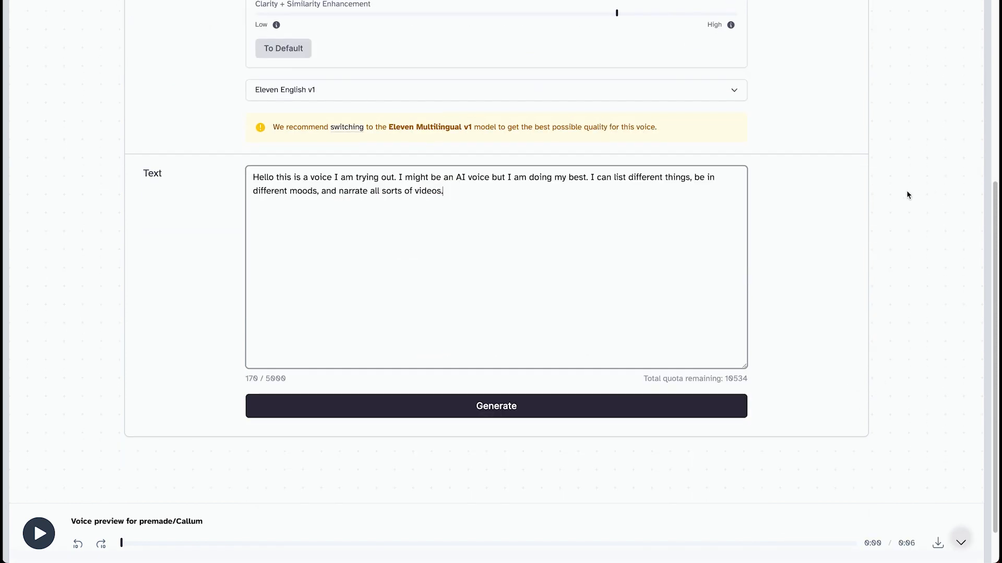
pyautogui.moveTo(903, 196)
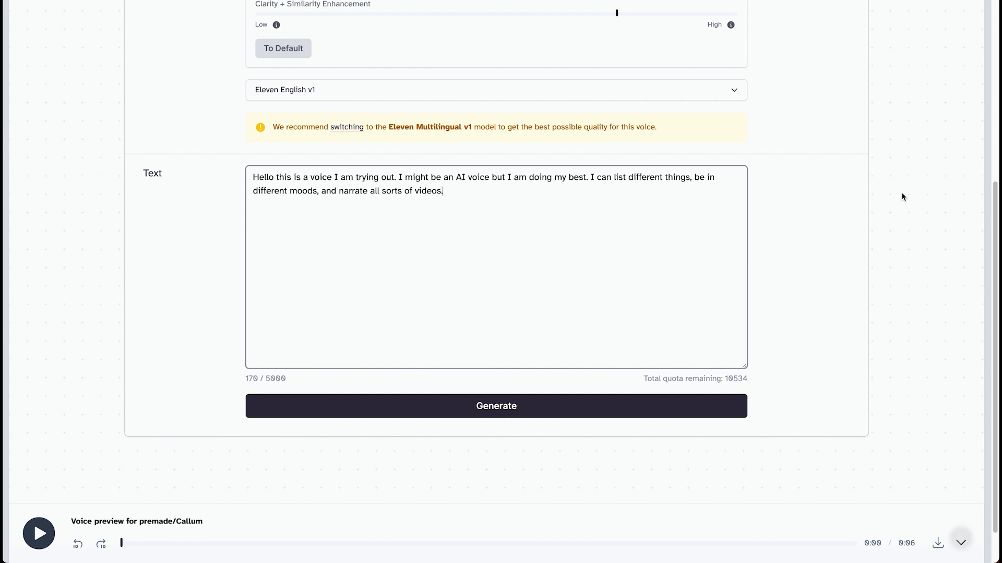
pyautogui.moveTo(651, 364)
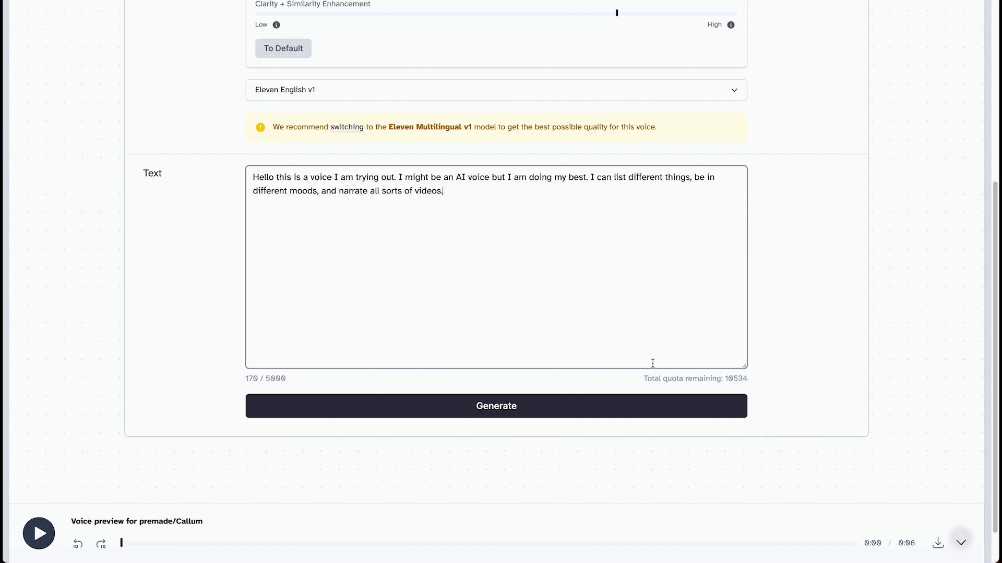
pyautogui.moveTo(559, 410)
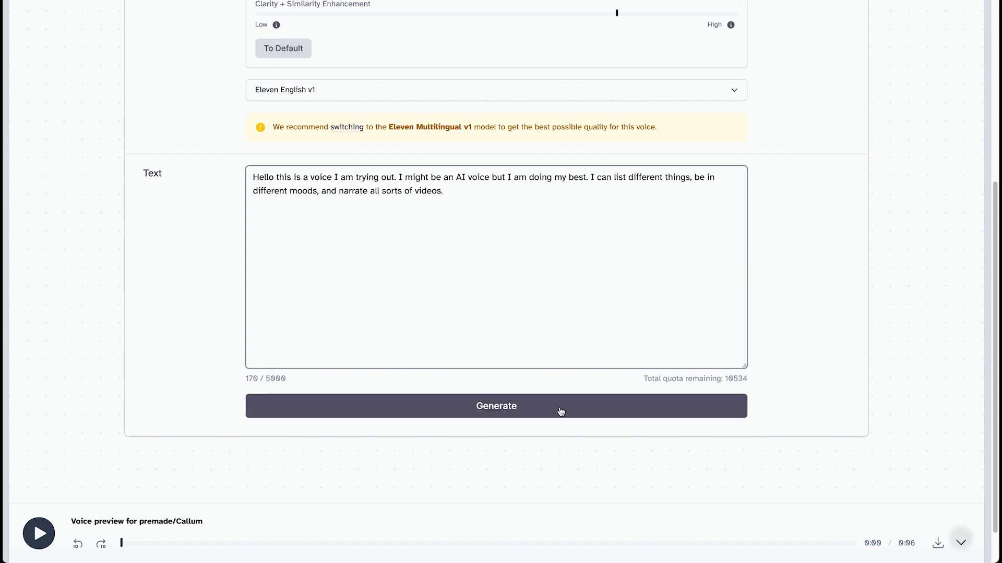
# - Generate speech of the sample script with the Callum voice, then pause playback
pyautogui.click(496, 406)
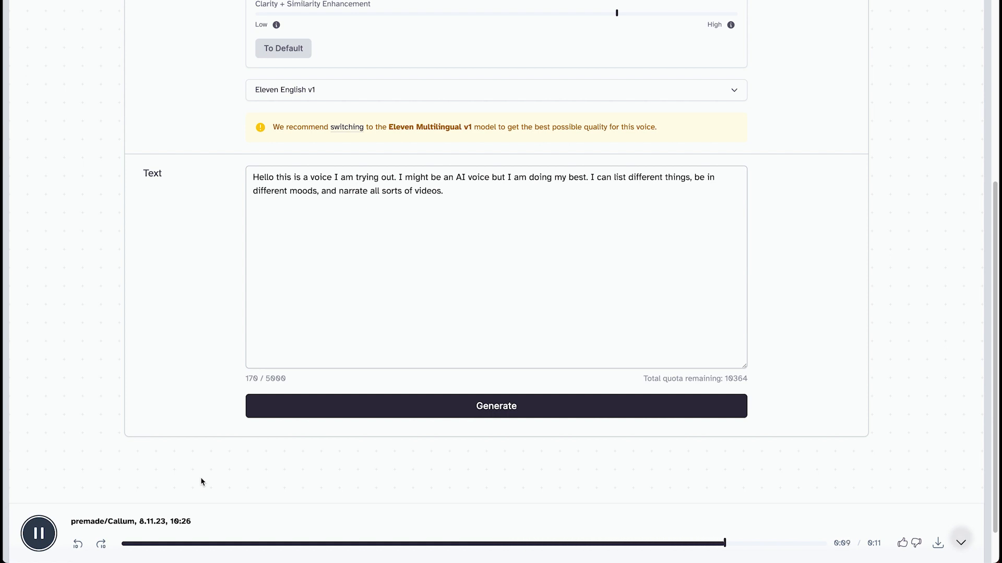
pyautogui.click(38, 533)
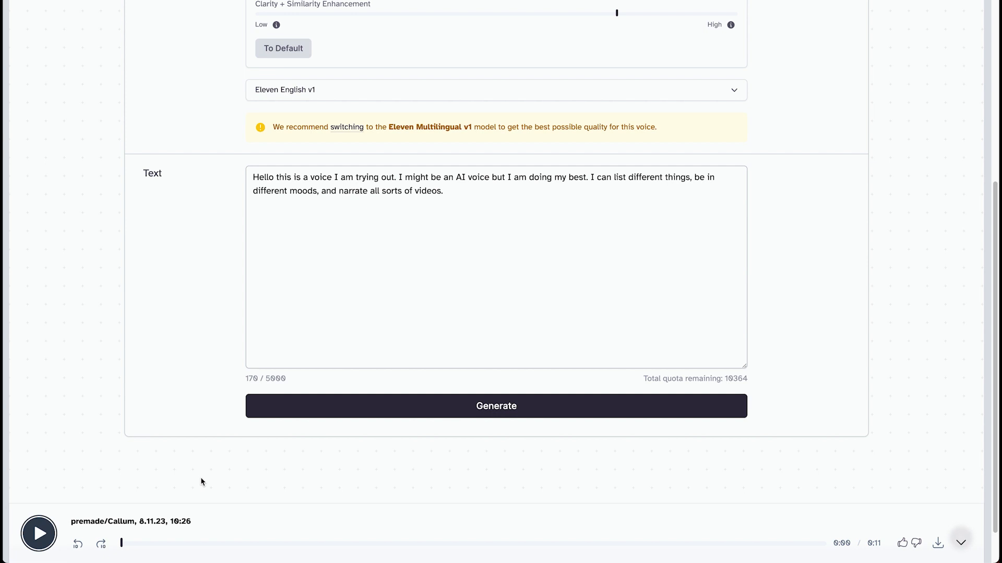
pyautogui.moveTo(863, 529)
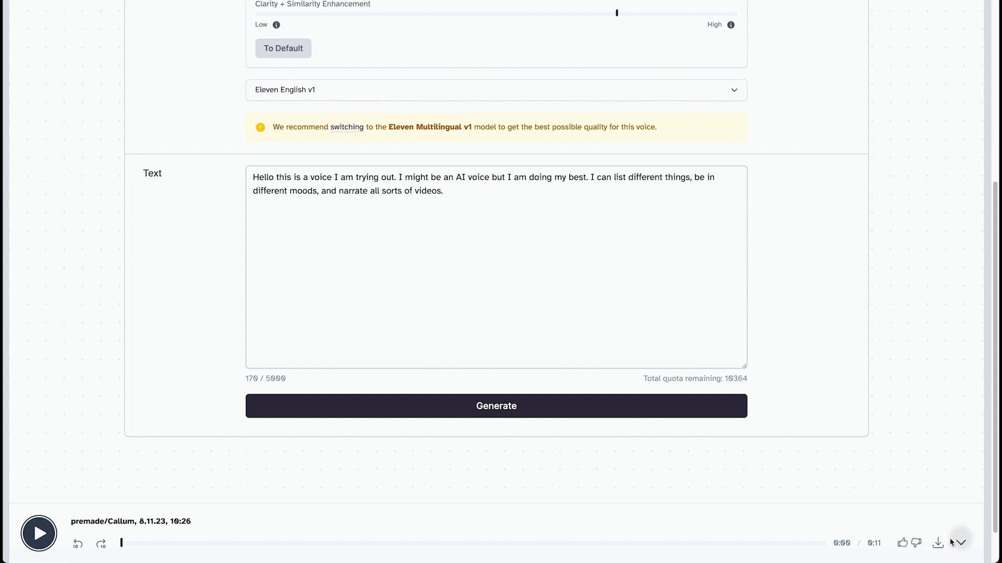
pyautogui.moveTo(937, 542)
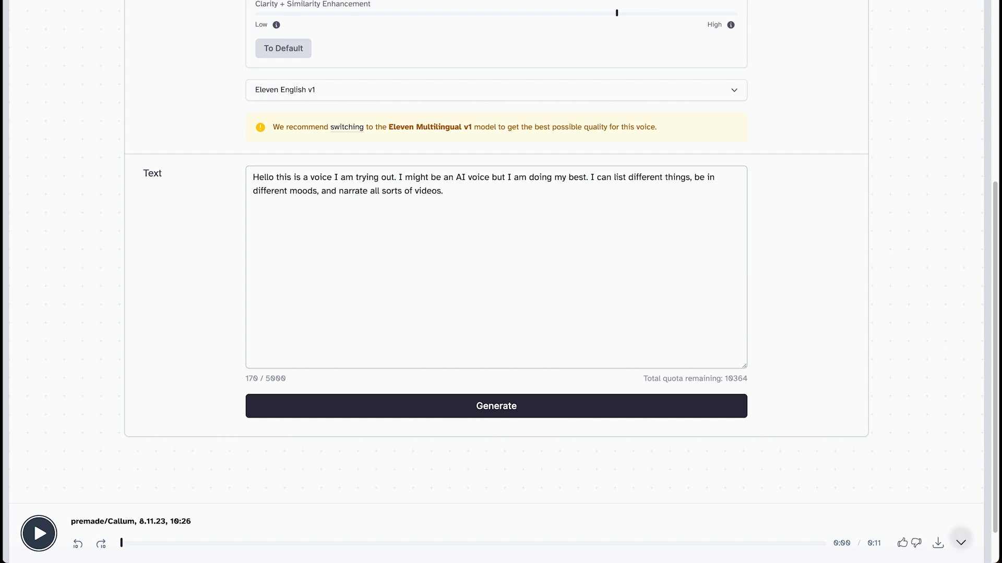
pyautogui.moveTo(268, 378)
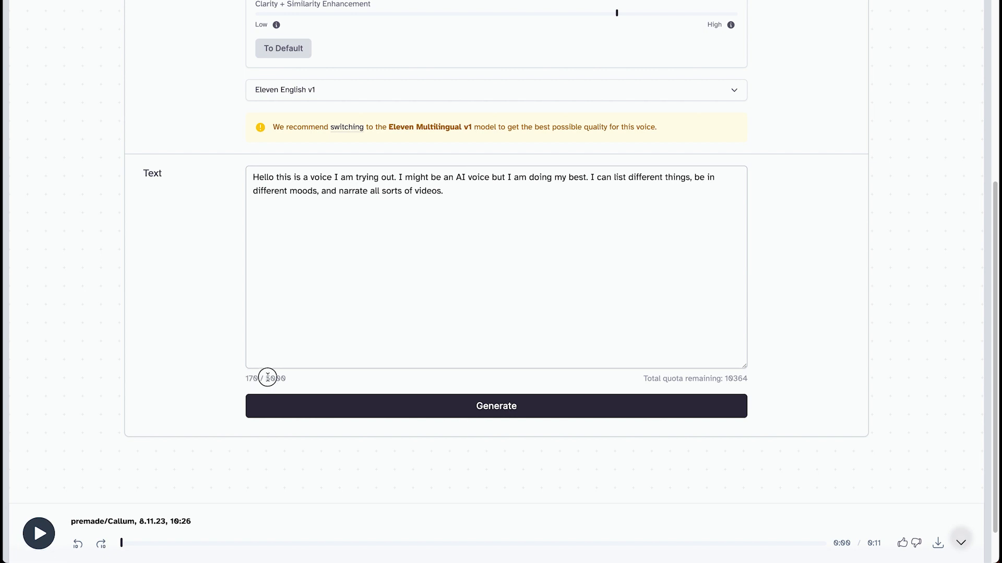
pyautogui.moveTo(723, 276)
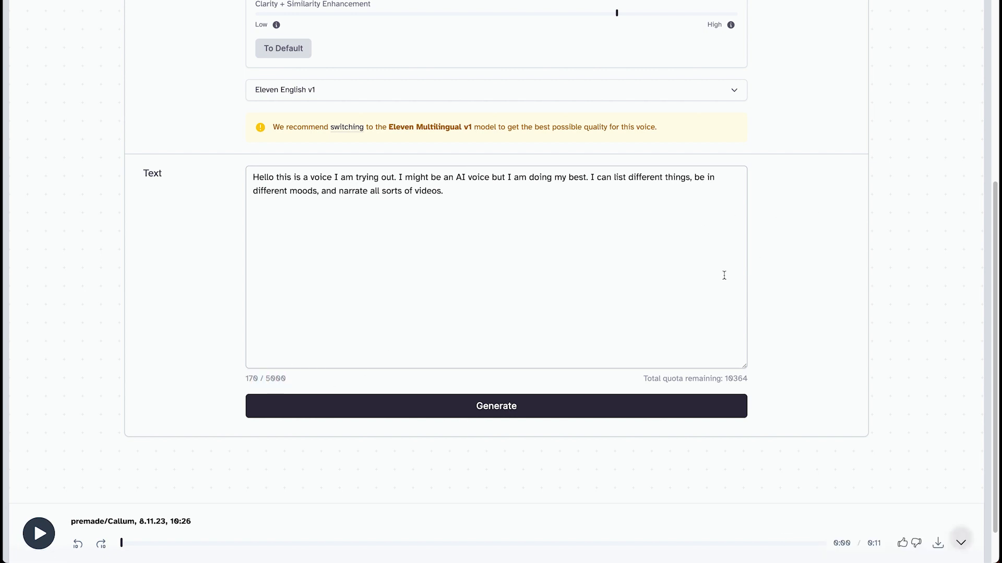
pyautogui.scroll(-3)
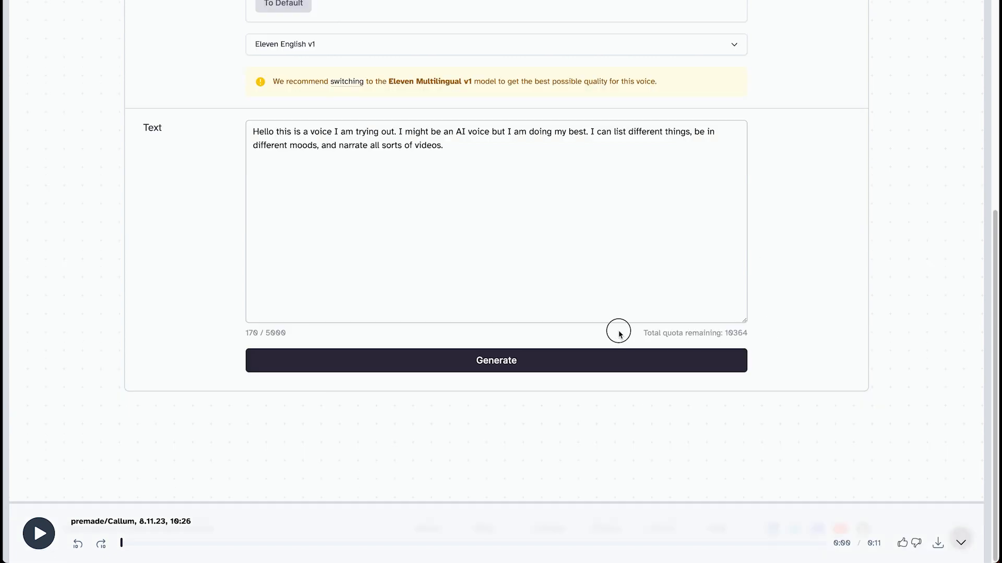
pyautogui.moveTo(785, 342)
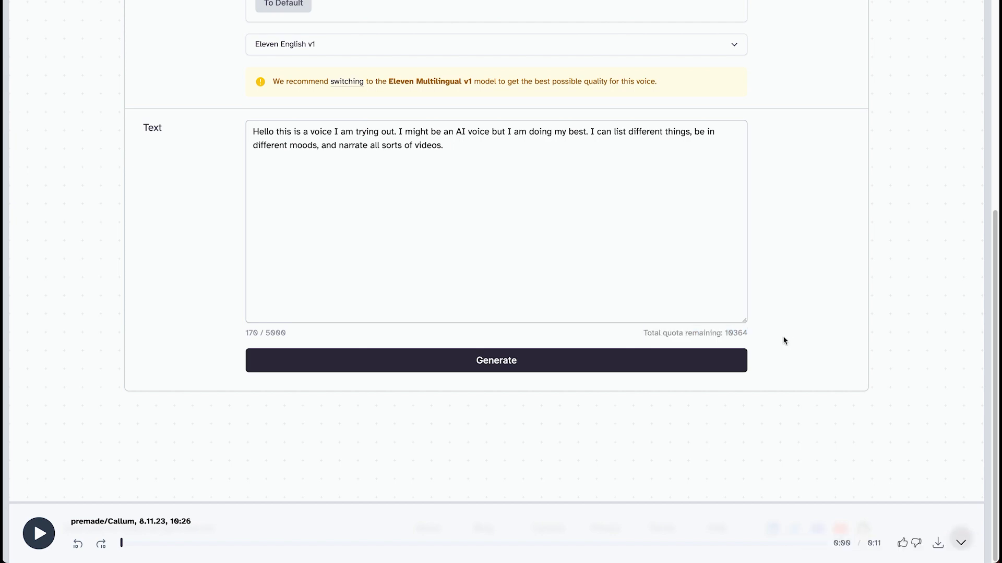
pyautogui.moveTo(761, 271)
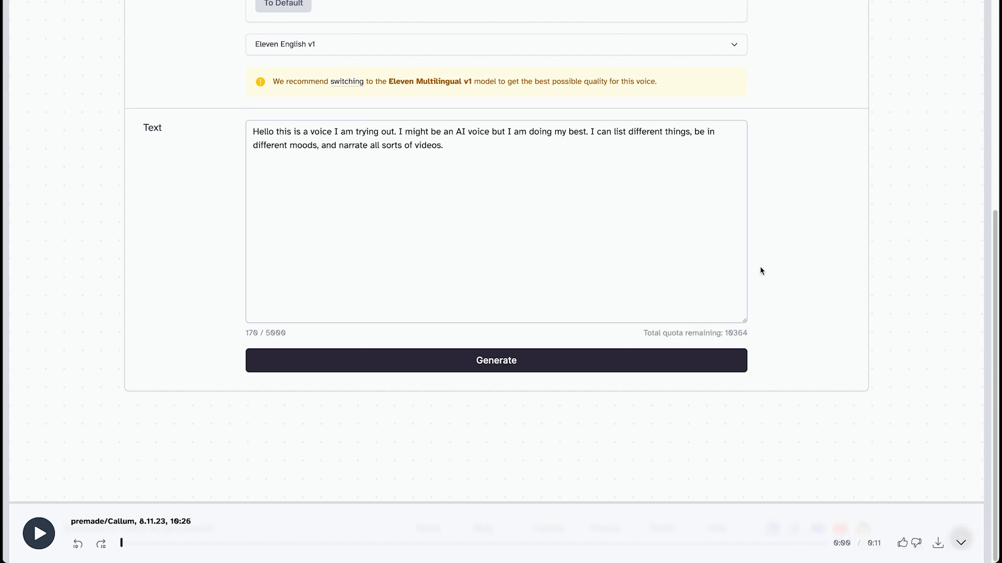
pyautogui.scroll(3)
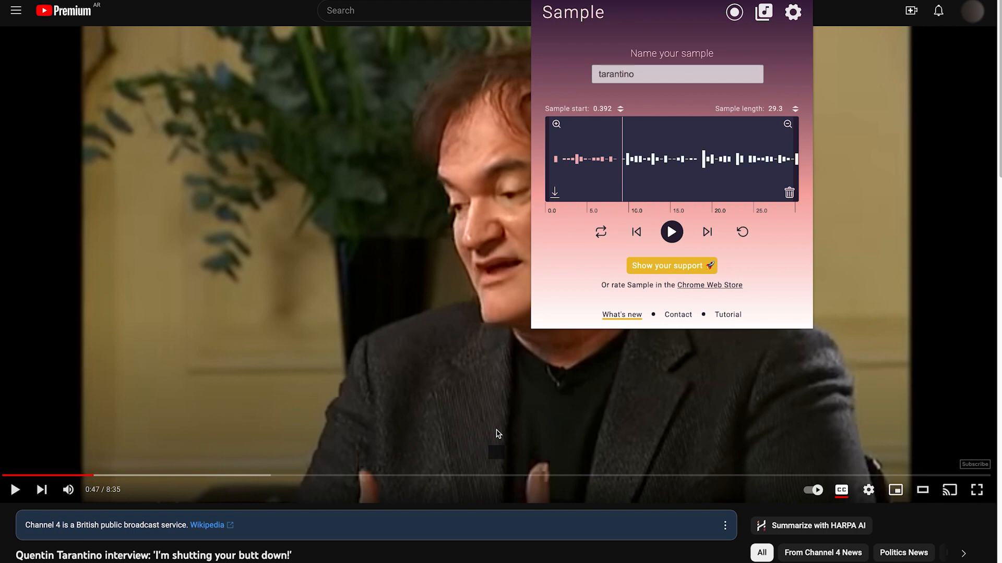
pyautogui.moveTo(622, 166)
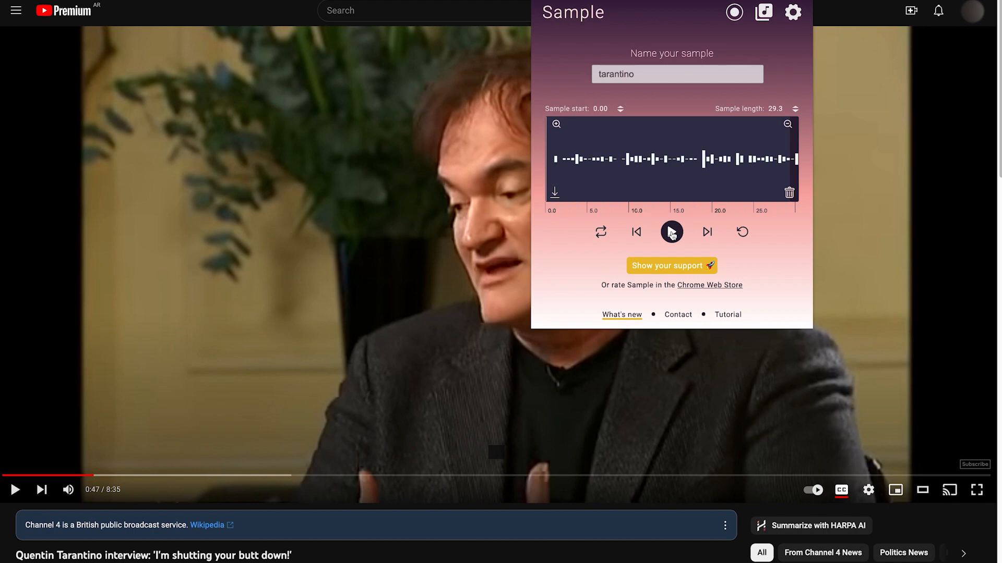
# - Replay the captured tarantino sample briefly, then download it
pyautogui.click(671, 231)
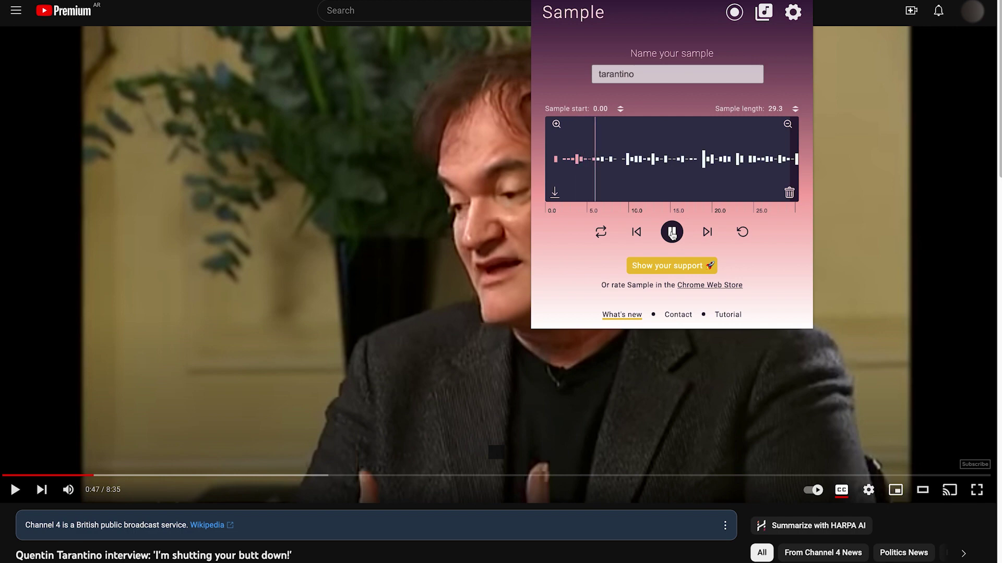
pyautogui.click(671, 231)
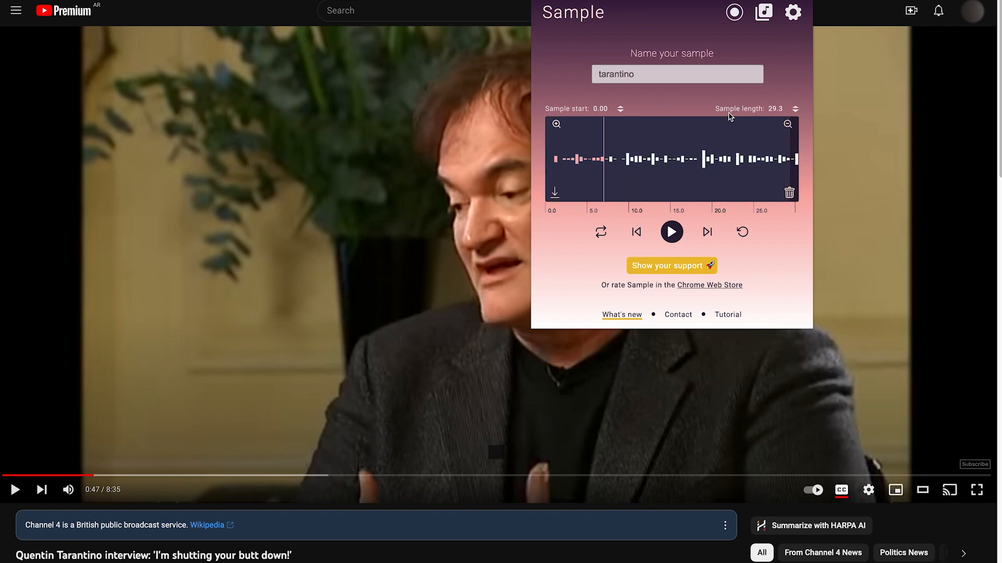
pyautogui.click(763, 12)
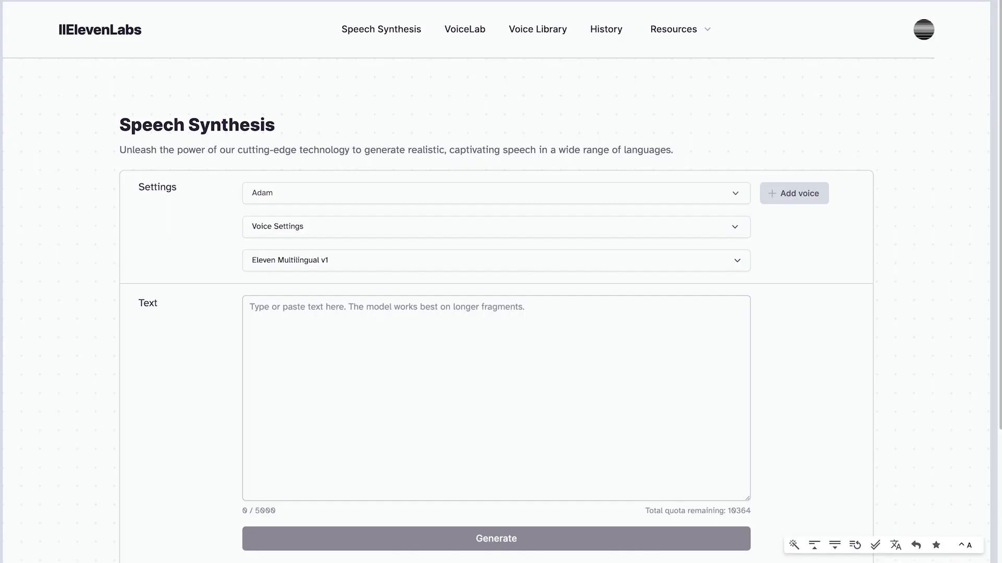
# - Open VoiceLab and bring up the Add Generative or Cloned Voice chooser
pyautogui.click(468, 29)
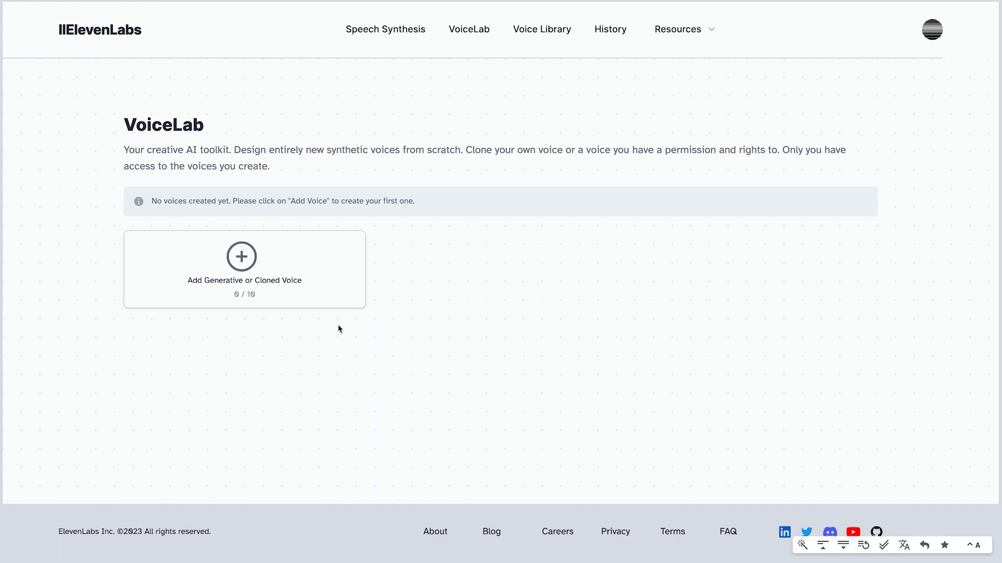
pyautogui.click(242, 257)
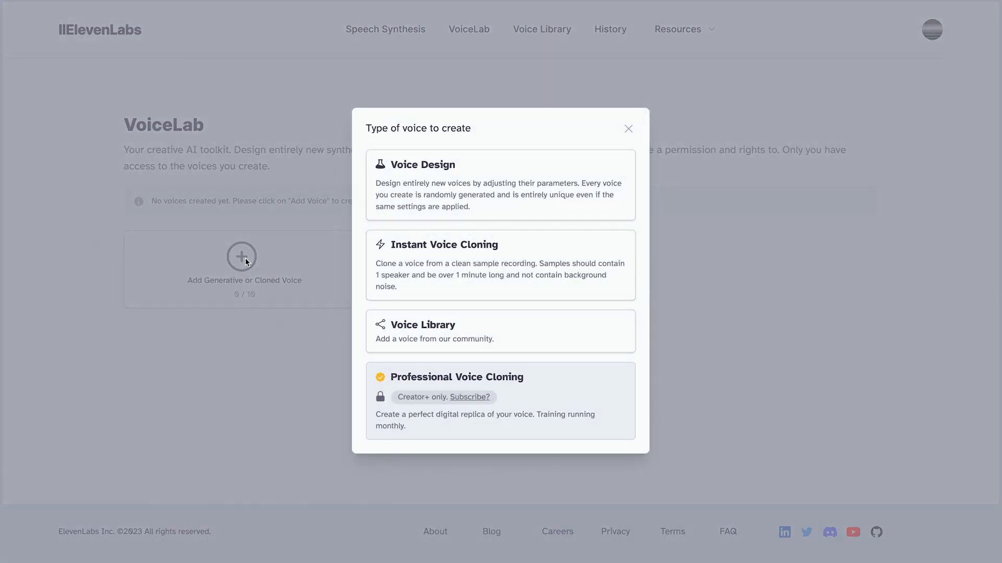
pyautogui.moveTo(561, 206)
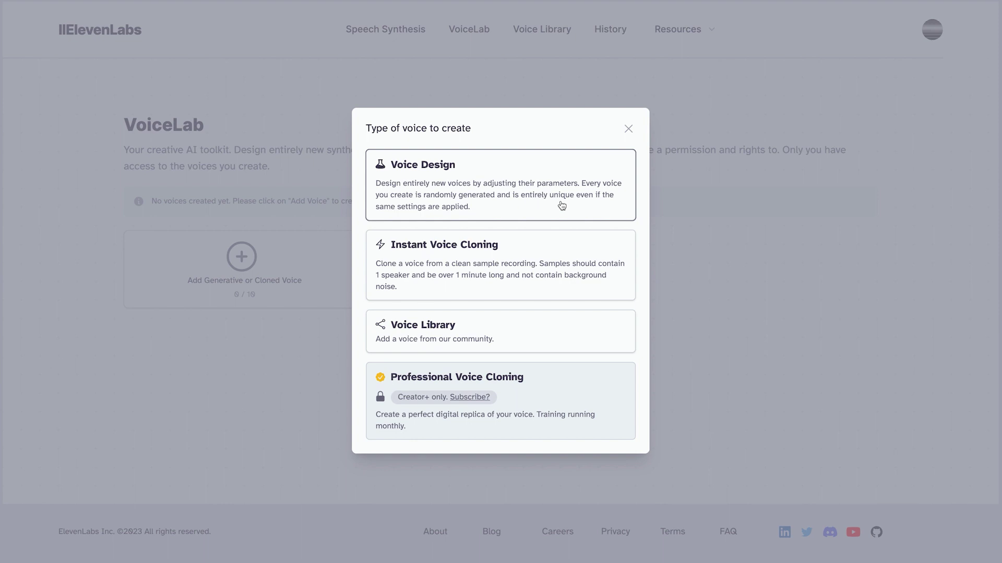
pyautogui.moveTo(399, 332)
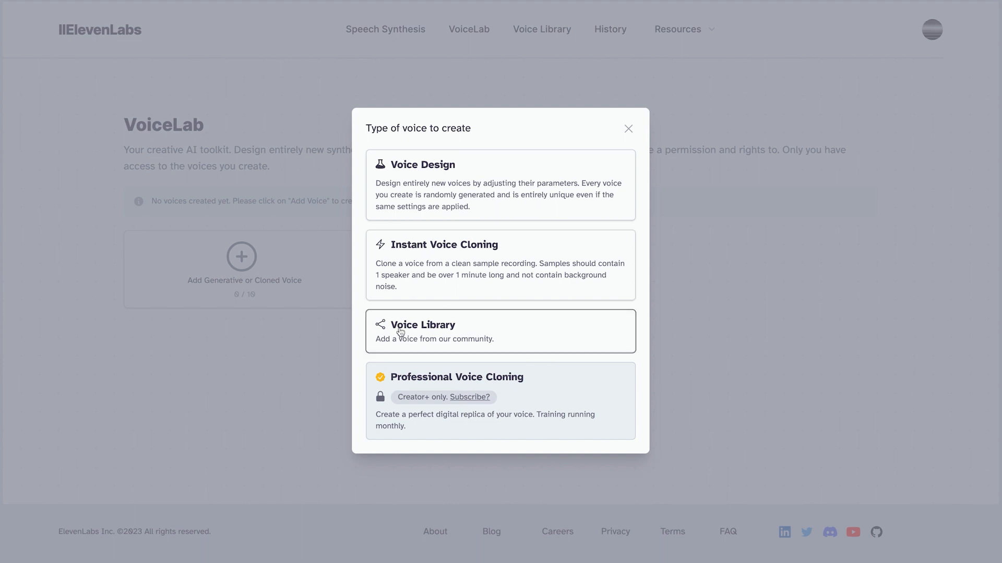
pyautogui.moveTo(552, 333)
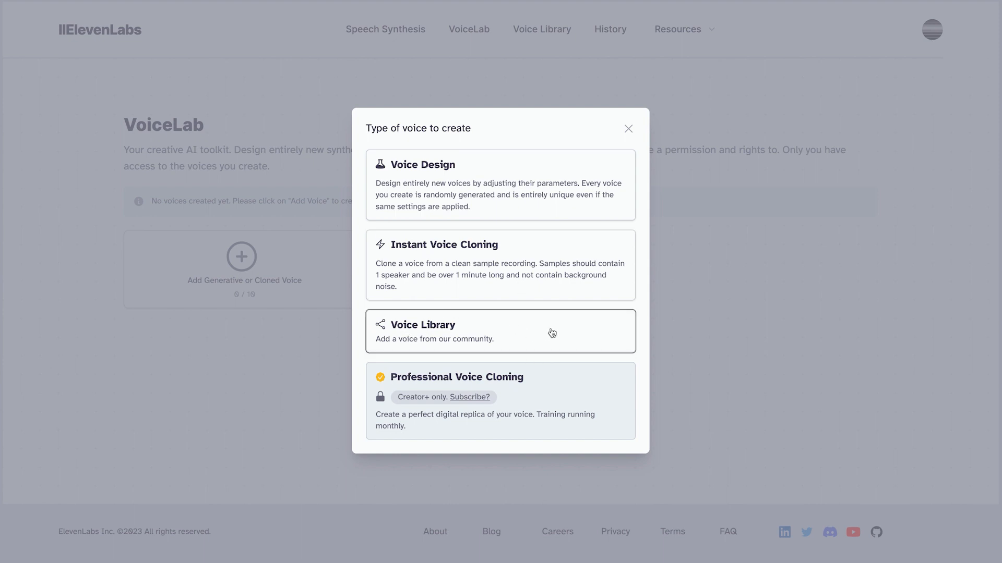
pyautogui.moveTo(617, 390)
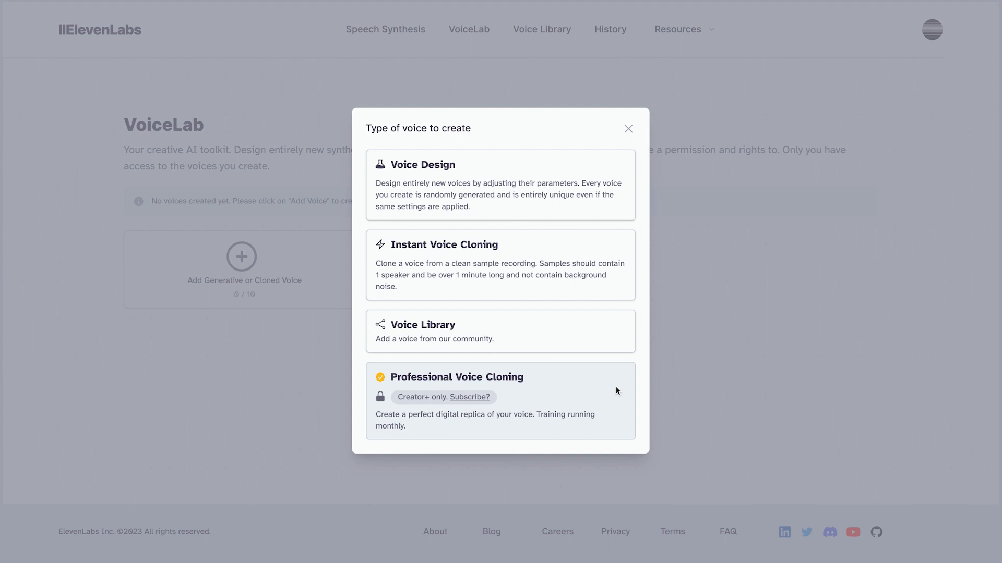
pyautogui.moveTo(450, 265)
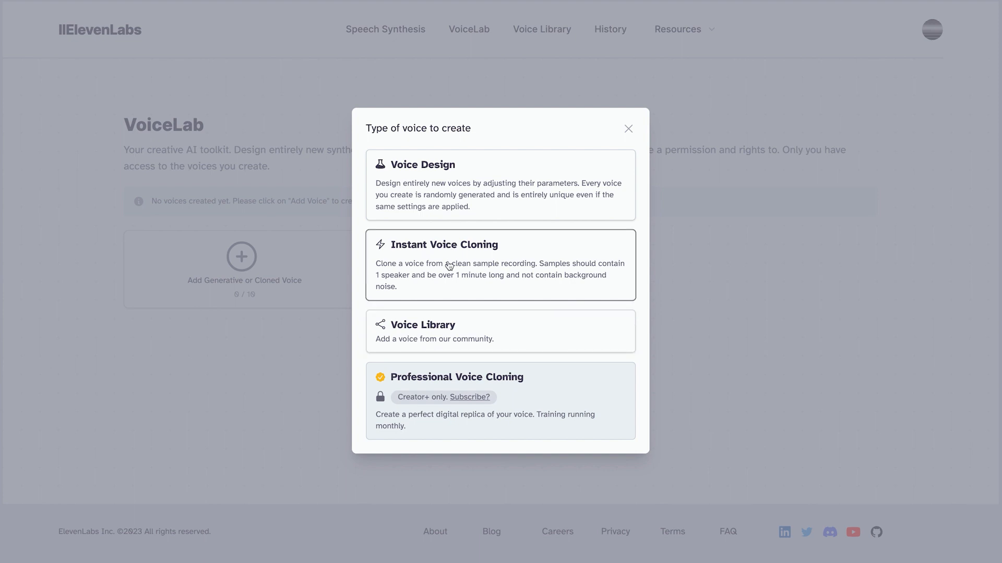
# - Create the 'tarantino' instant clone from tarantino2.wav, confirming cloning rights
pyautogui.click(500, 265)
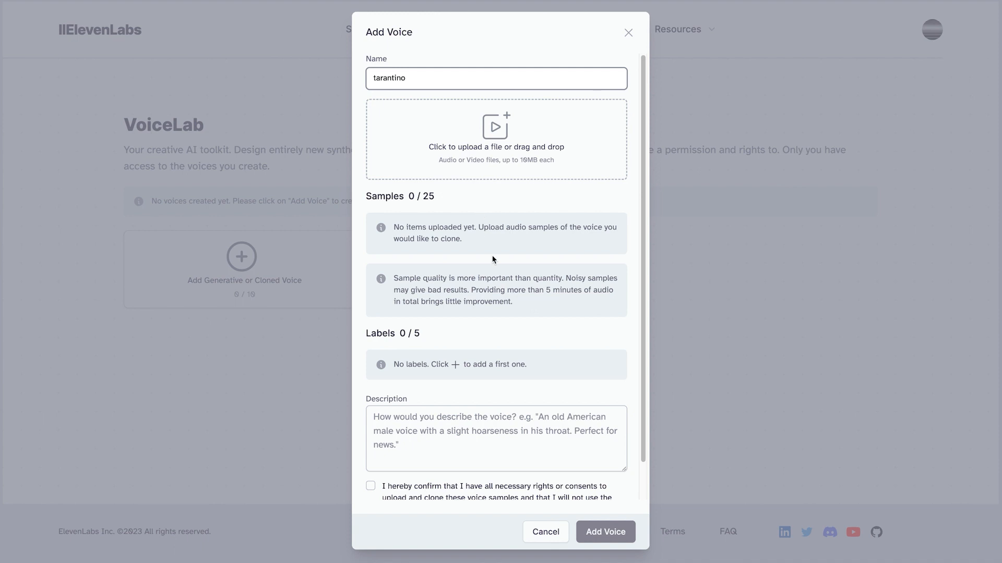
pyautogui.moveTo(555, 217)
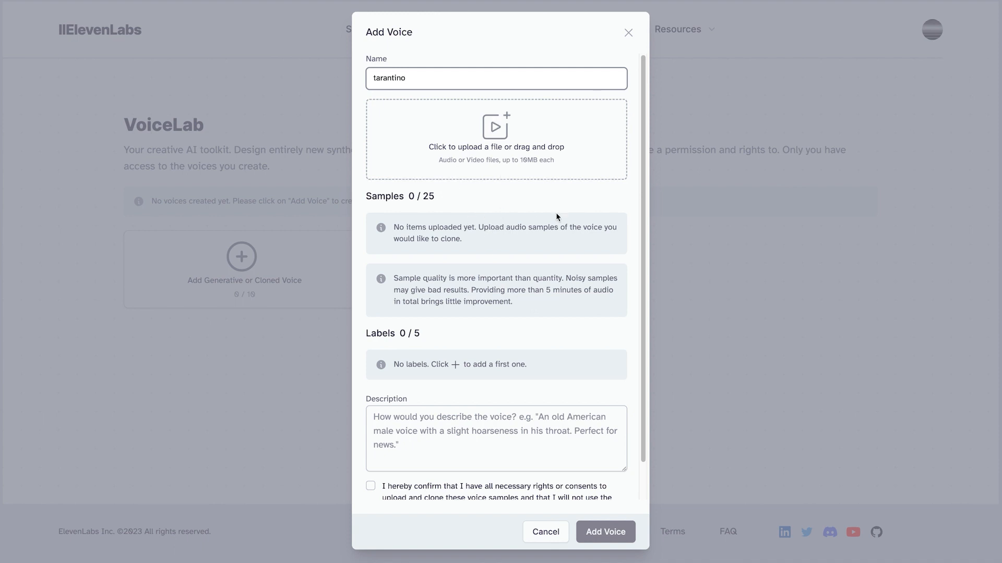
pyautogui.moveTo(505, 195)
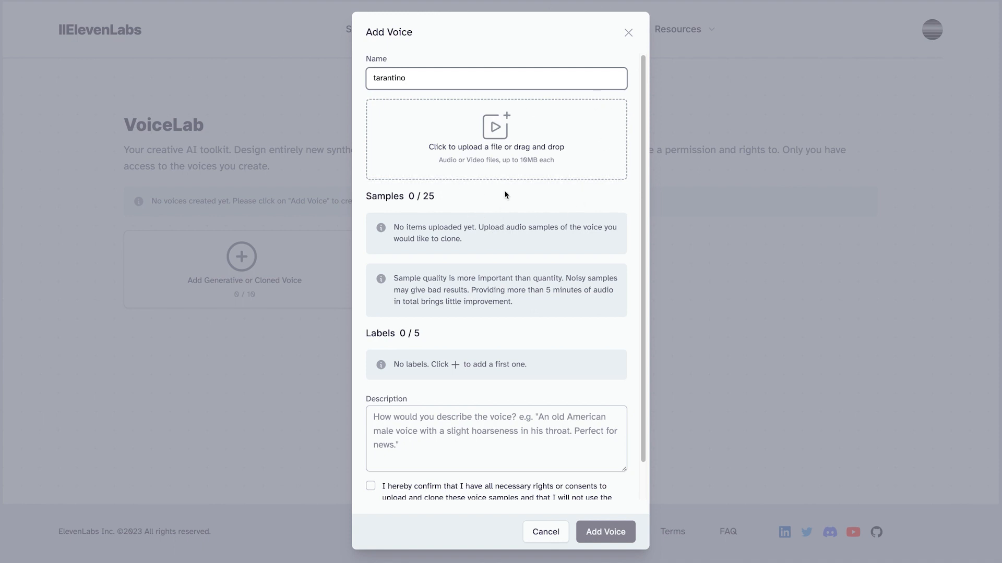
pyautogui.moveTo(394, 279)
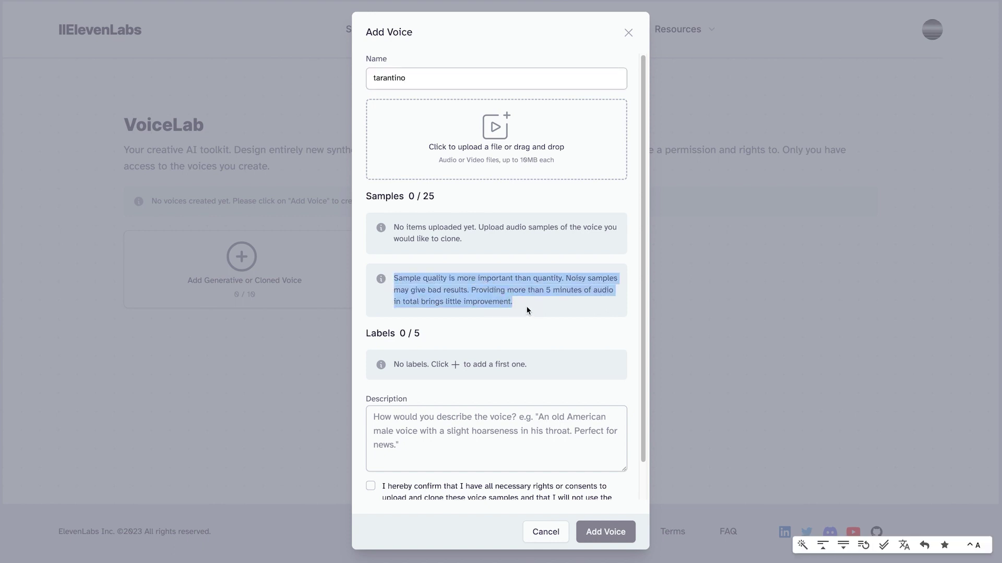
pyautogui.moveTo(535, 310)
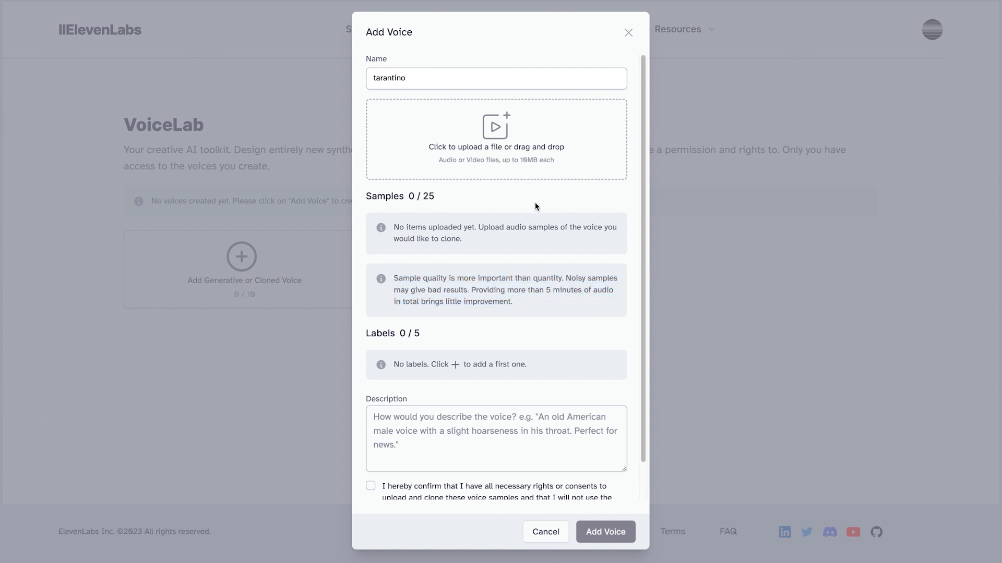
pyautogui.moveTo(501, 126)
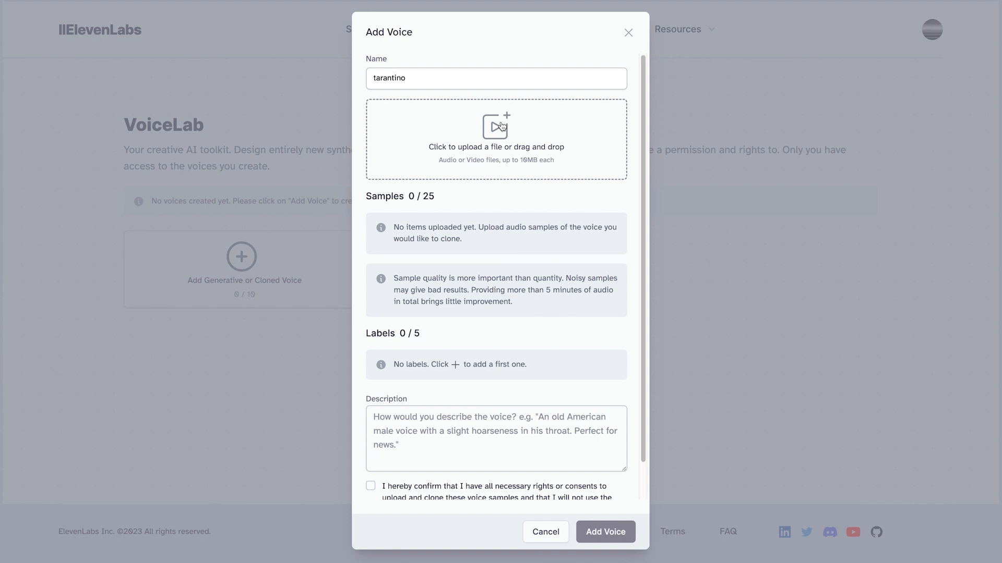
pyautogui.moveTo(504, 134)
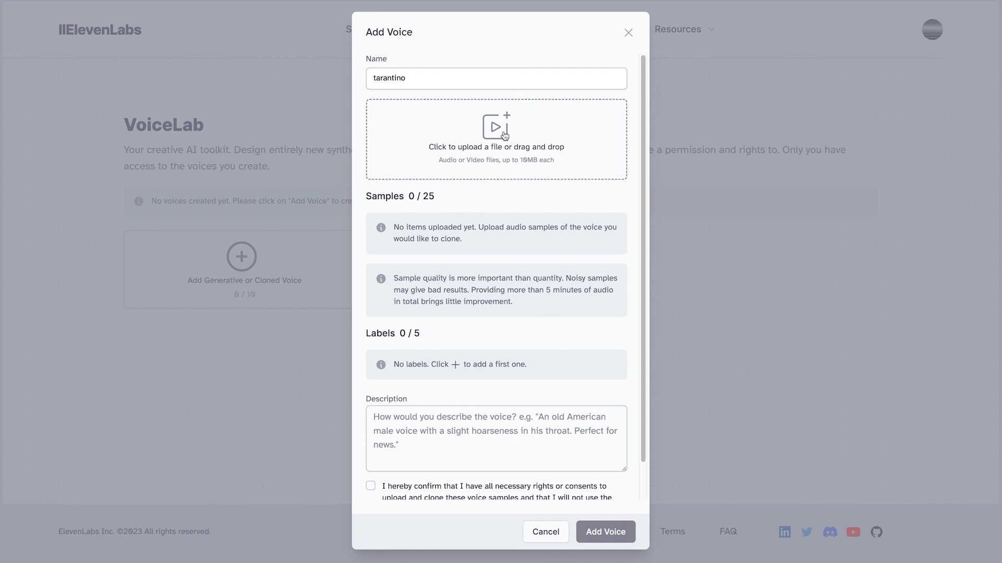
pyautogui.click(495, 139)
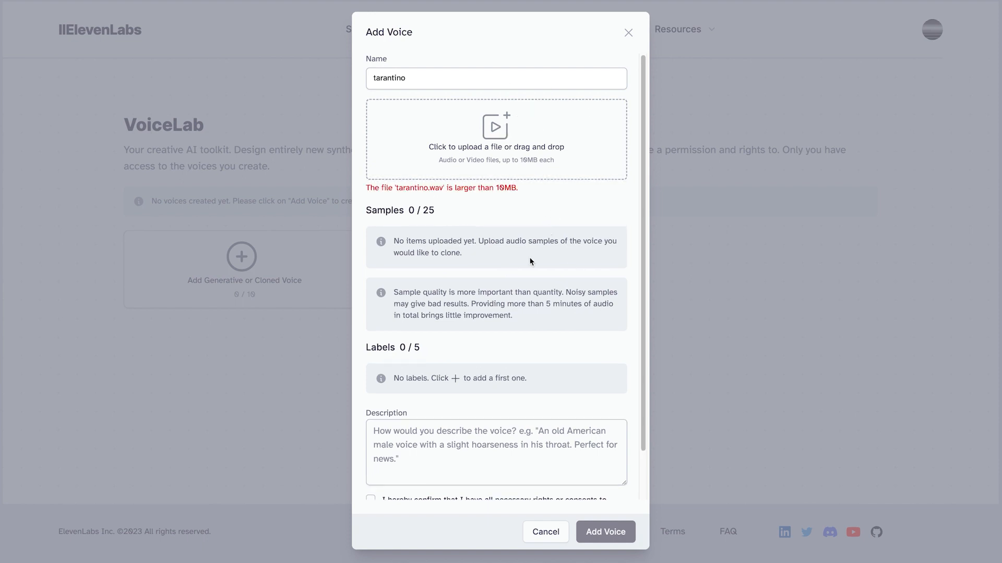
pyautogui.moveTo(557, 101)
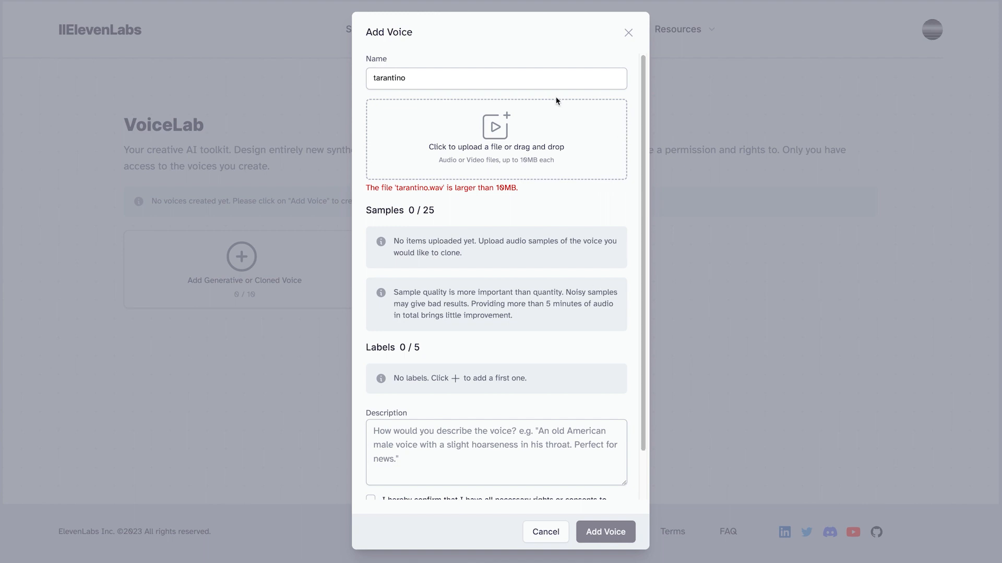
pyautogui.moveTo(527, 199)
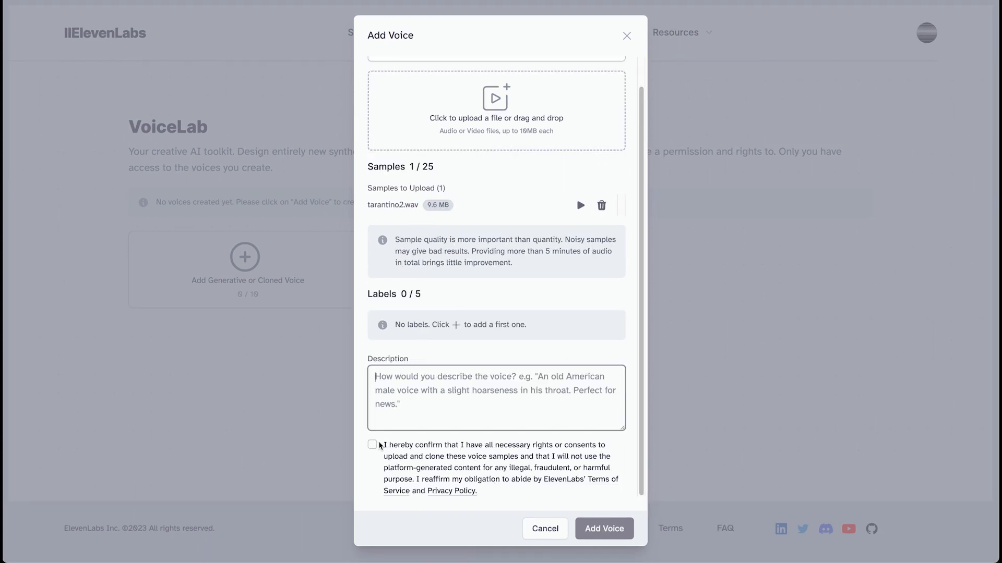
pyautogui.click(372, 444)
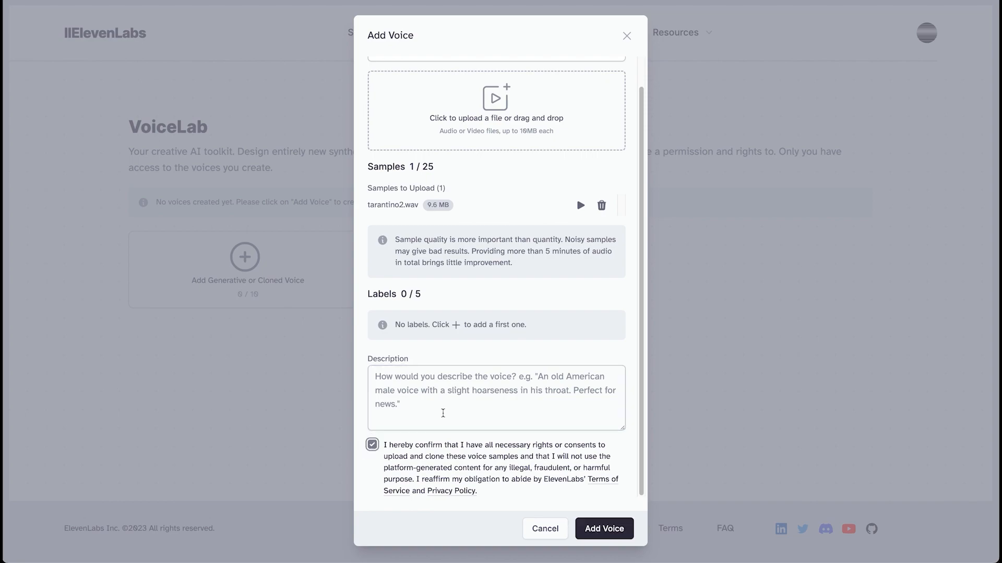
pyautogui.click(602, 528)
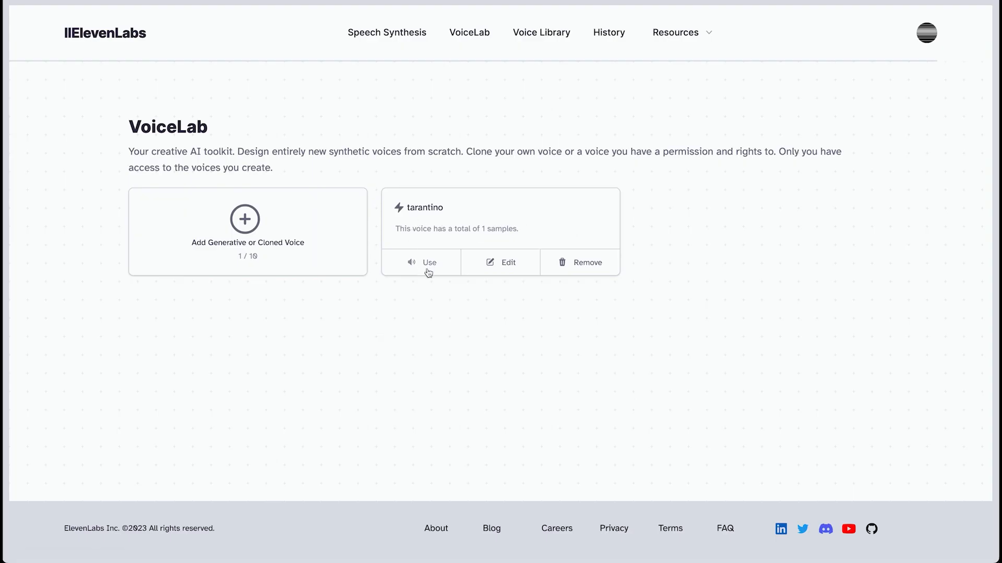
pyautogui.moveTo(420, 265)
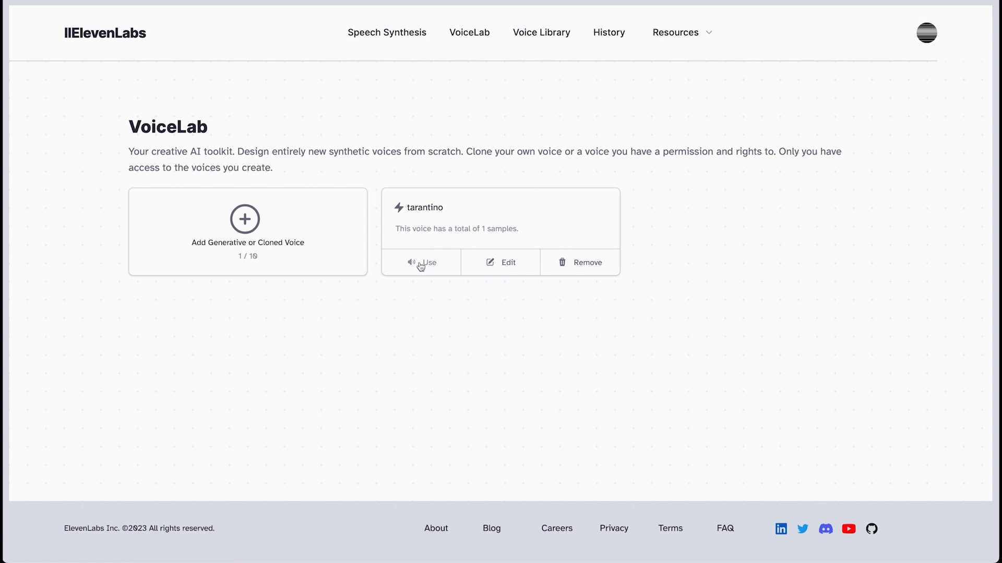
# - Select the tarantino voice for Speech Synthesis and collapse its Voice Settings
pyautogui.click(427, 263)
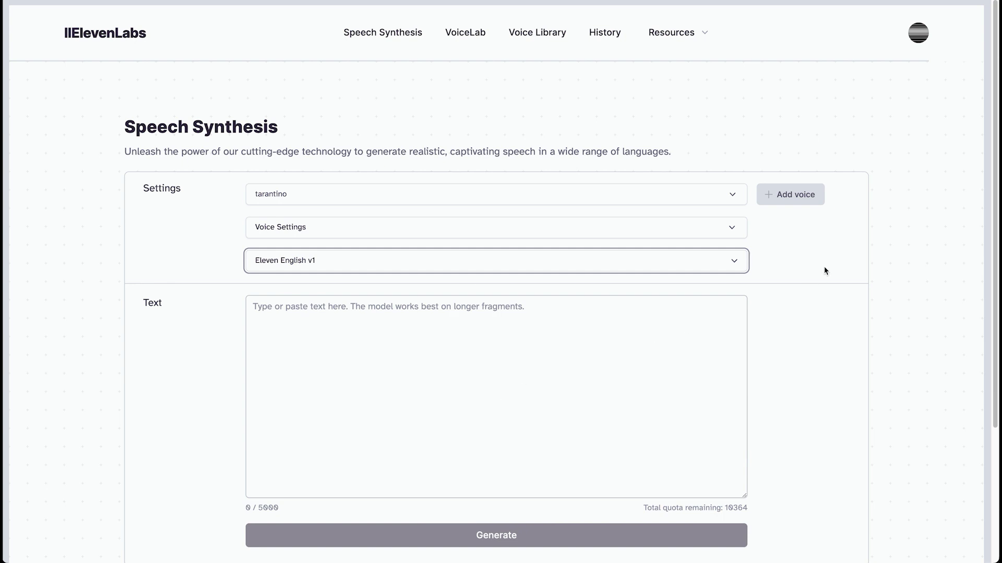
pyautogui.scroll(-3)
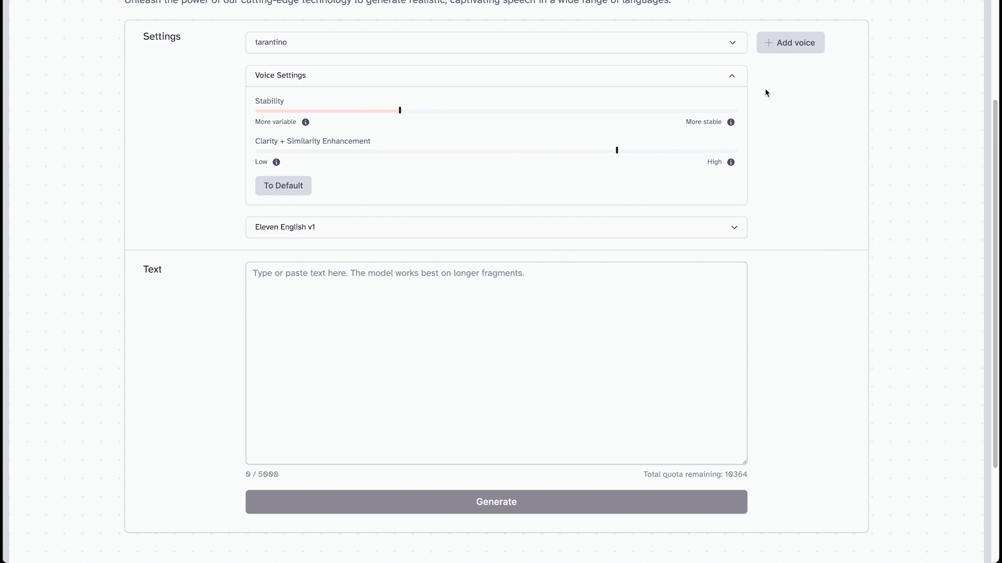
pyautogui.click(731, 75)
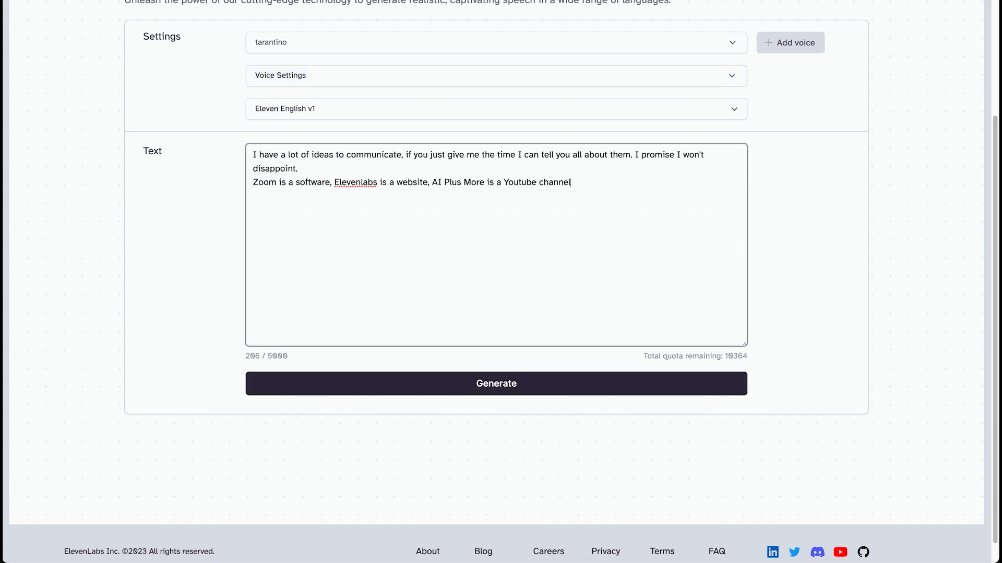
pyautogui.moveTo(511, 193)
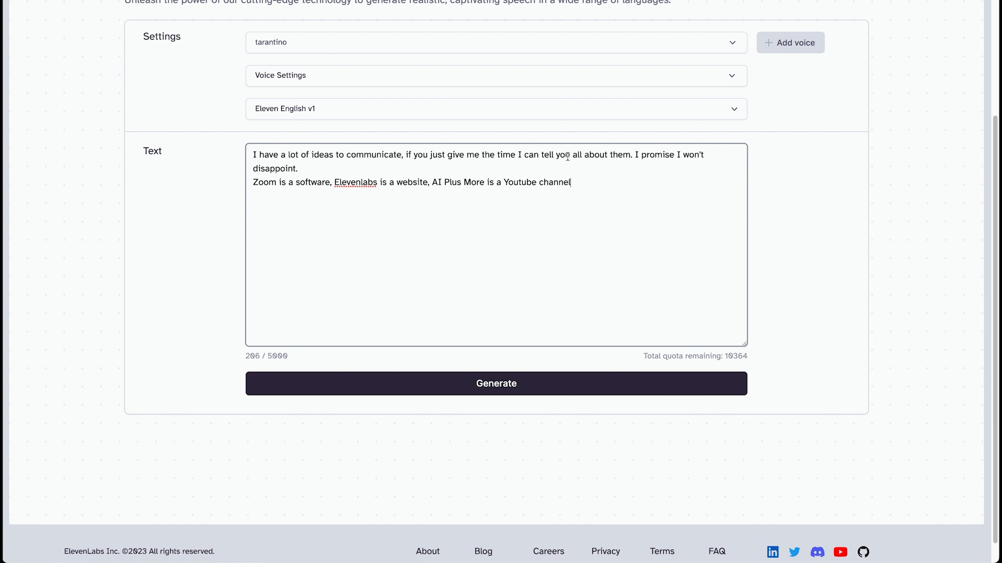
pyautogui.moveTo(463, 188)
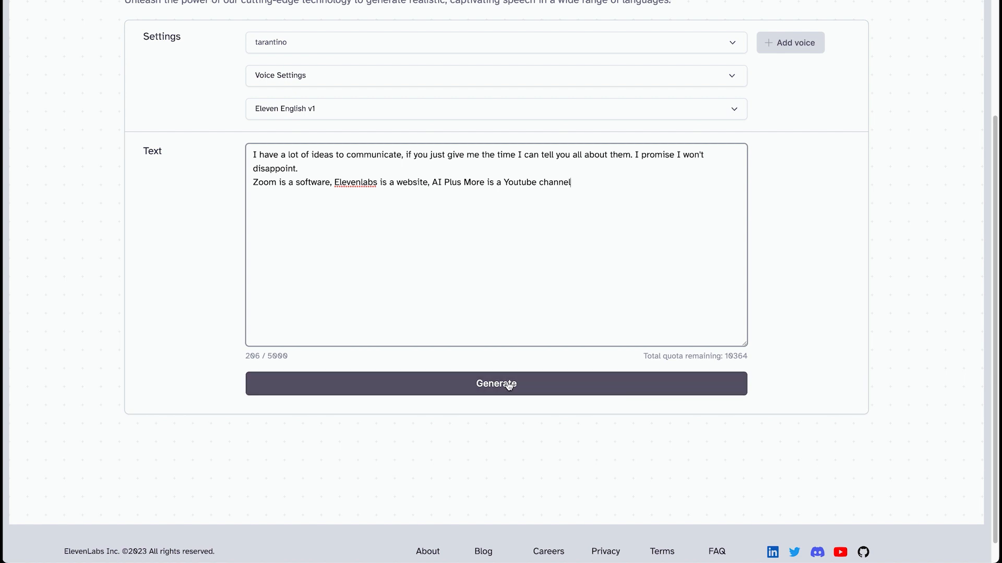
# - Generate speech of the 206-character script in the tarantino voice and play it
pyautogui.click(496, 384)
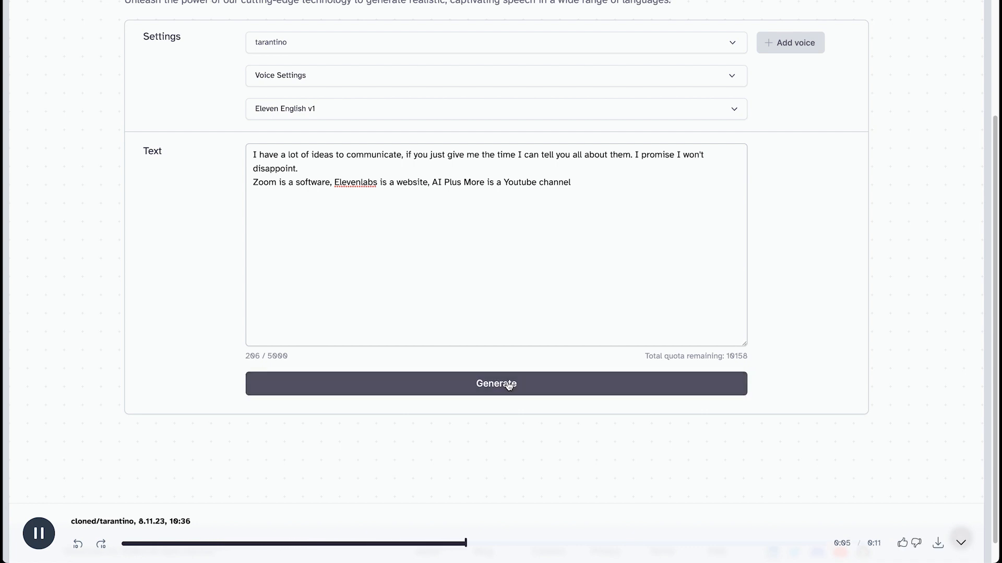
pyautogui.moveTo(817, 324)
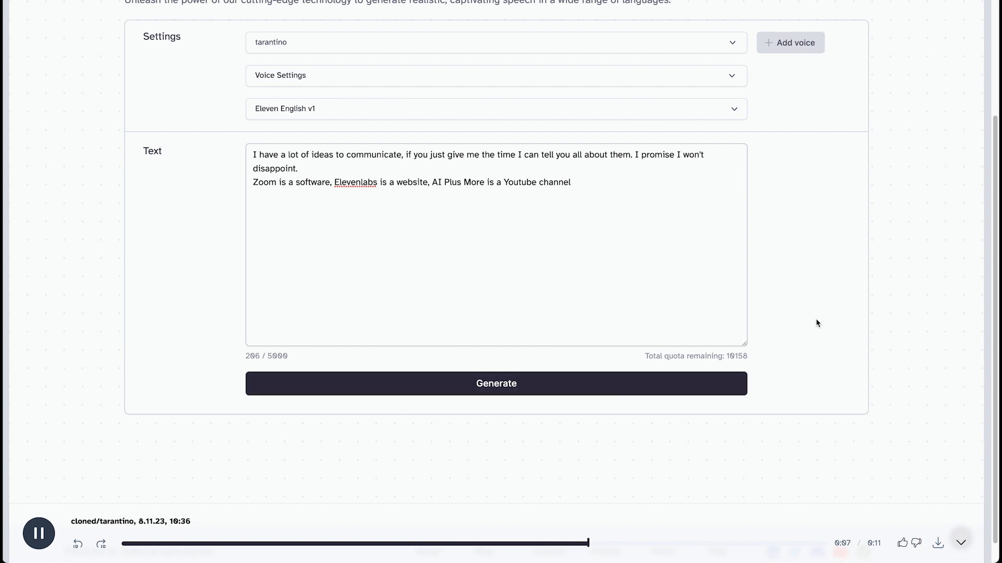
pyautogui.moveTo(626, 85)
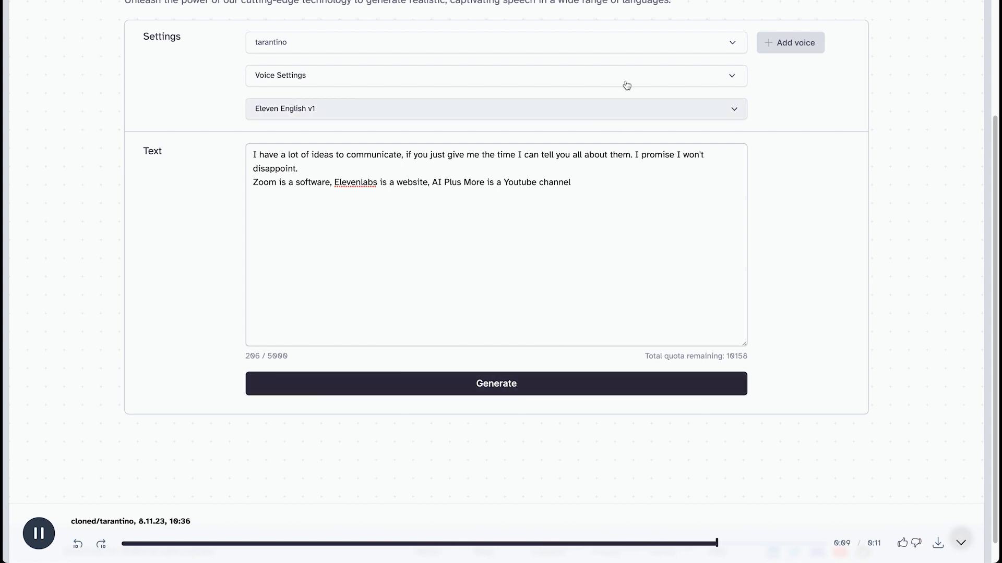
pyautogui.click(38, 533)
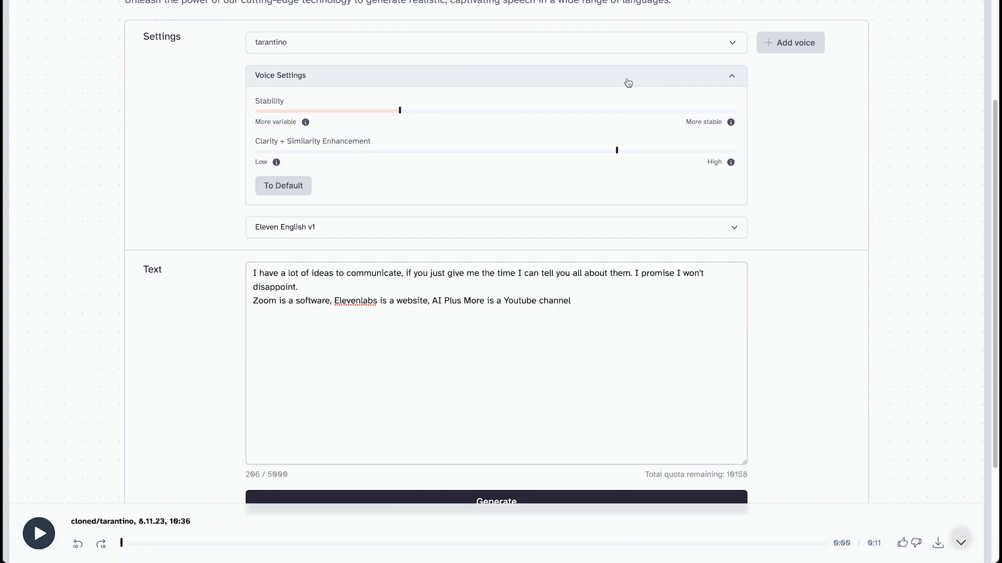
pyautogui.moveTo(526, 136)
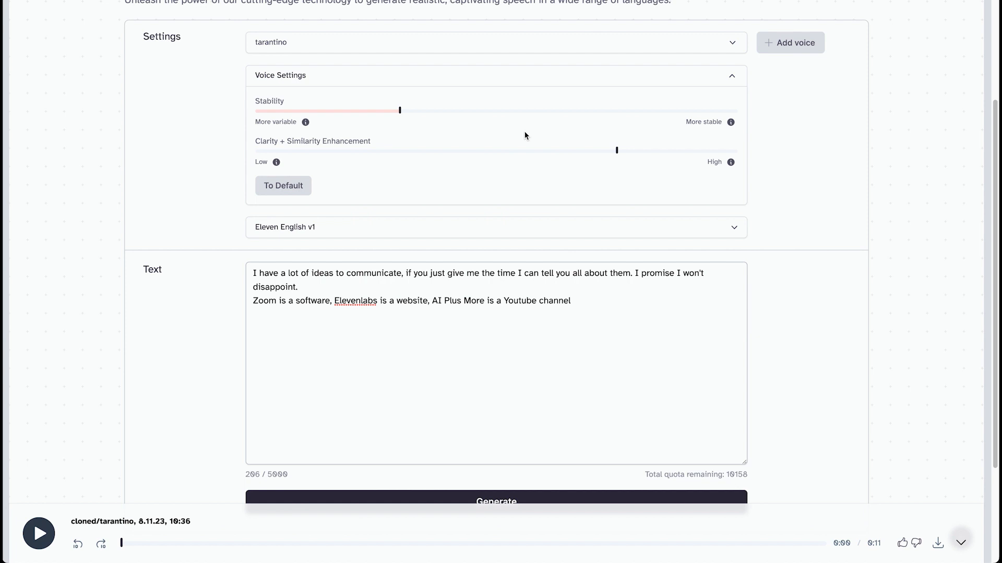
pyautogui.moveTo(433, 185)
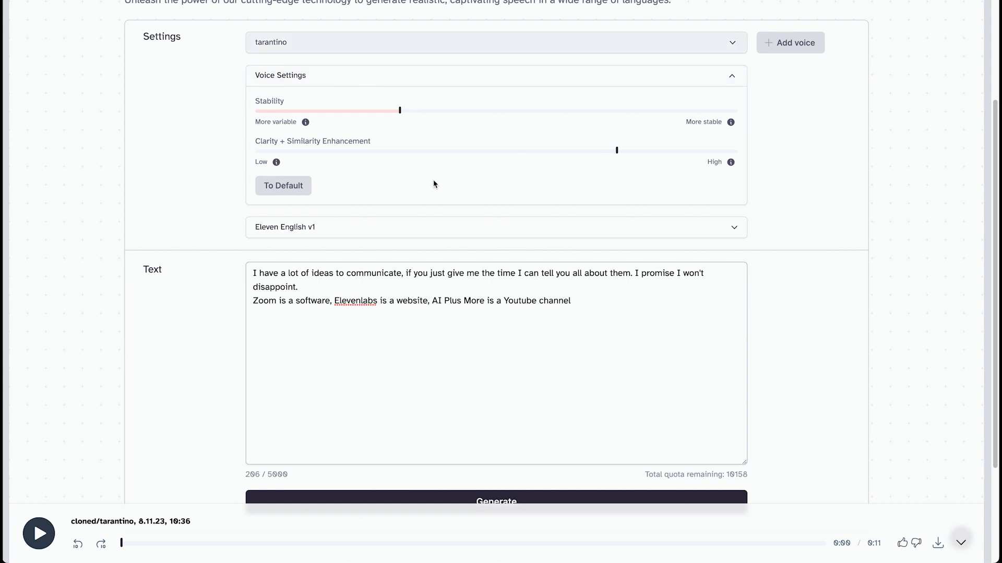
# - Drop Stability to 0%, generate a new 17-second tarantino clip and play it
pyautogui.moveTo(399, 110); pyautogui.dragTo(249, 110)
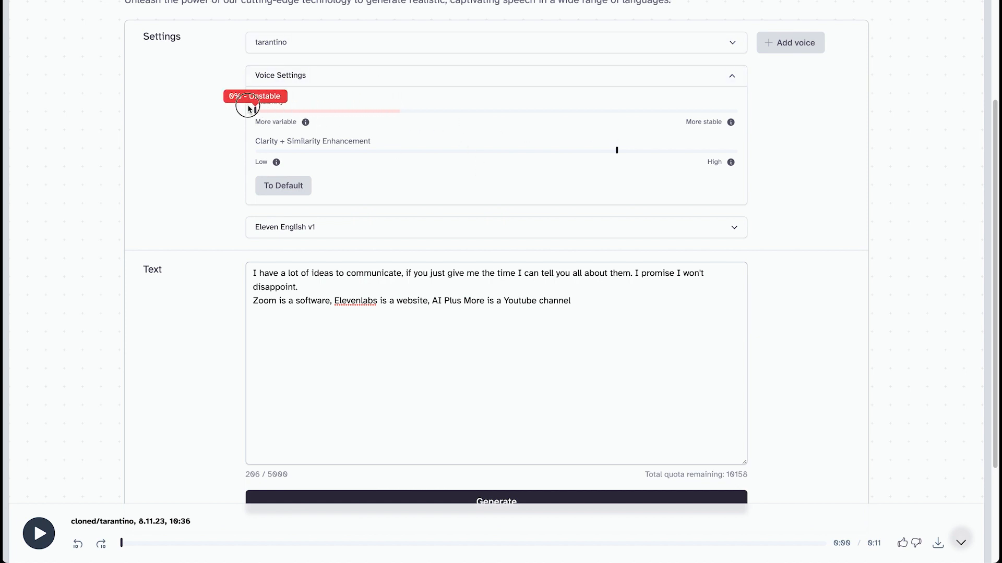
pyautogui.moveTo(615, 268)
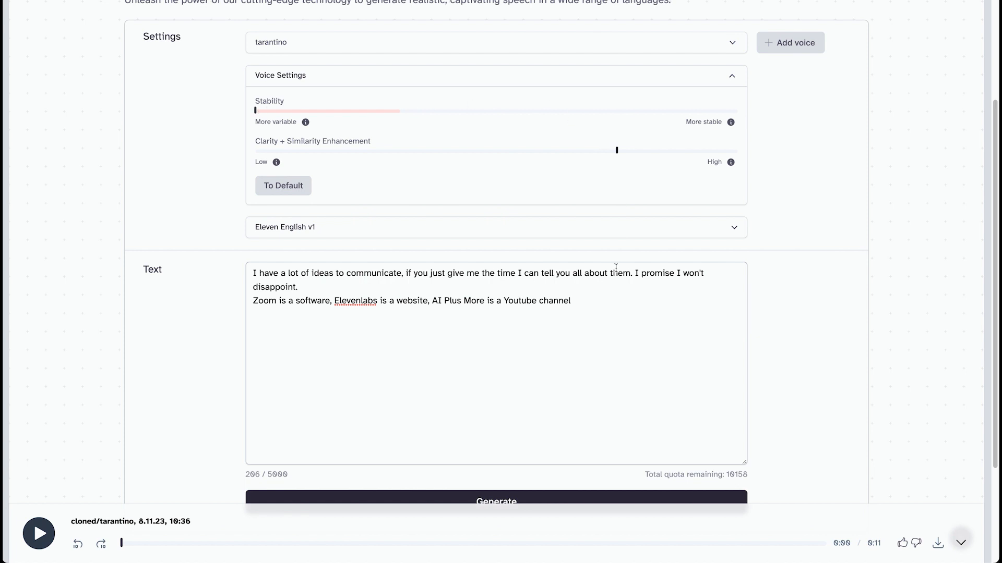
pyautogui.click(495, 501)
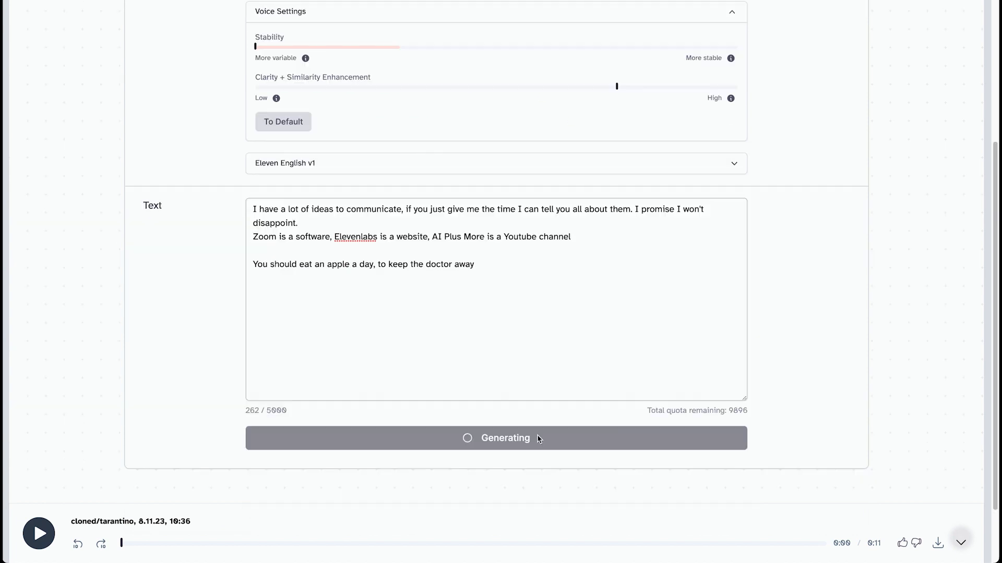
pyautogui.click(38, 533)
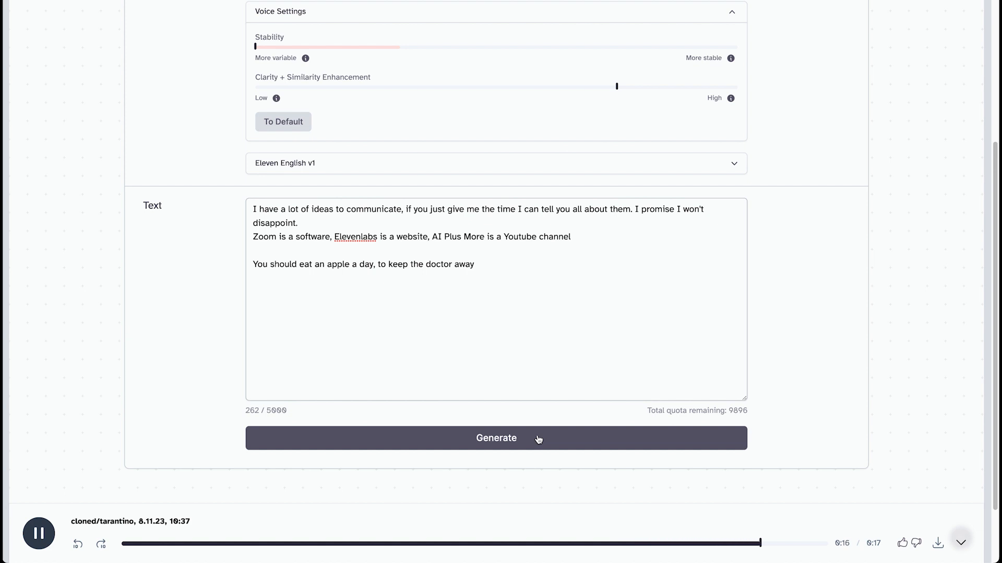
pyautogui.click(38, 534)
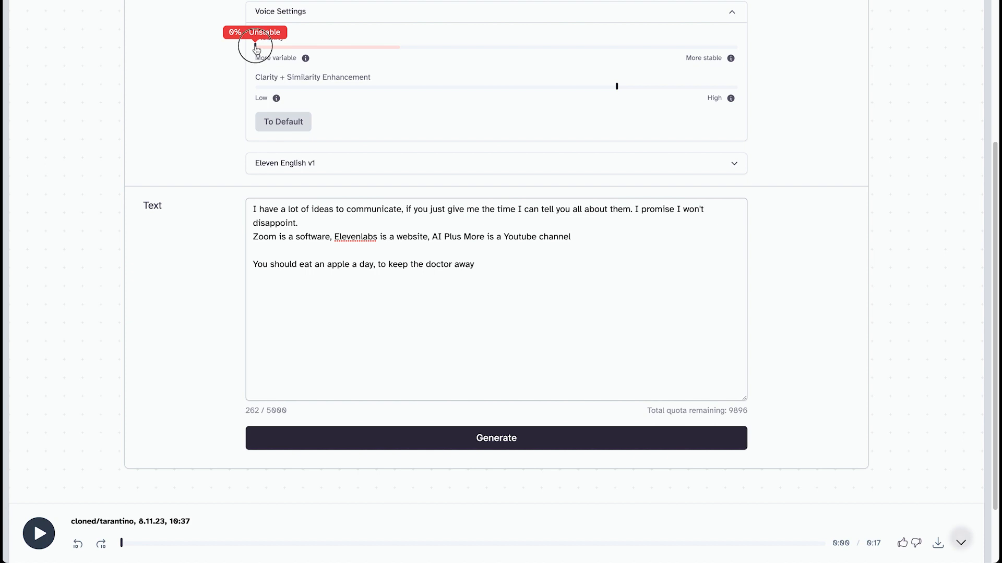
pyautogui.moveTo(858, 114)
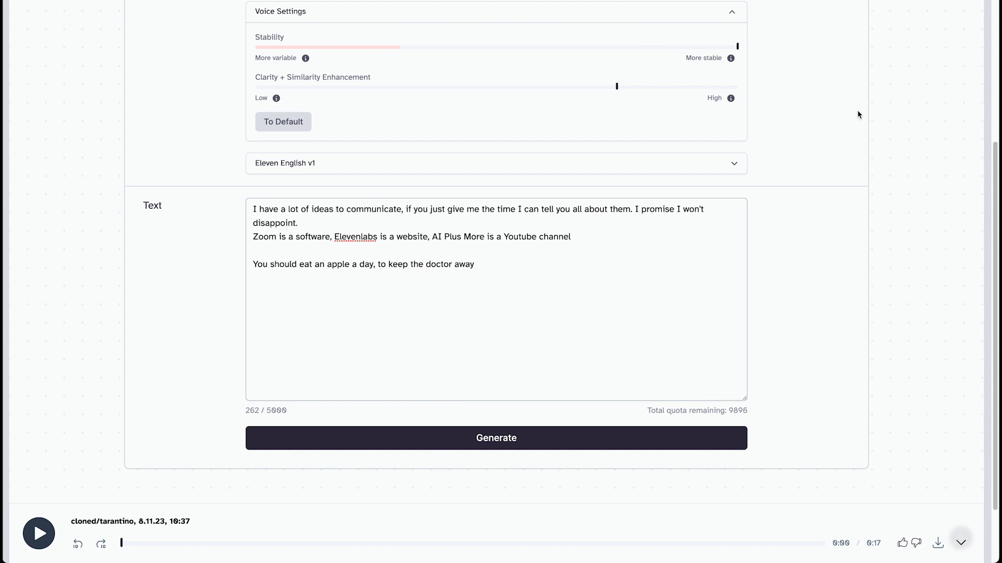
pyautogui.moveTo(534, 410)
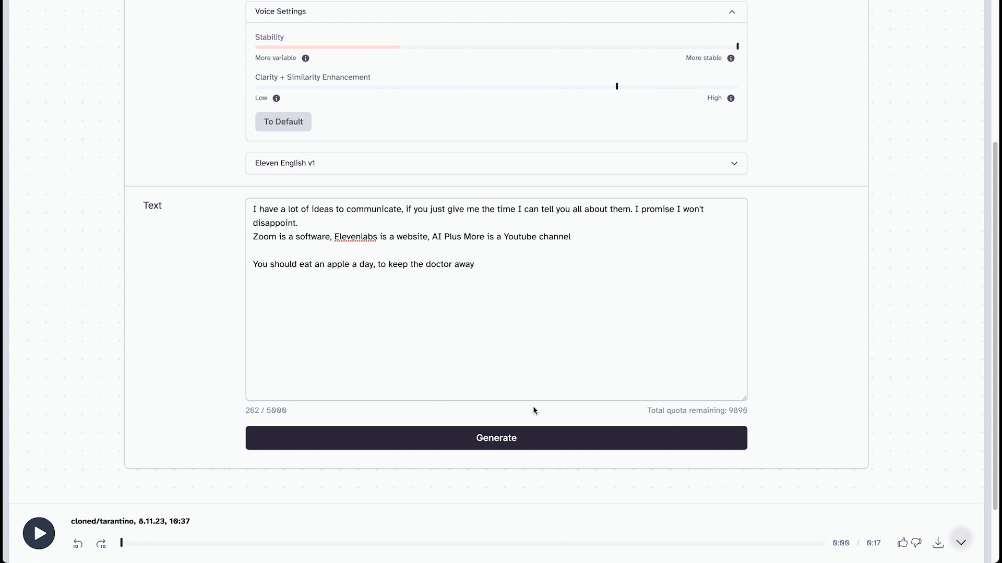
# - Clear the existing script to make room for the Constitution passage
pyautogui.press('ctrl+a')
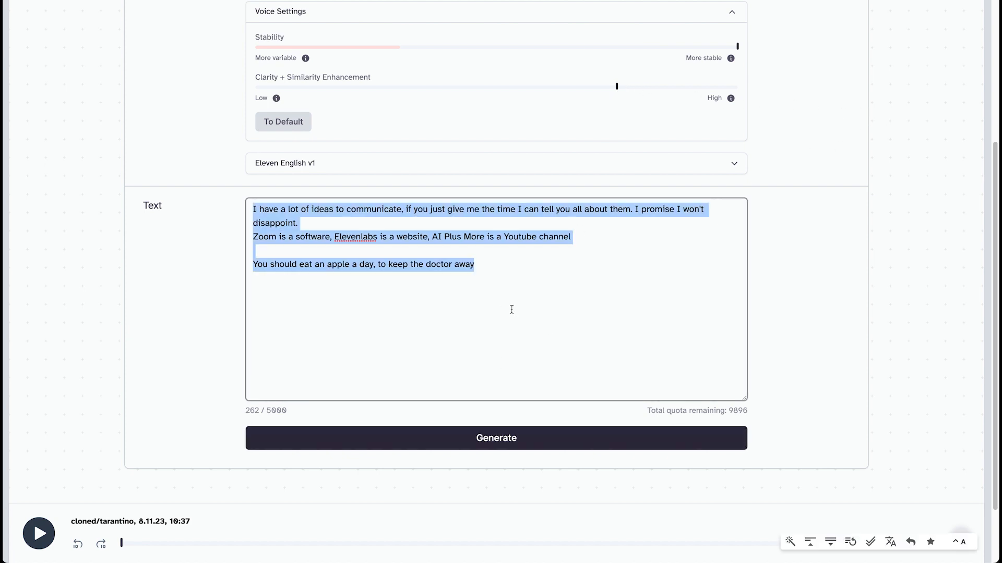
pyautogui.press('Delete')
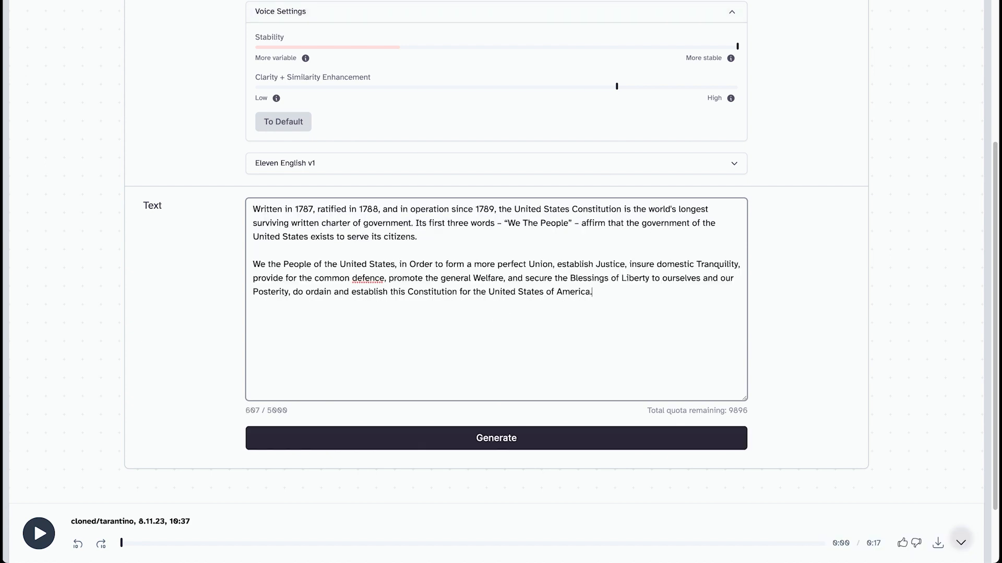
pyautogui.moveTo(890, 293)
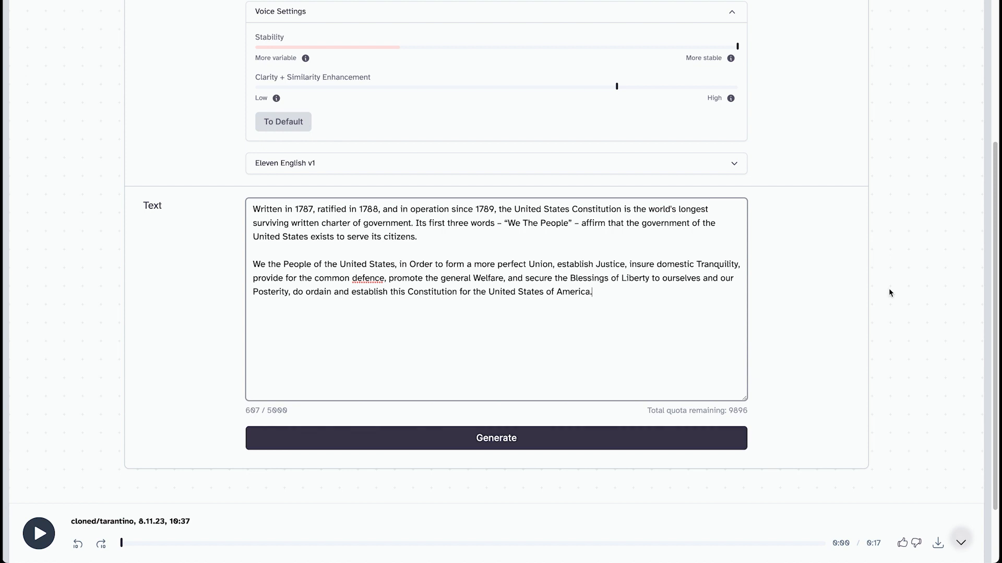
pyautogui.scroll(3)
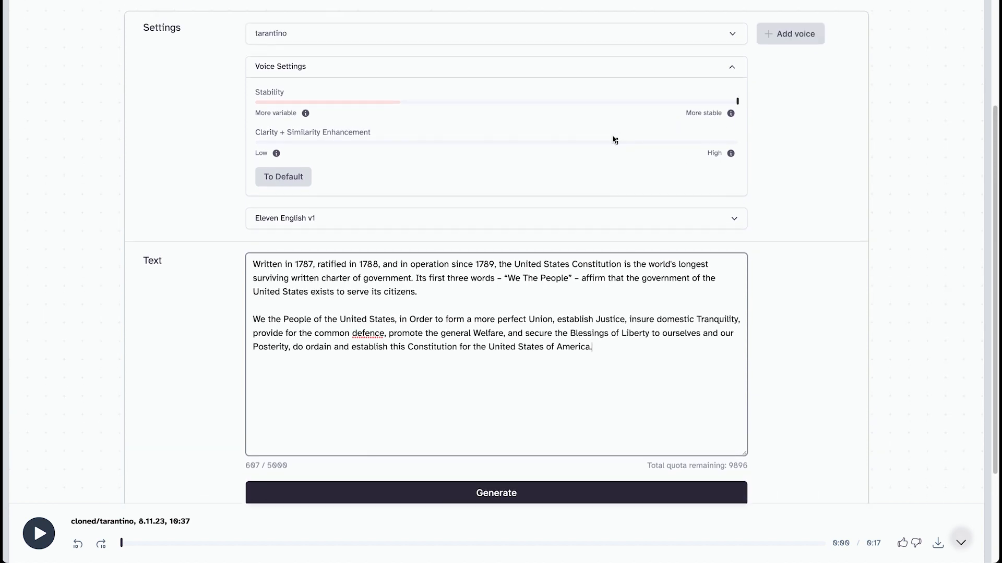
pyautogui.moveTo(614, 139)
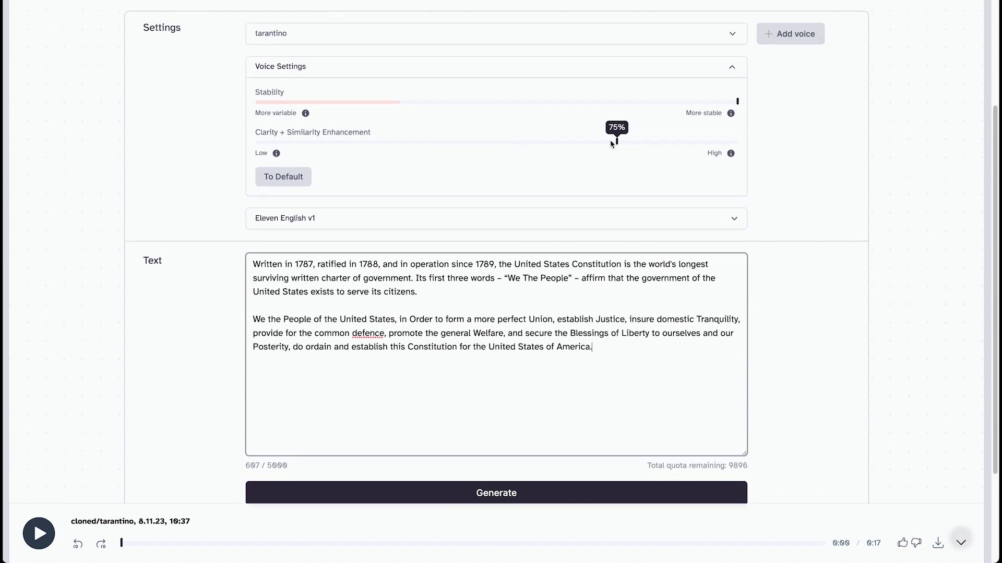
pyautogui.moveTo(582, 510)
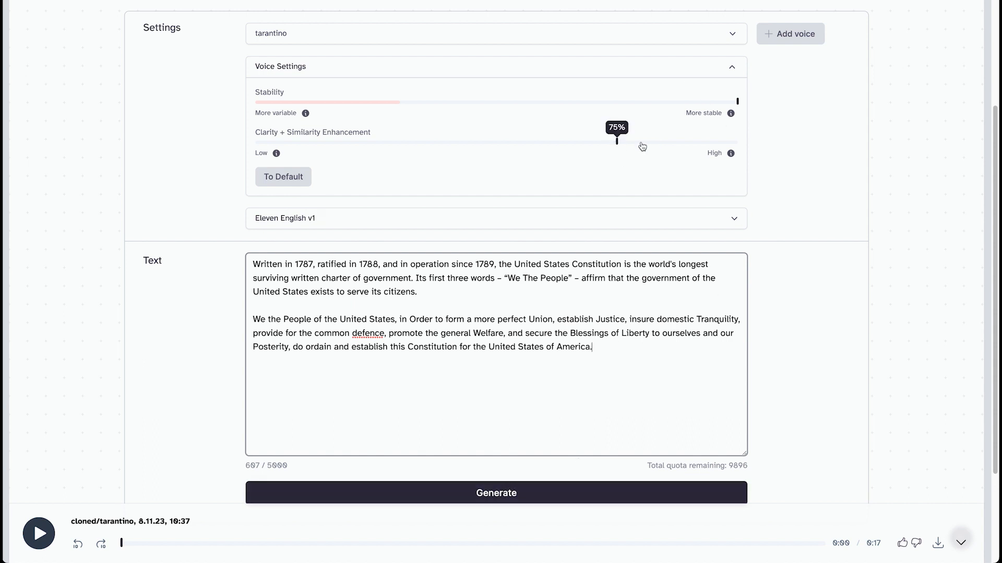
pyautogui.moveTo(572, 182)
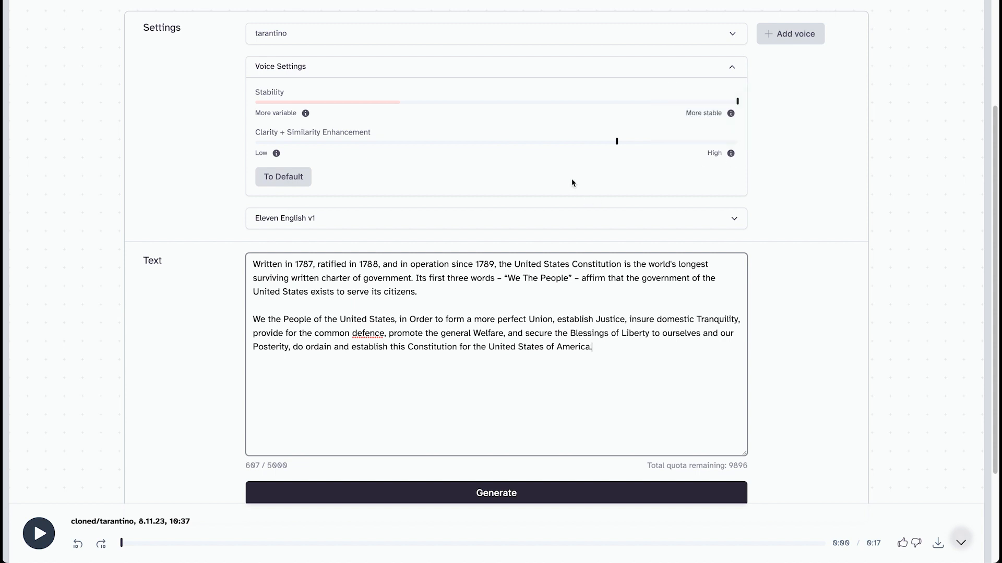
pyautogui.moveTo(732, 143)
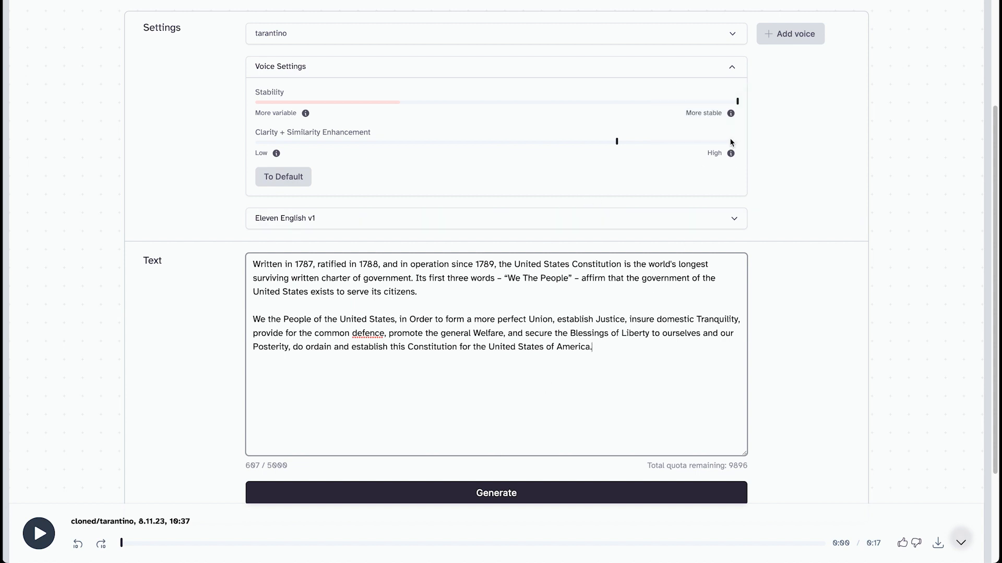
pyautogui.moveTo(736, 145)
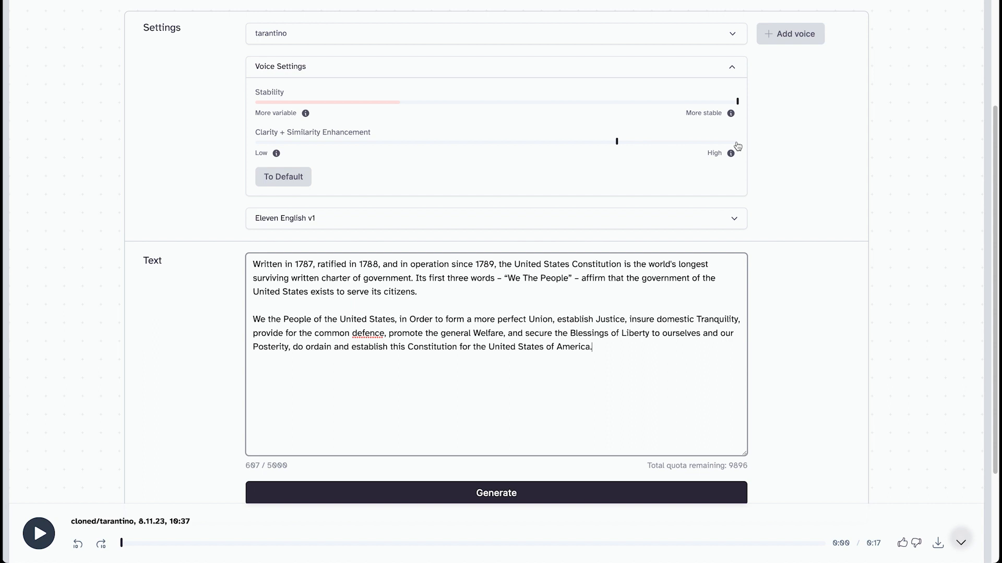
pyautogui.moveTo(708, 163)
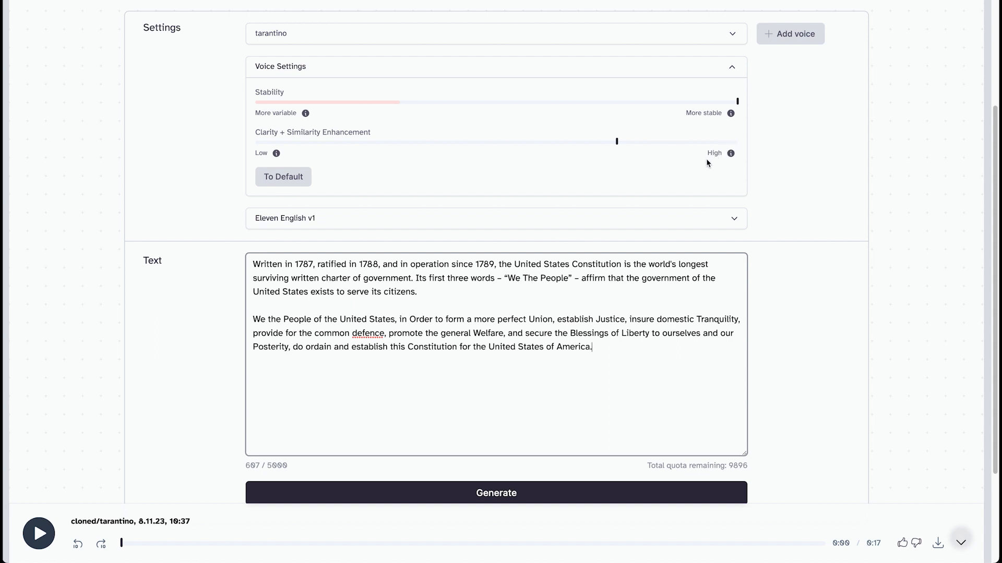
pyautogui.moveTo(672, 192)
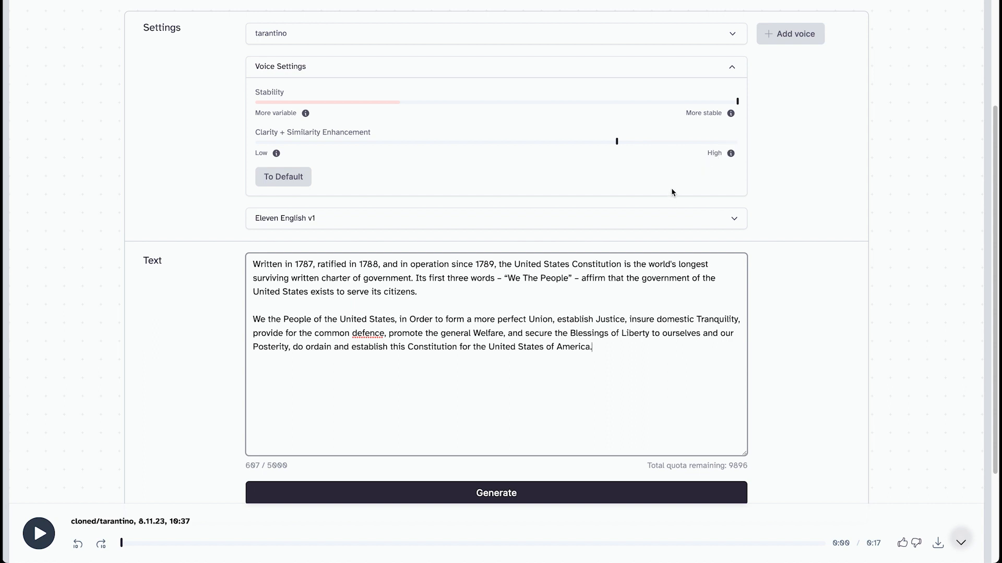
pyautogui.moveTo(507, 468)
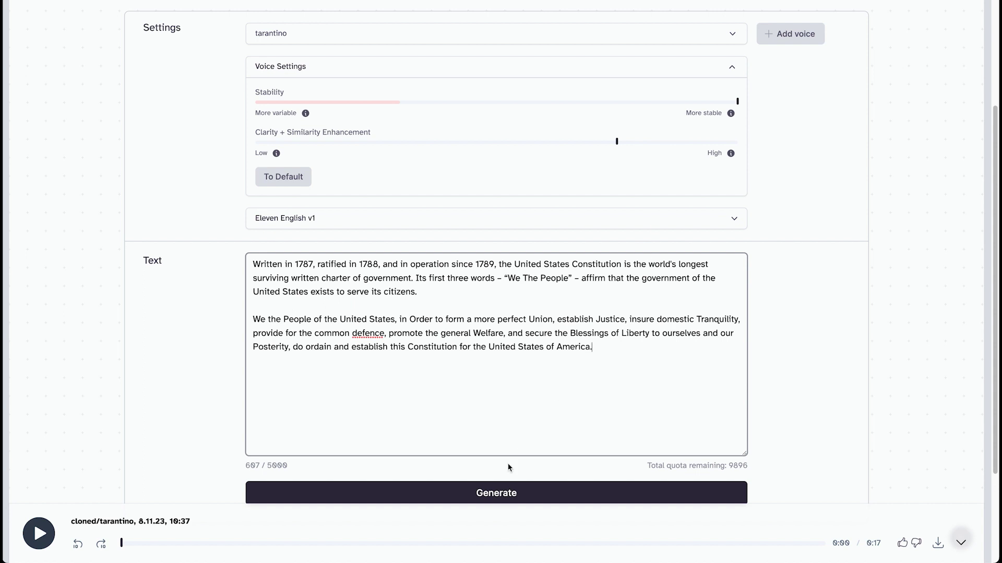
# - Generate a 40-second Constitution clip in the tarantino voice
pyautogui.click(496, 492)
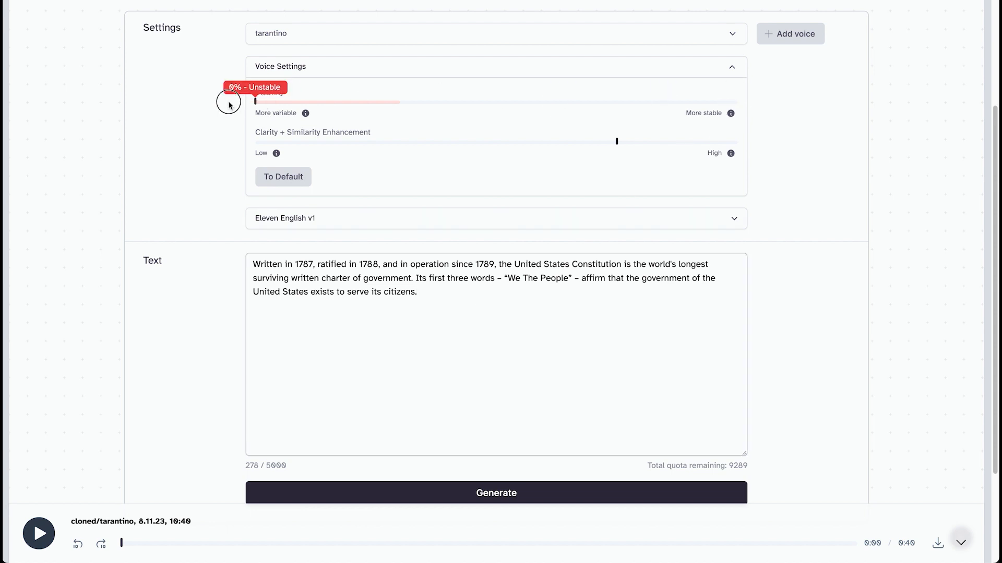
pyautogui.moveTo(450, 90)
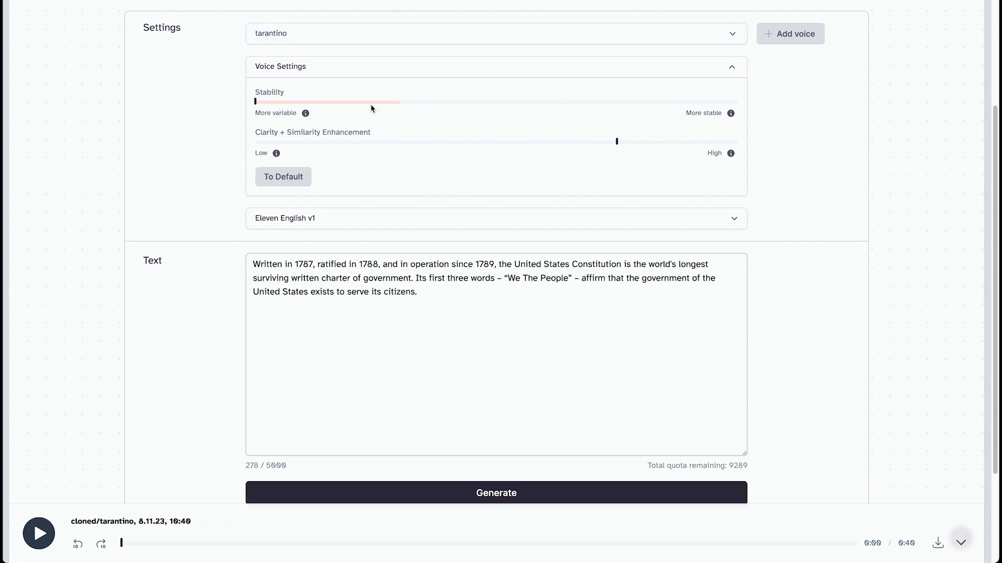
pyautogui.moveTo(704, 168)
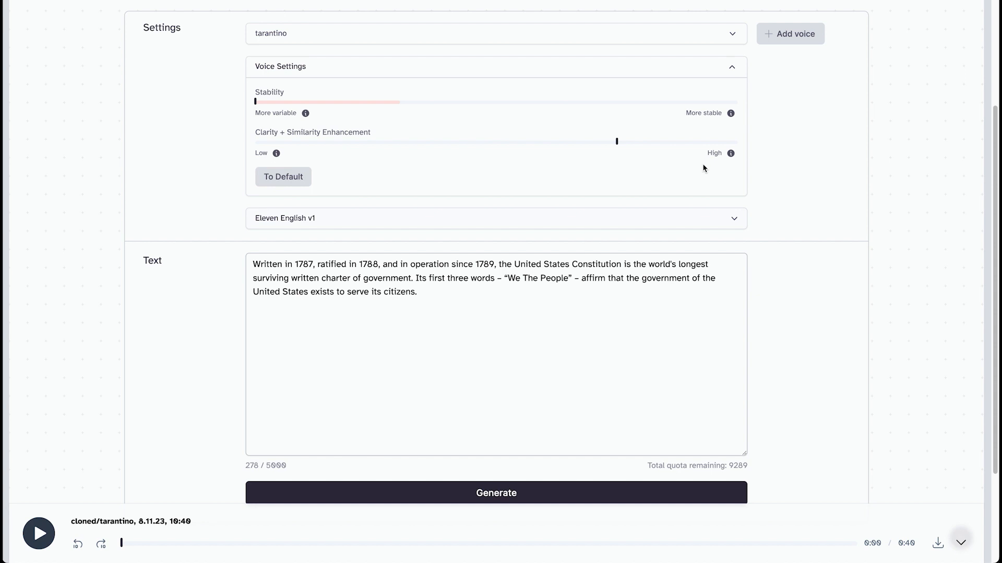
pyautogui.moveTo(499, 283)
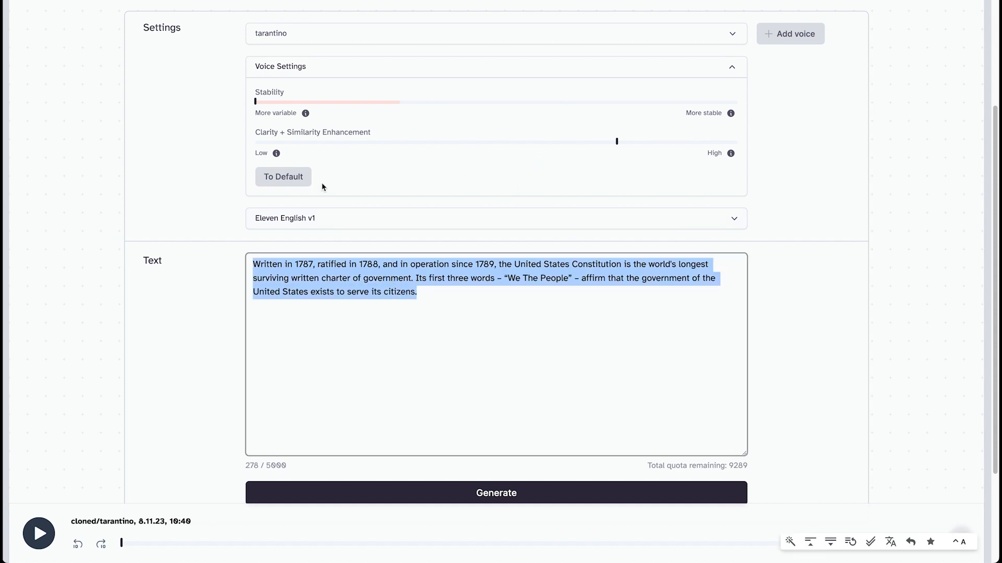
pyautogui.moveTo(414, 490)
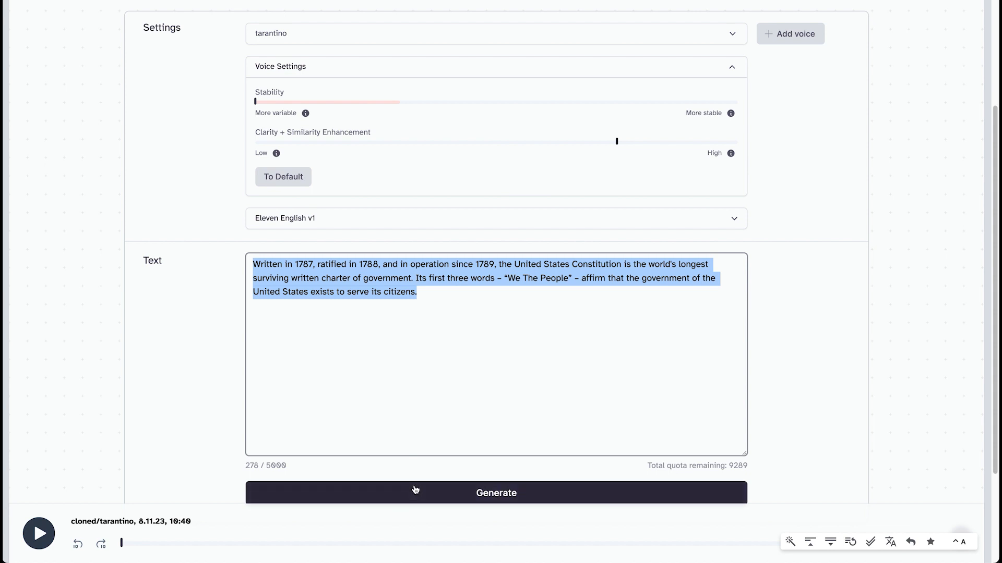
pyautogui.moveTo(455, 487)
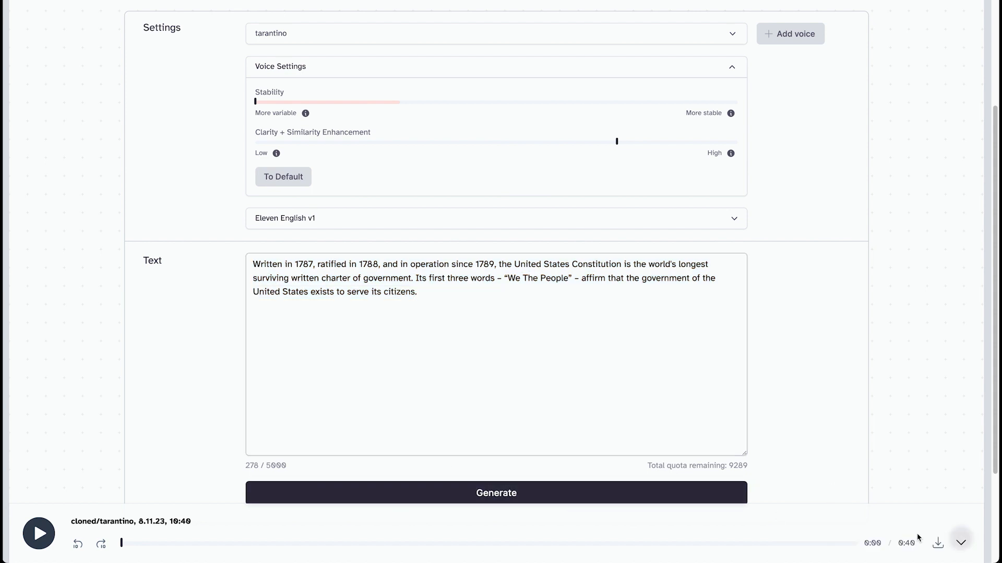
pyautogui.moveTo(372, 498)
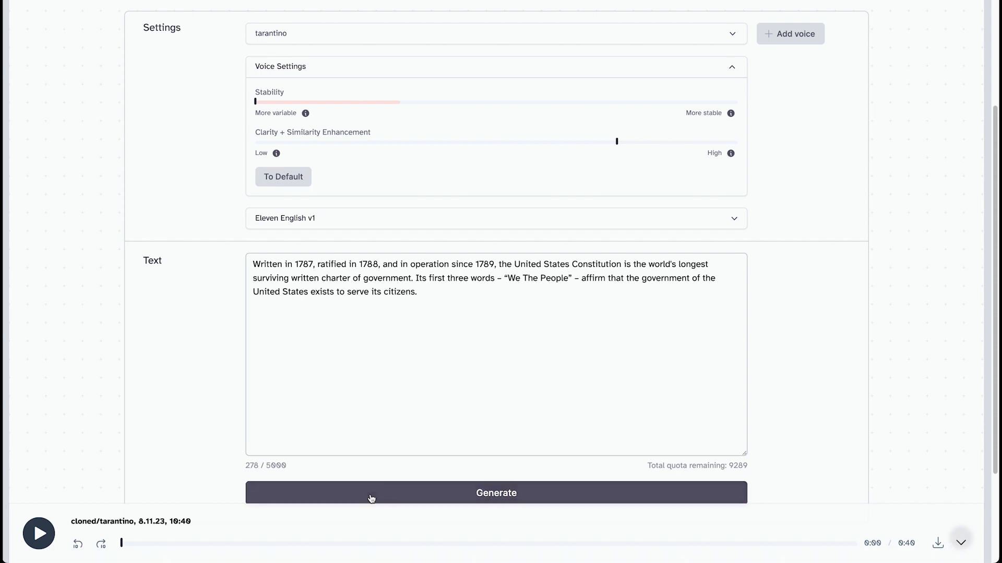
# - Generate a 19-second clip of the 278-character Constitution script and play it
pyautogui.click(496, 492)
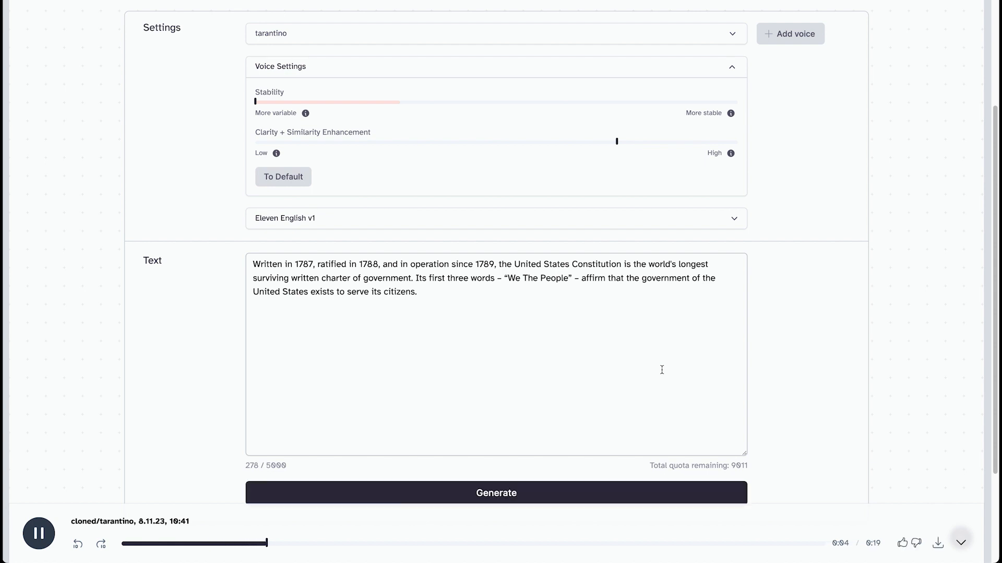
pyautogui.moveTo(823, 358)
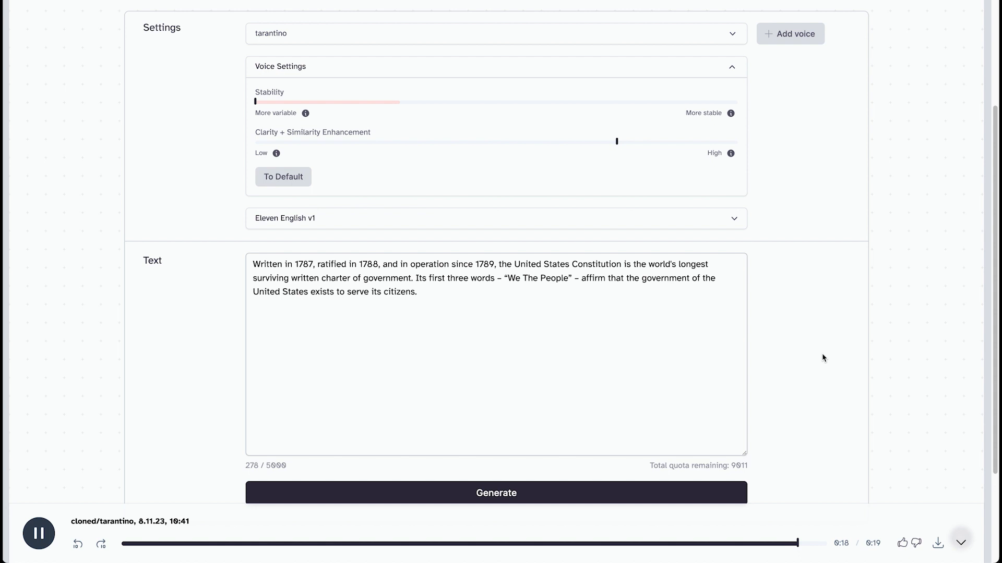
pyautogui.click(38, 533)
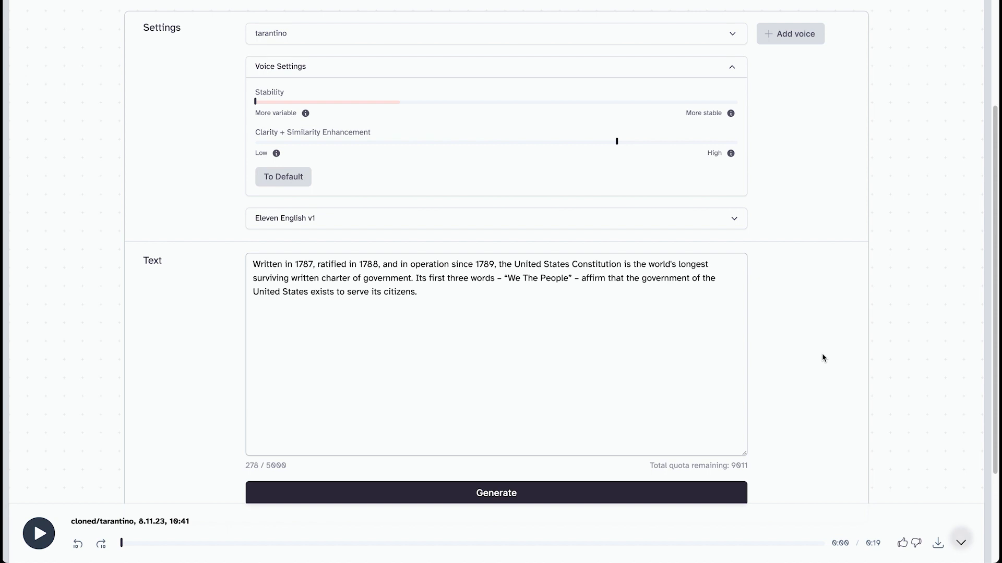
# - Preview the Valley Girl, Caroline storytelling and old British professor voices in Voice Library
pyautogui.click(537, 33)
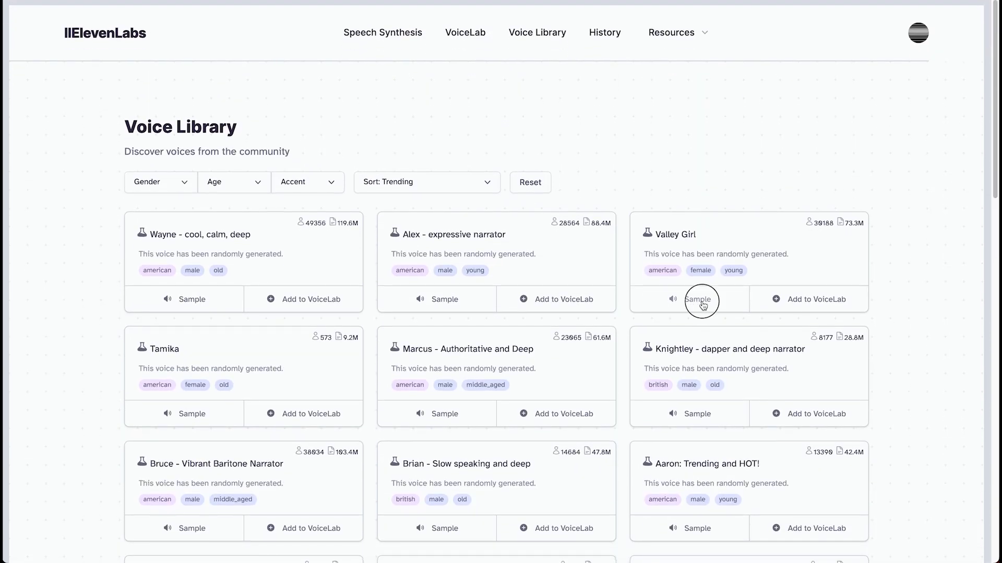
pyautogui.click(697, 299)
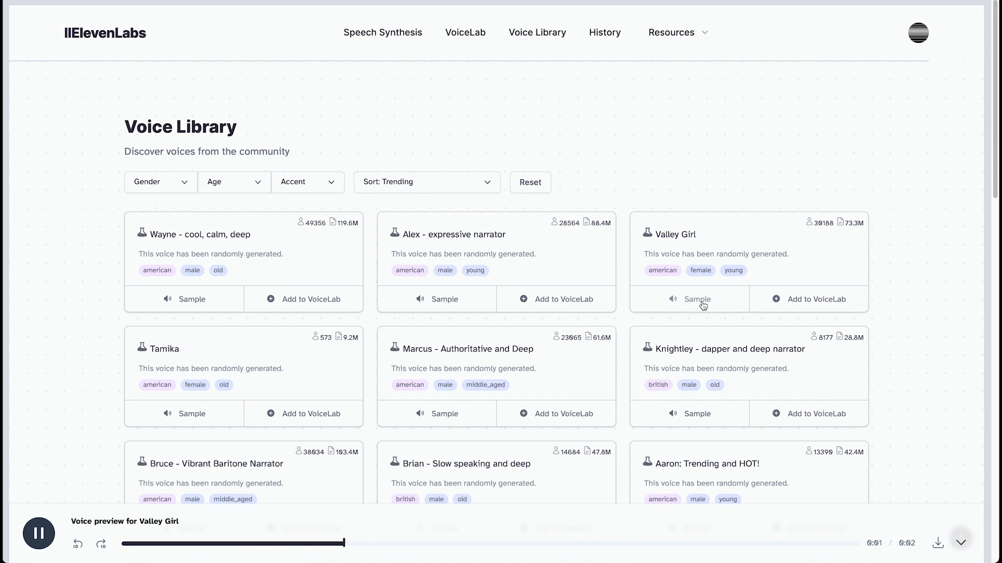
pyautogui.scroll(-3)
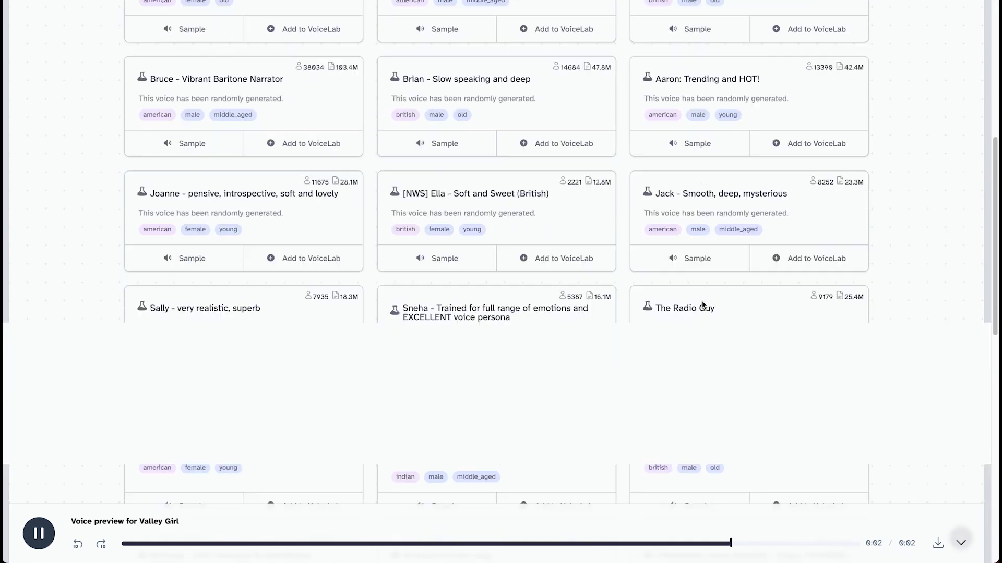
pyautogui.scroll(-3)
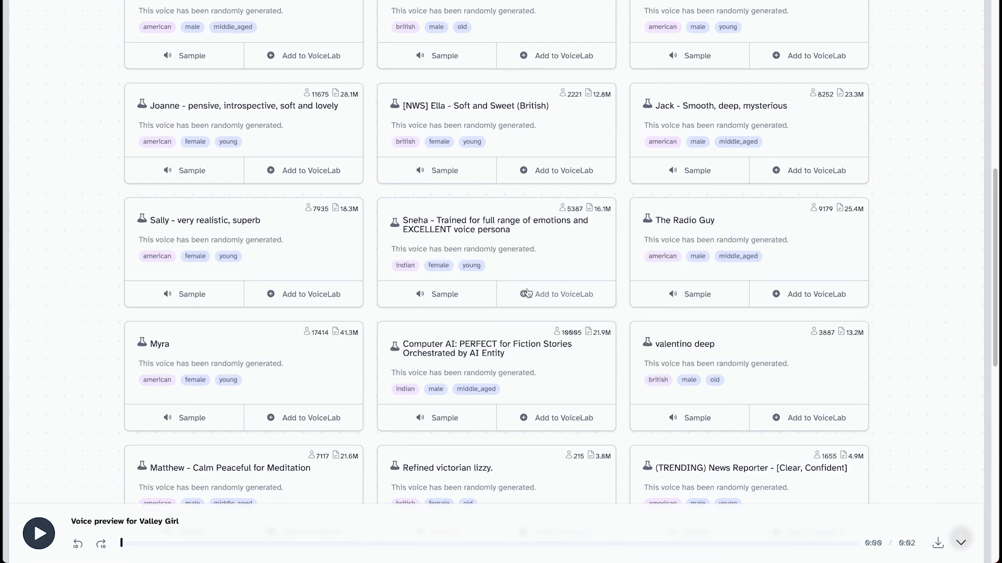
pyautogui.scroll(-3)
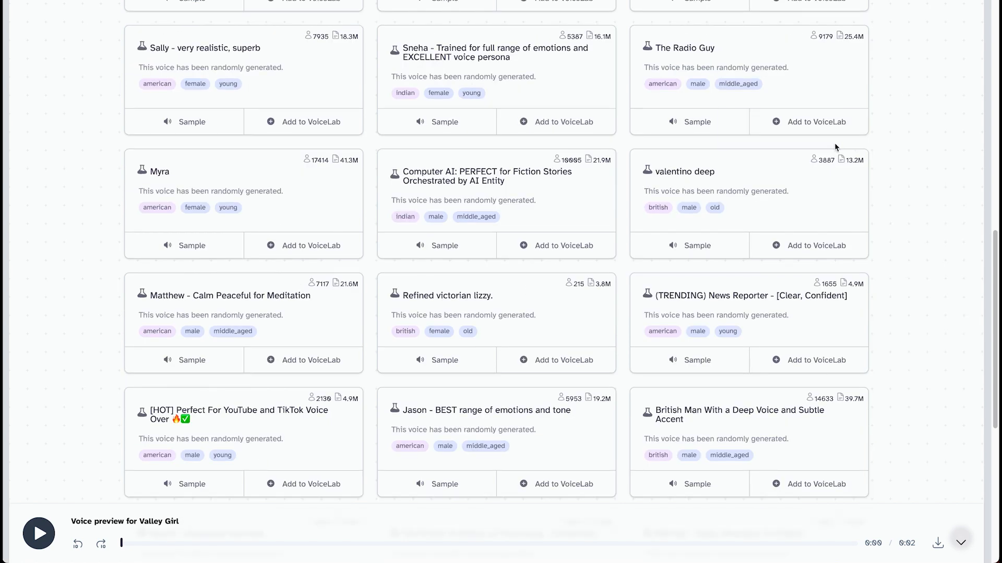
pyautogui.click(697, 350)
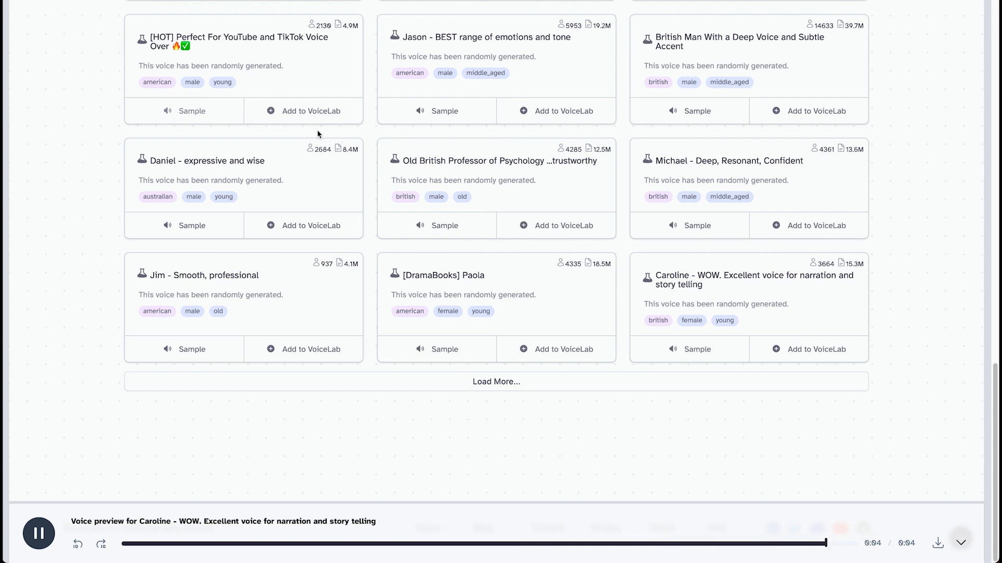
pyautogui.click(444, 225)
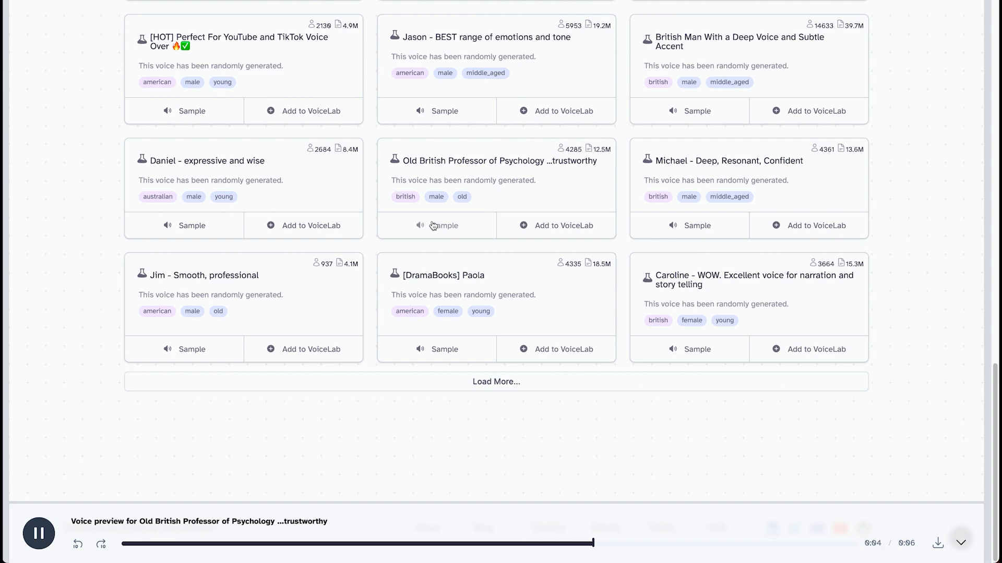
pyautogui.click(38, 533)
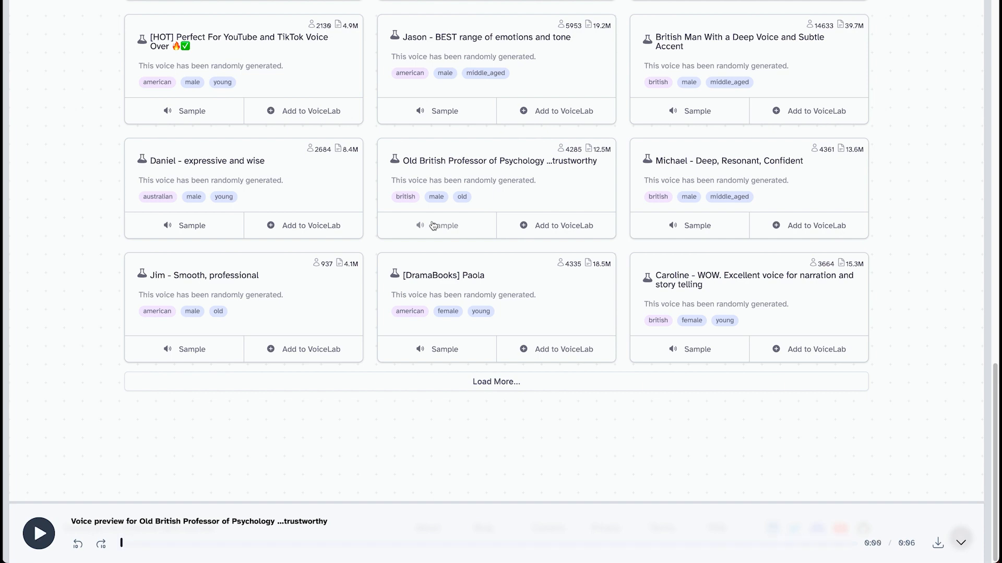
# - Return to Speech Synthesis and open the Subscription page from the account menu
pyautogui.click(538, 32)
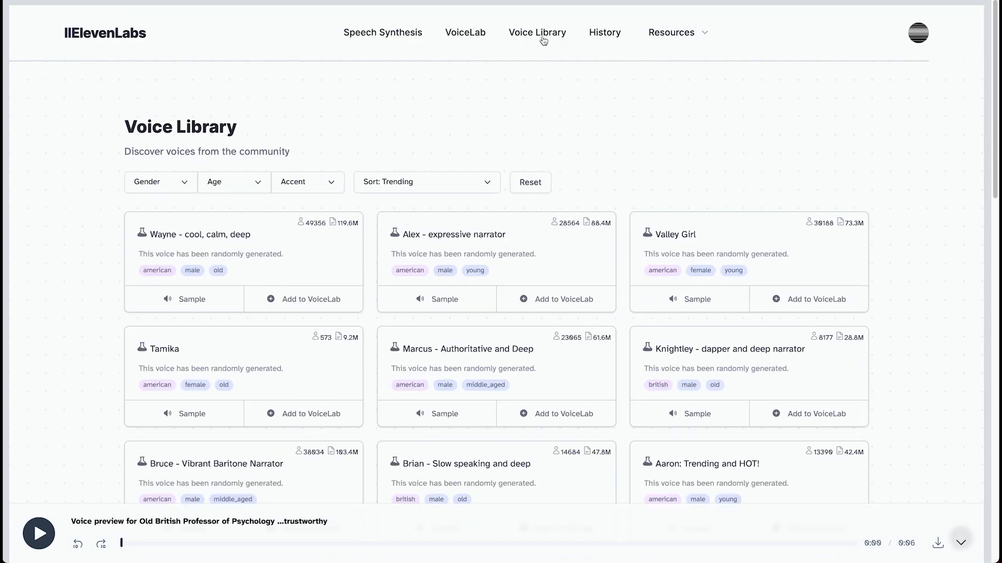
pyautogui.click(382, 32)
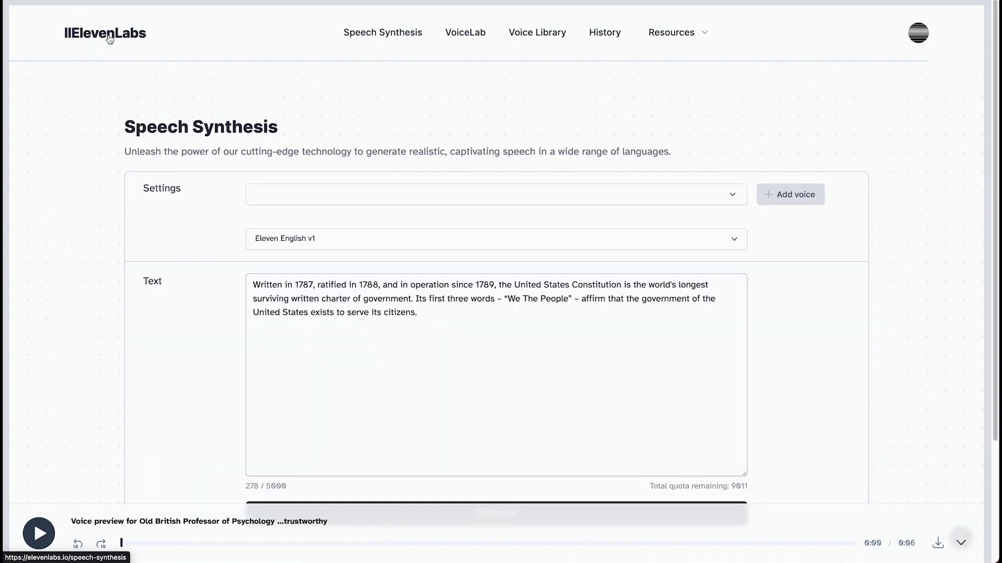
pyautogui.click(918, 32)
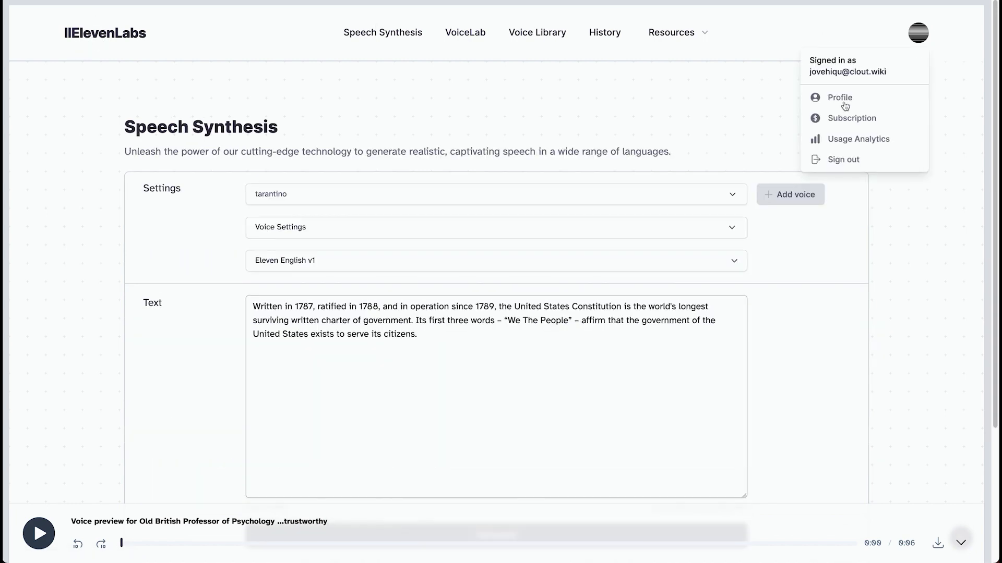
pyautogui.click(852, 119)
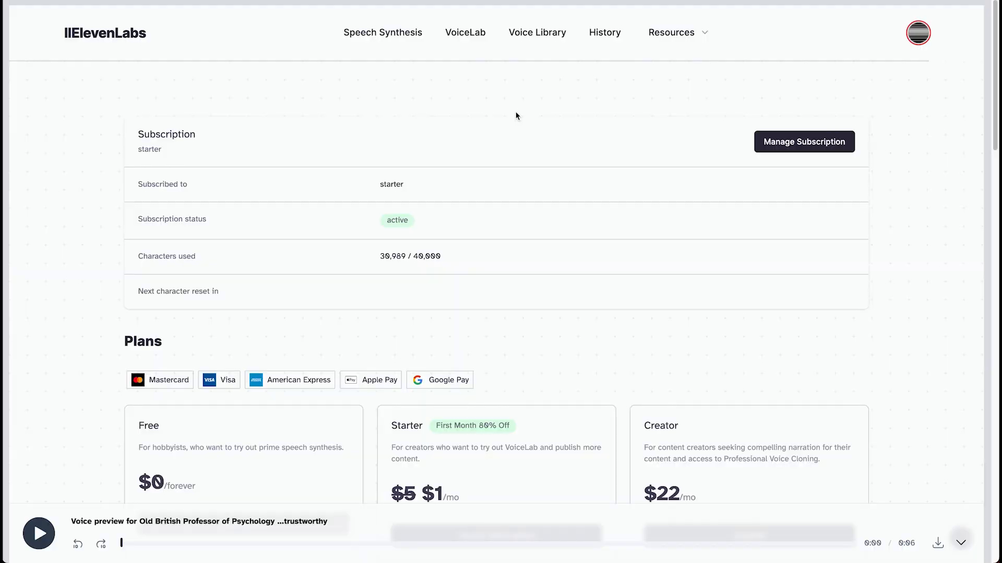
pyautogui.scroll(-3)
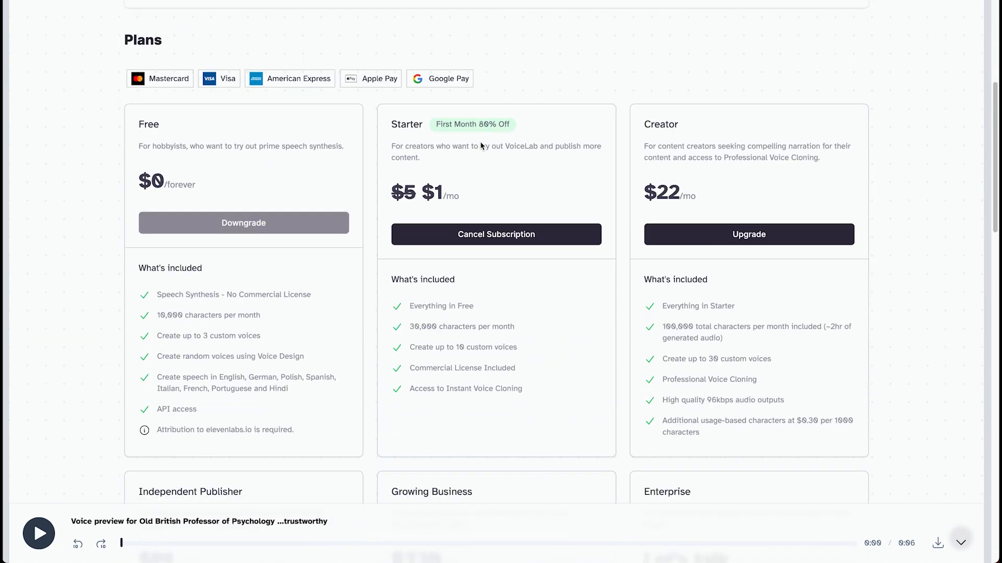
pyautogui.scroll(-3)
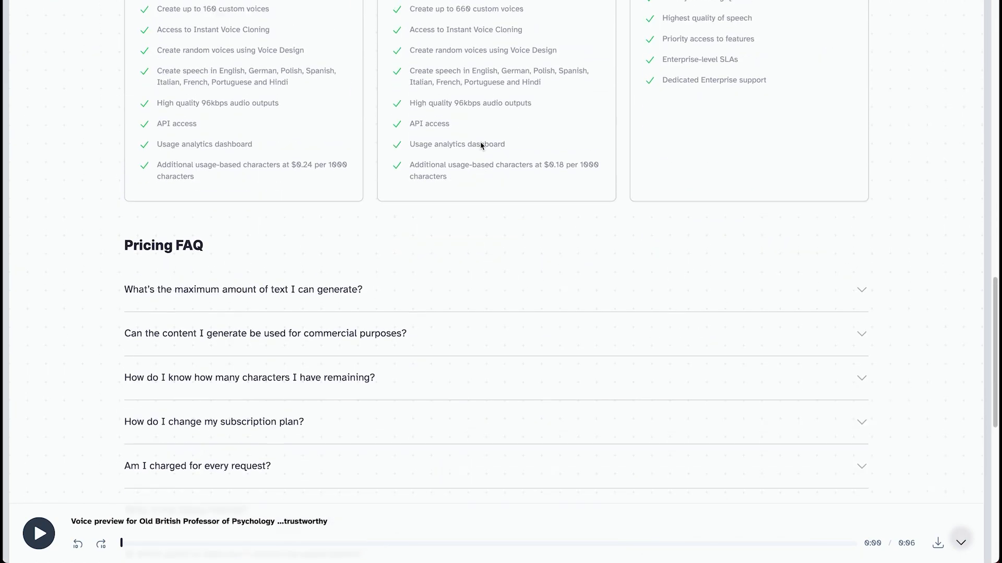
pyautogui.scroll(3)
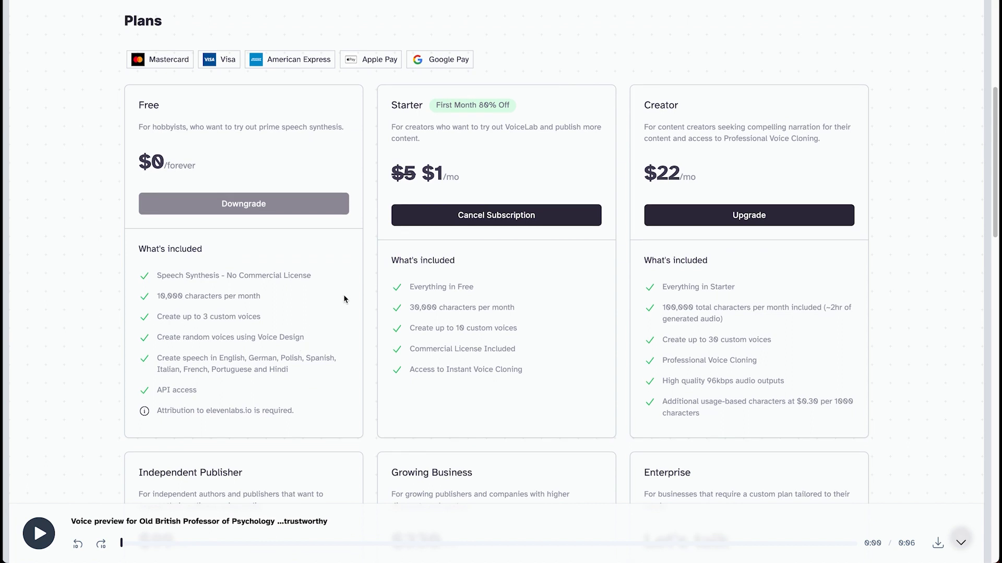
pyautogui.moveTo(327, 291)
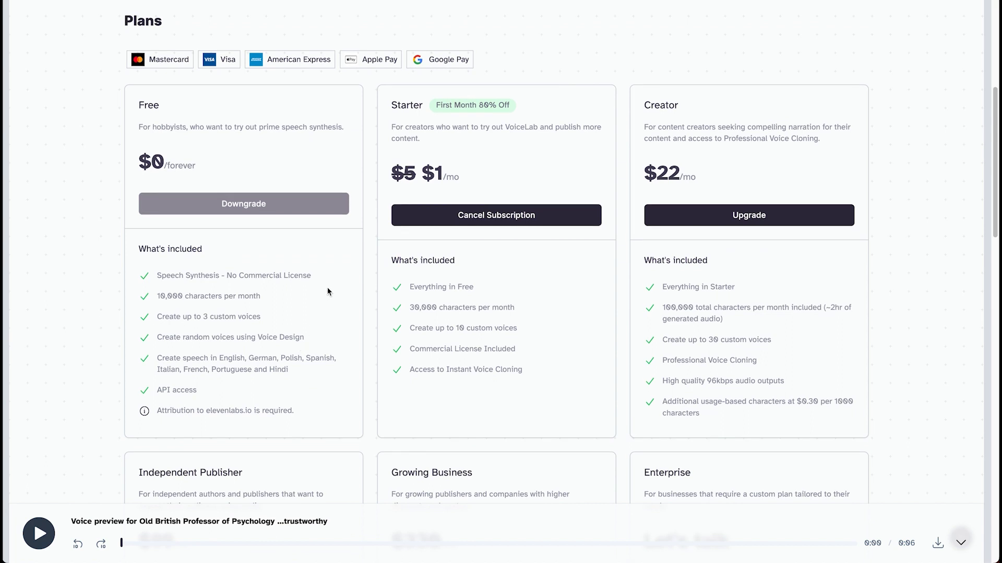
pyautogui.moveTo(171, 276)
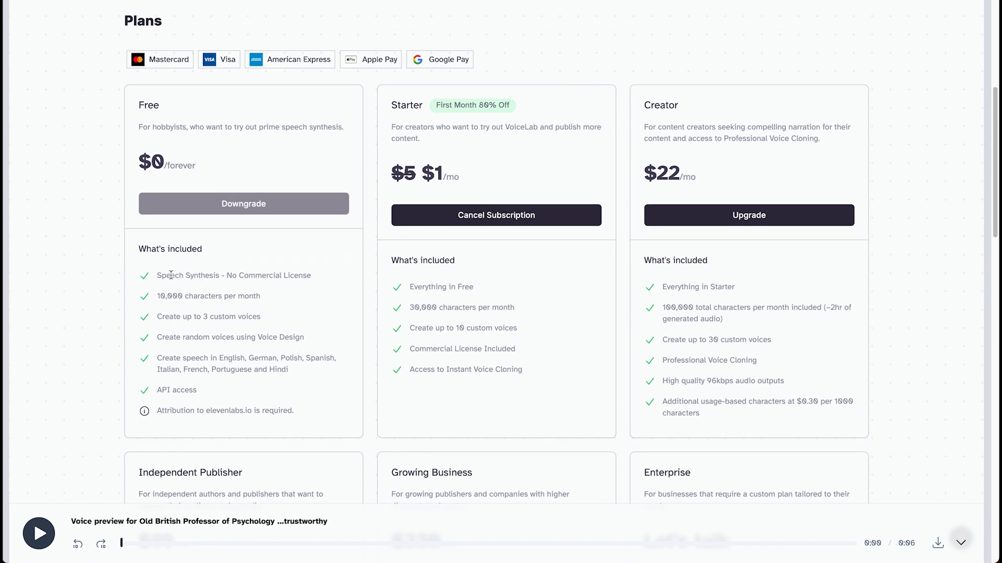
pyautogui.moveTo(285, 294)
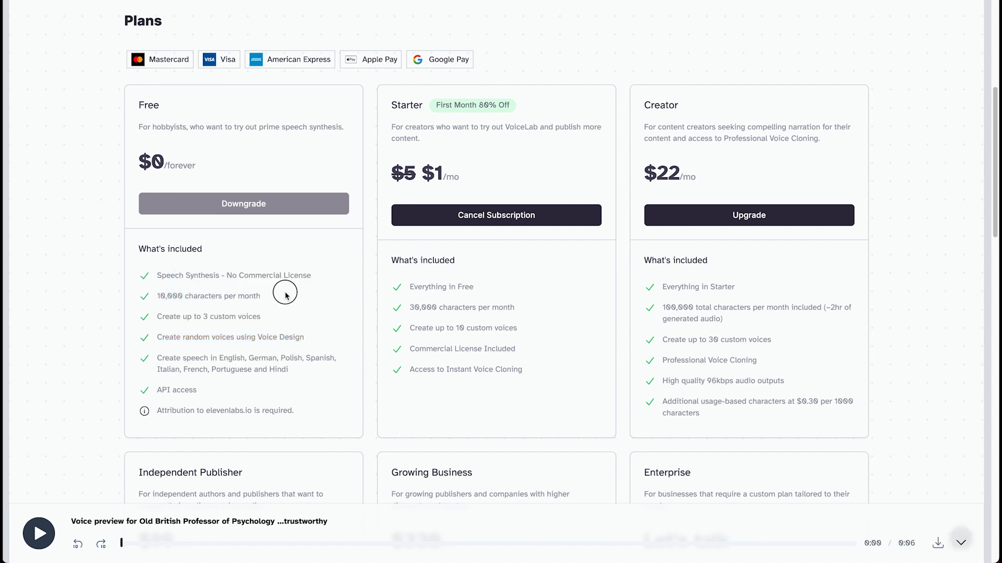
pyautogui.moveTo(278, 322)
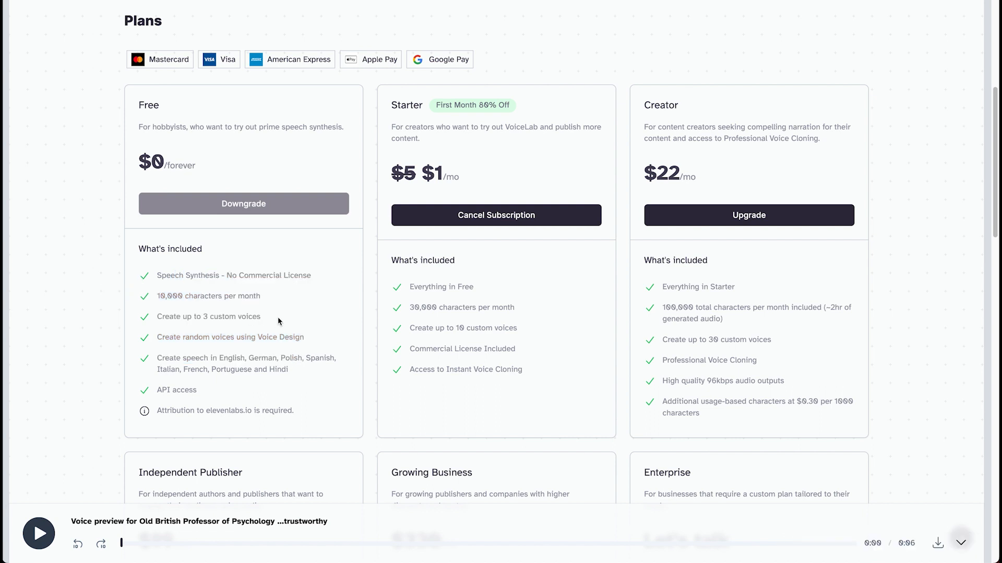
pyautogui.doubleClick(208, 317)
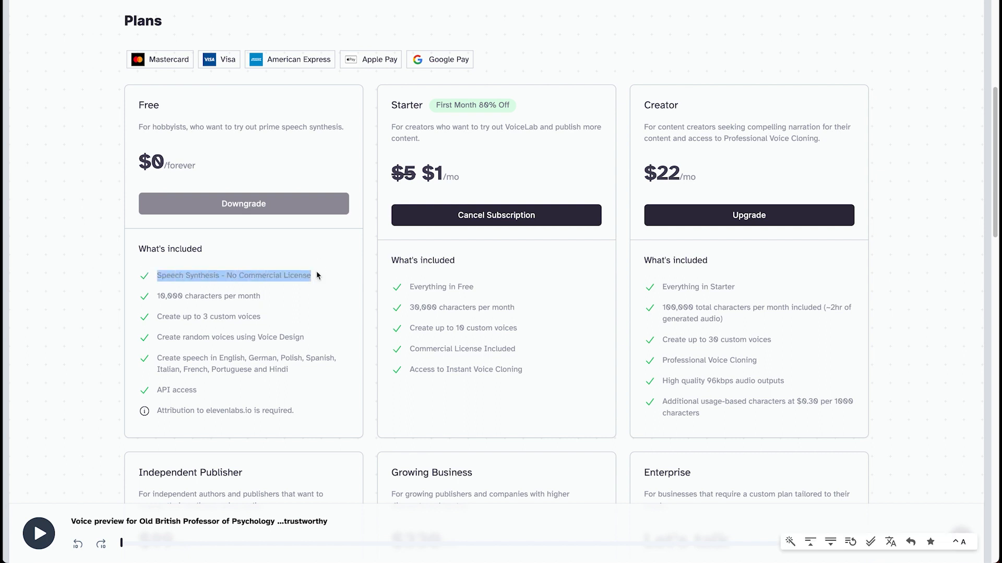
pyautogui.moveTo(221, 142)
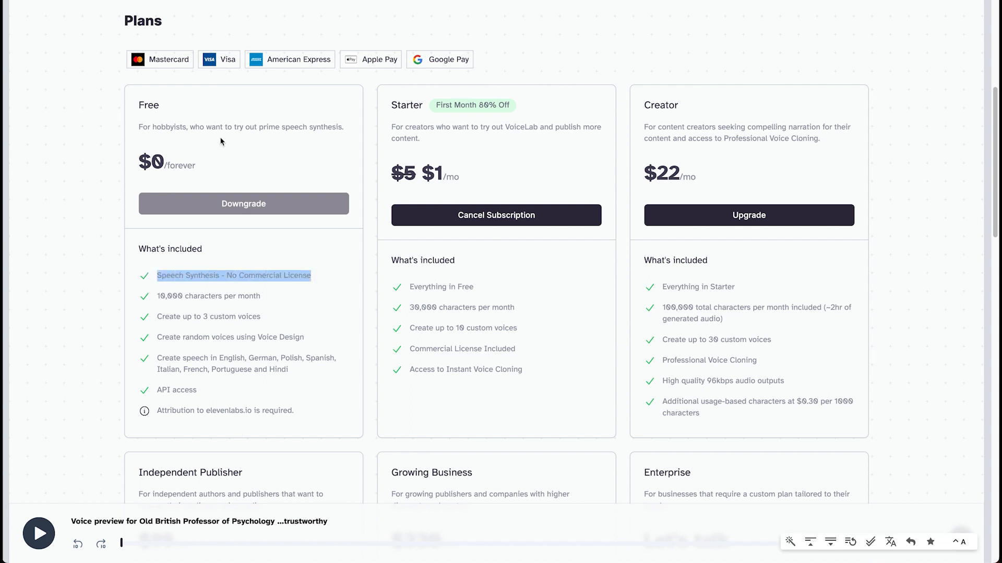
pyautogui.moveTo(552, 108)
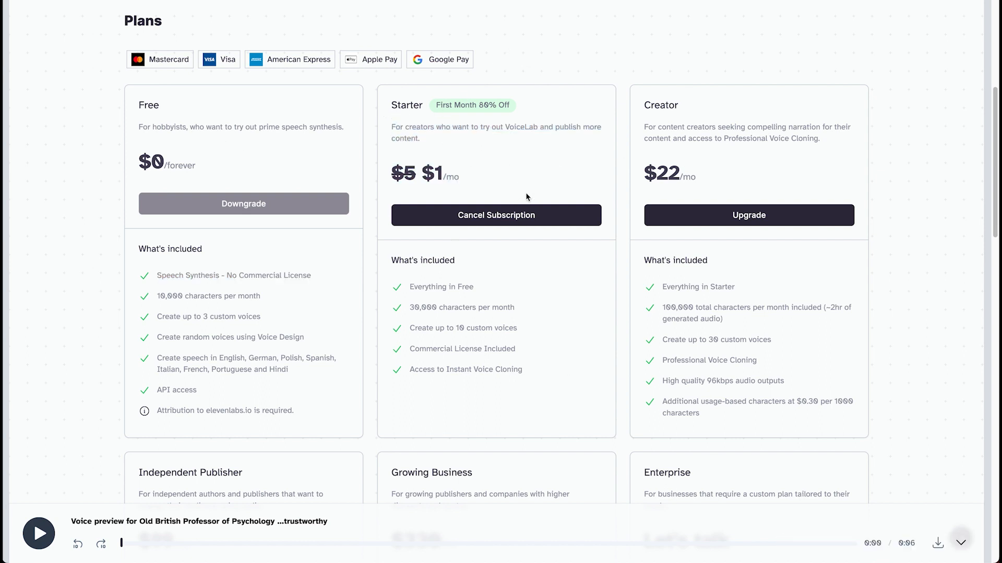
pyautogui.moveTo(527, 152)
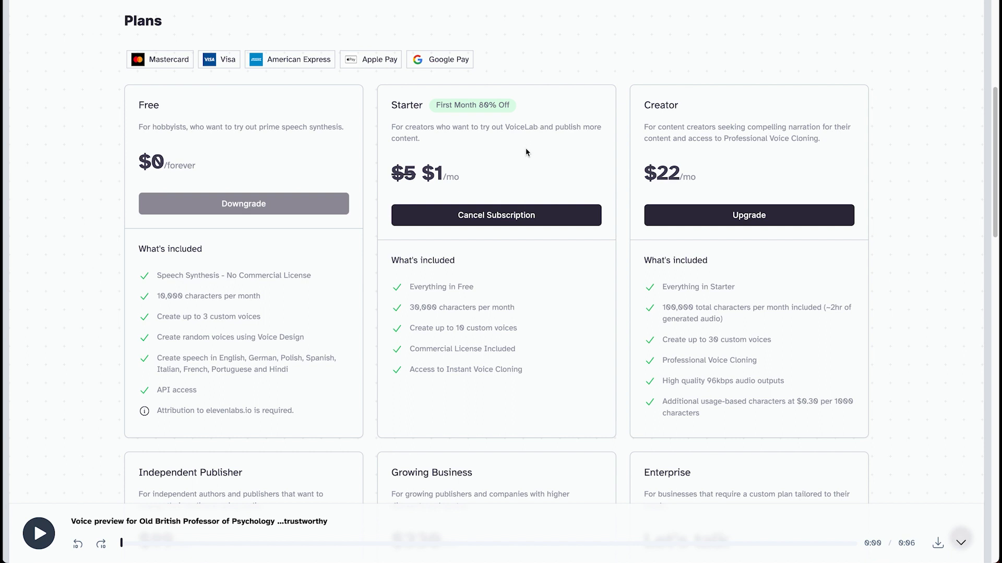
pyautogui.moveTo(401, 262)
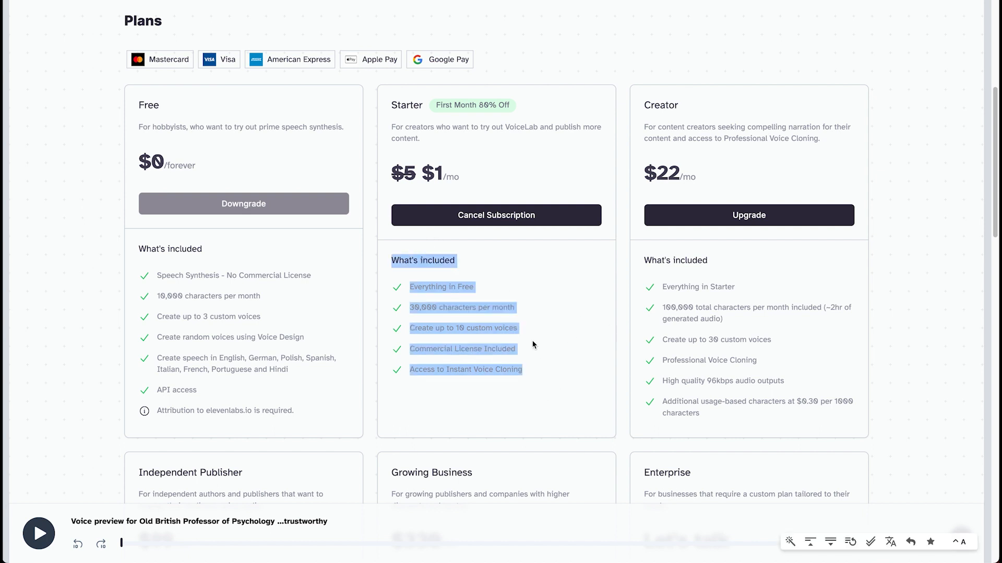
pyautogui.click(546, 381)
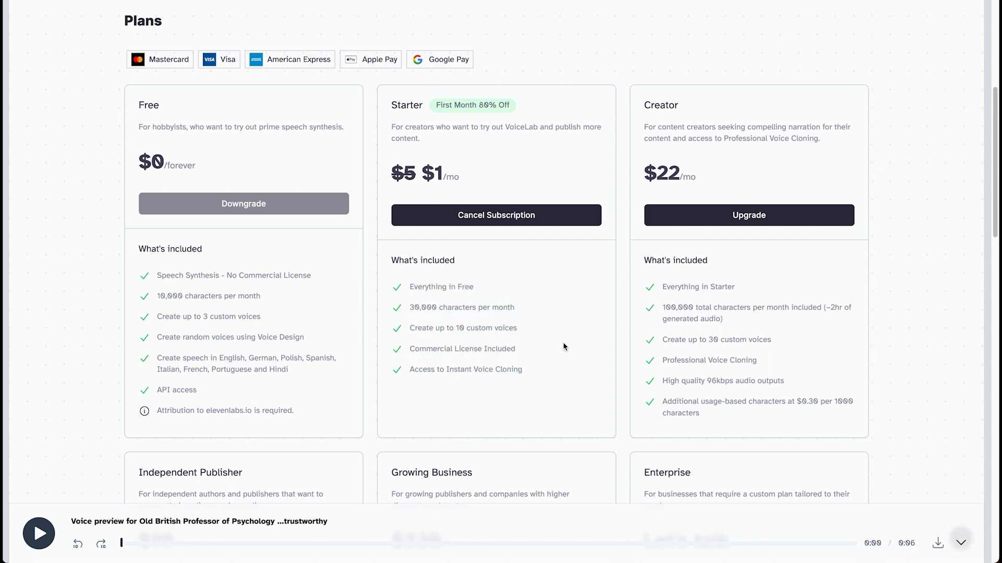
pyautogui.moveTo(528, 328)
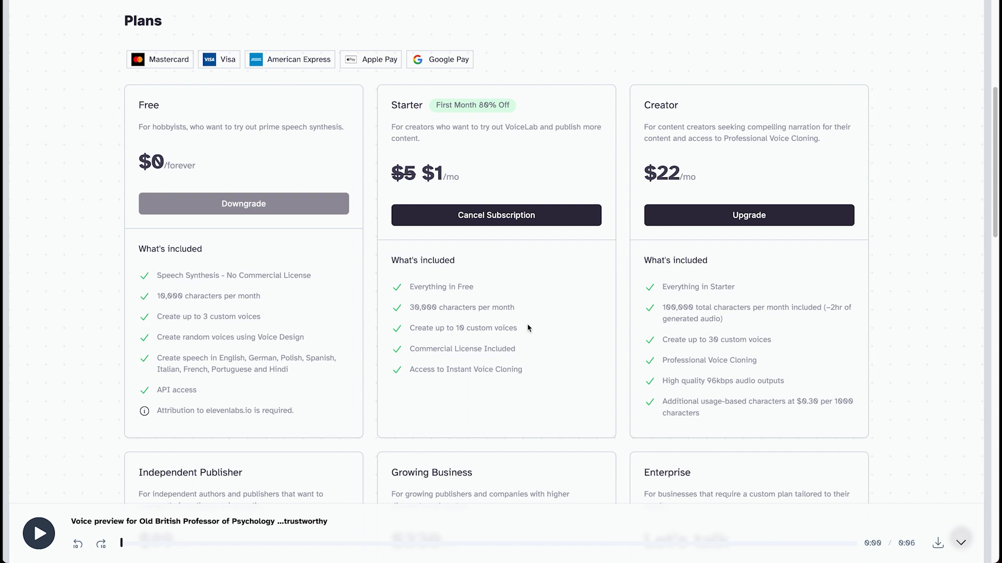
pyautogui.doubleClick(661, 105)
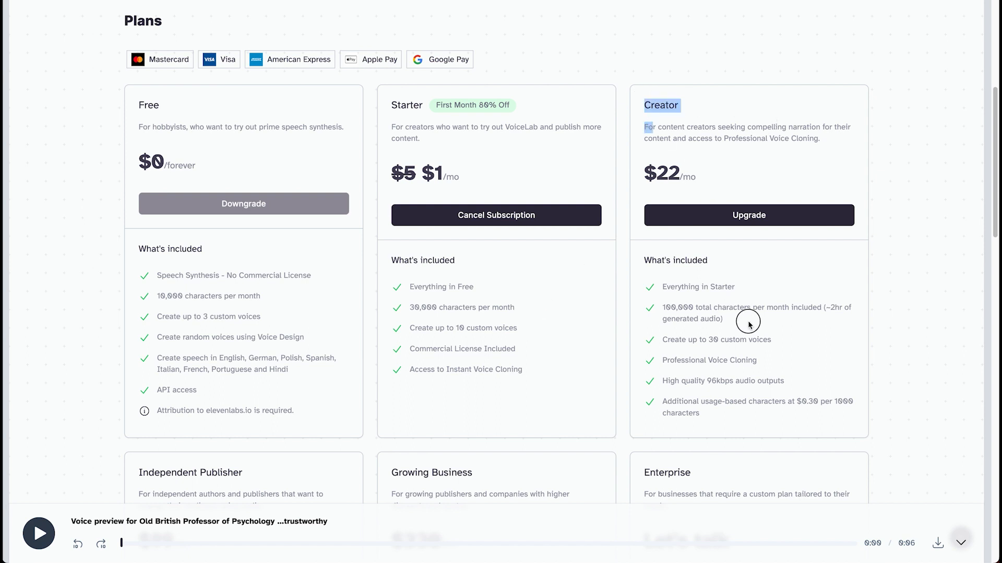
pyautogui.moveTo(637, 356)
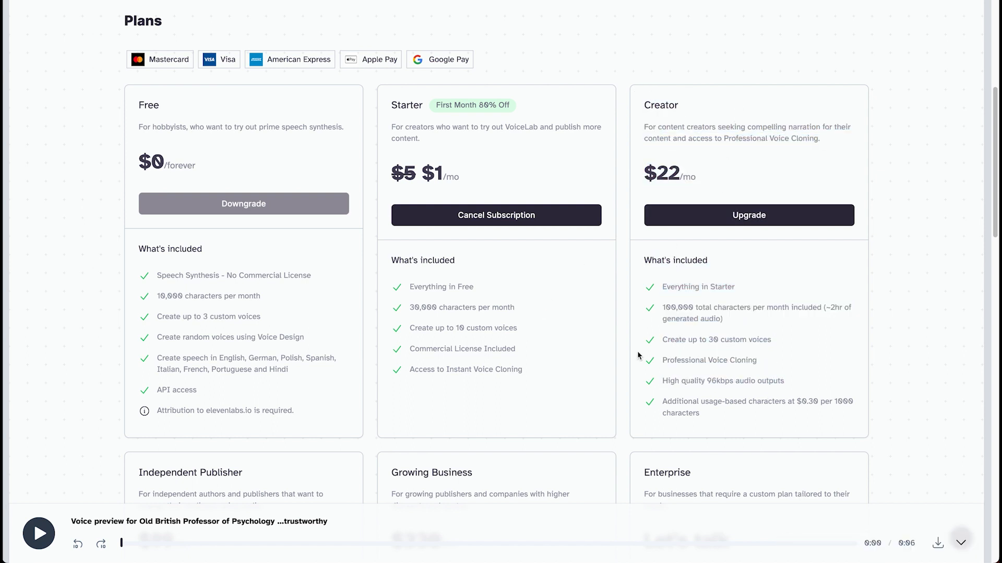
# - Compare Independent Publisher ($99), Growing Business ($330/month) and custom-priced Enterprise plans
pyautogui.scroll(-3)
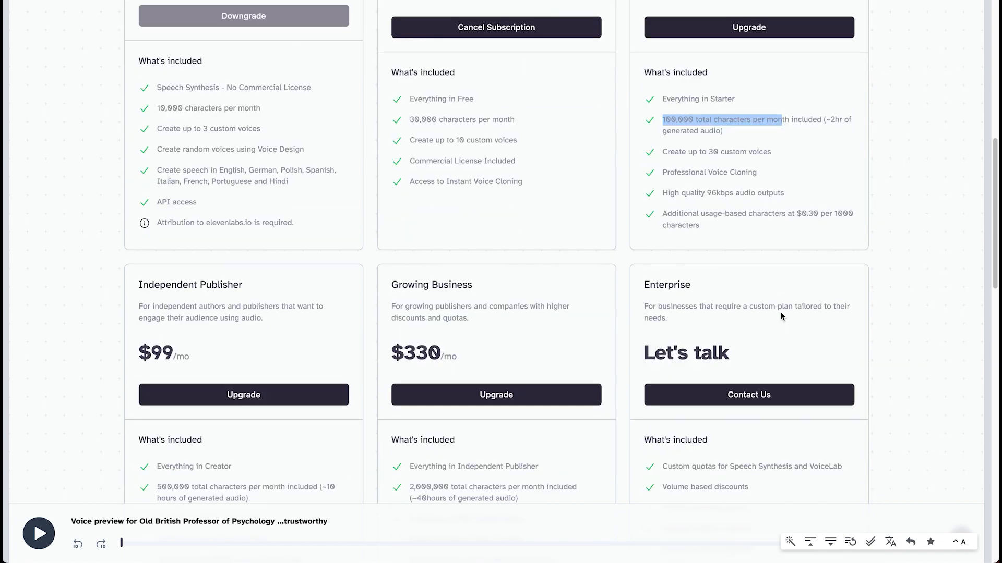
pyautogui.scroll(-3)
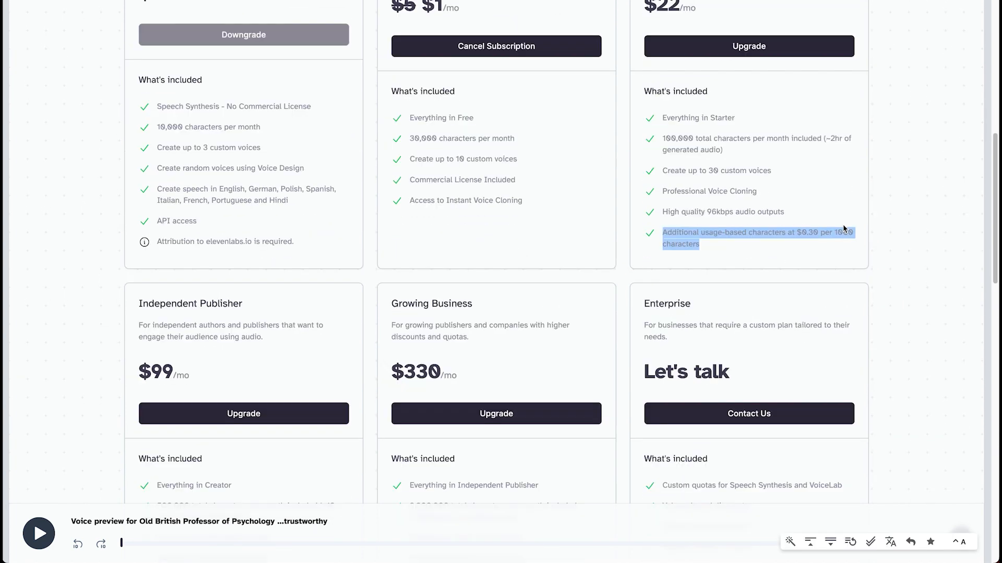
pyautogui.scroll(-3)
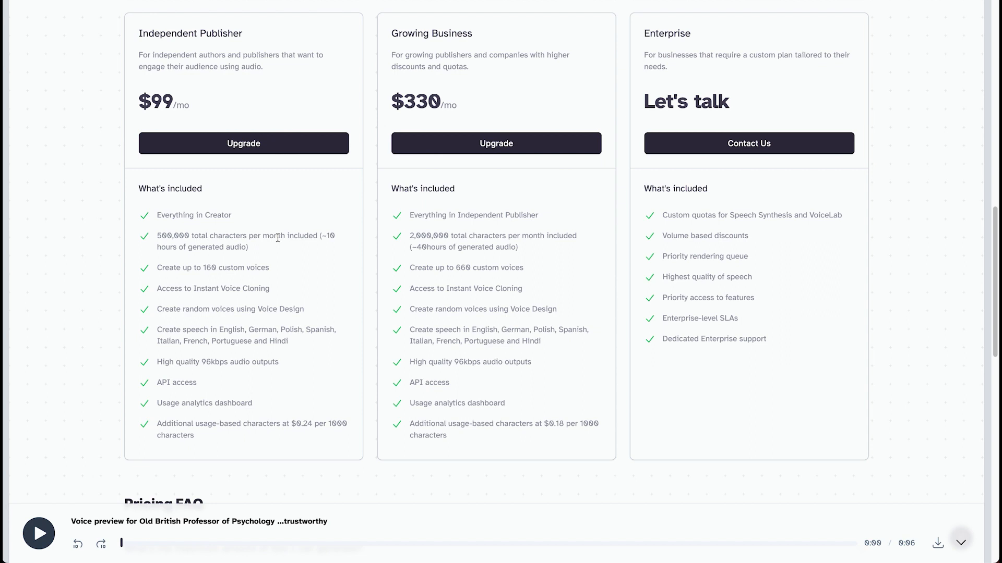
pyautogui.moveTo(182, 102)
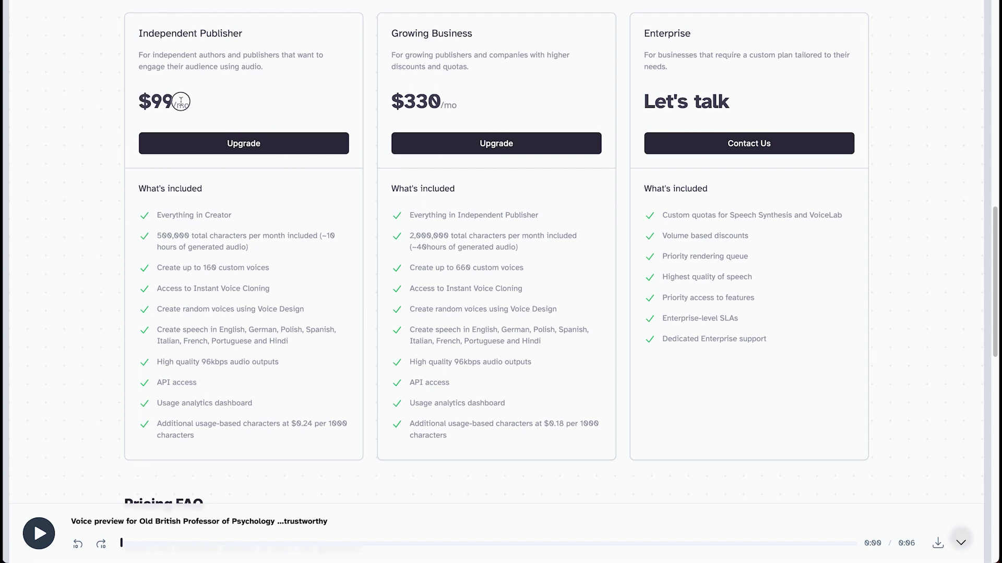
pyautogui.doubleClick(155, 102)
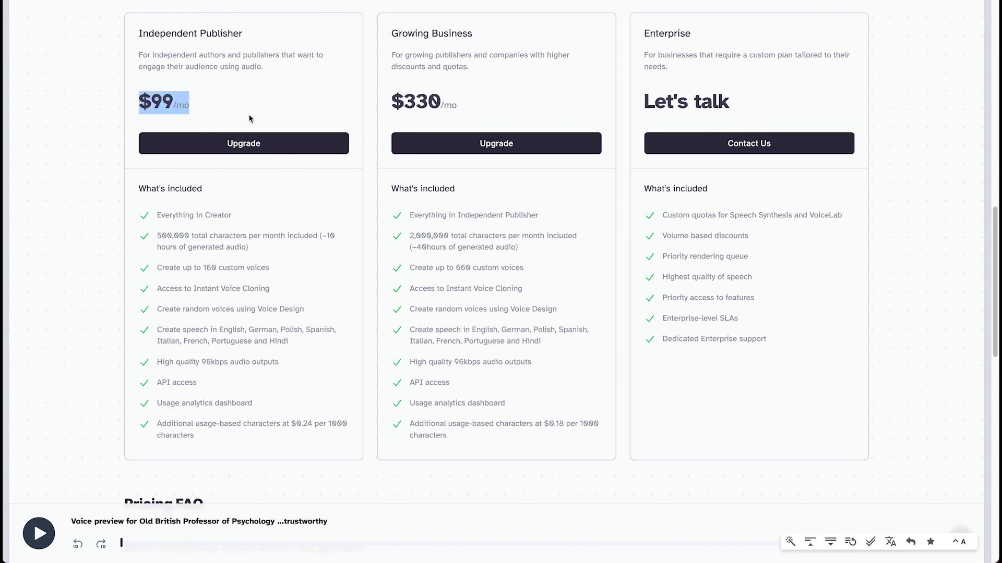
pyautogui.moveTo(158, 52)
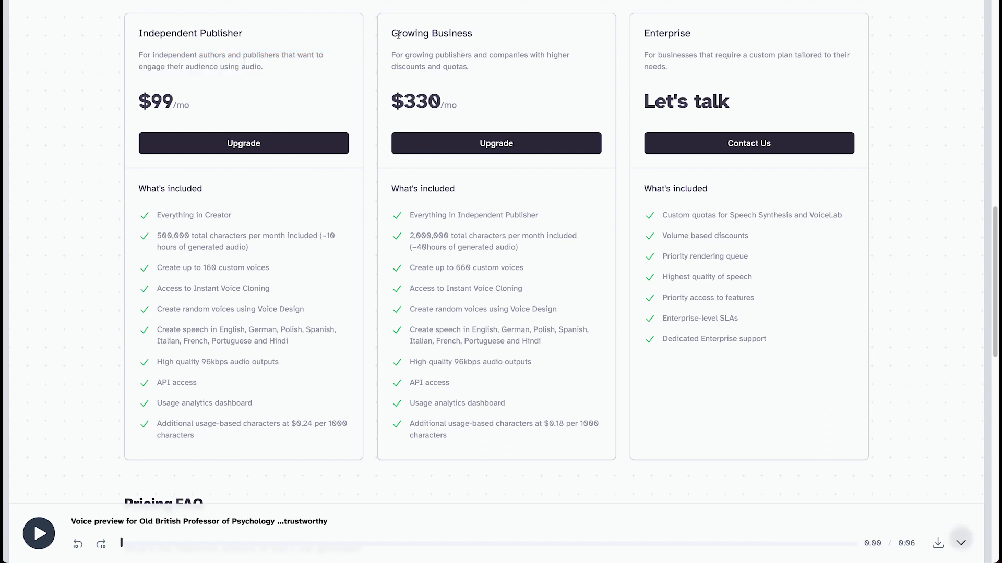
pyautogui.moveTo(537, 244)
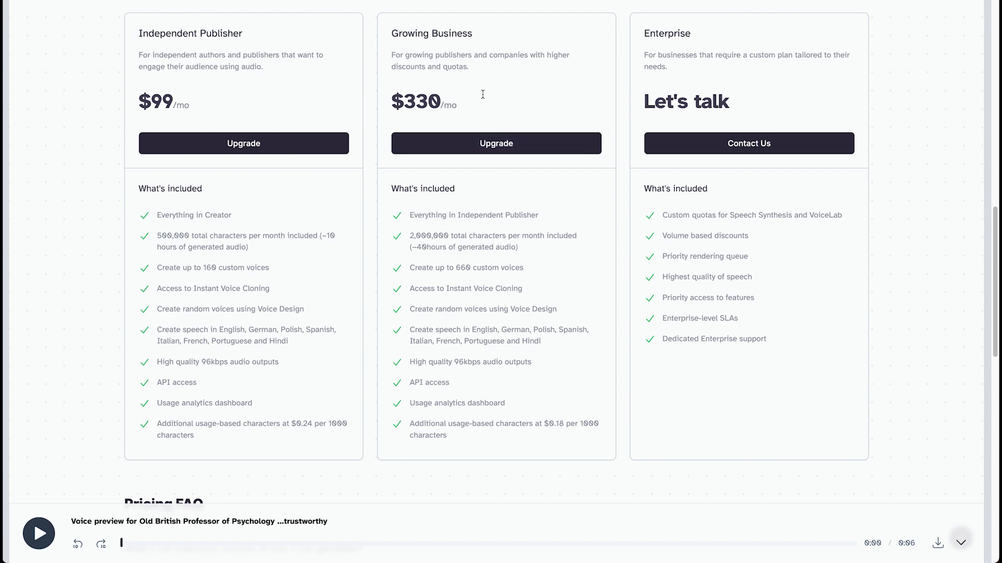
pyautogui.moveTo(465, 116)
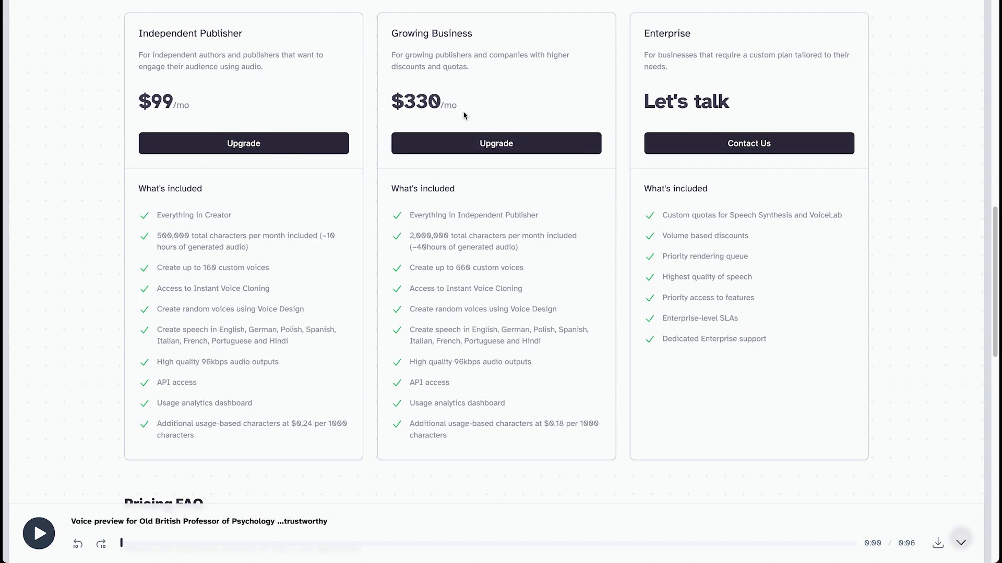
pyautogui.doubleClick(415, 103)
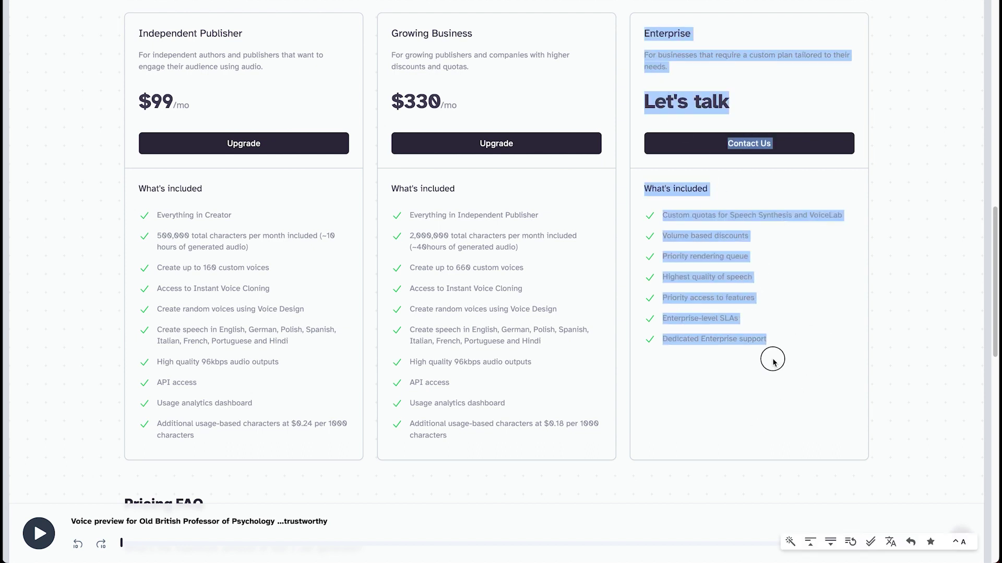
pyautogui.click(789, 69)
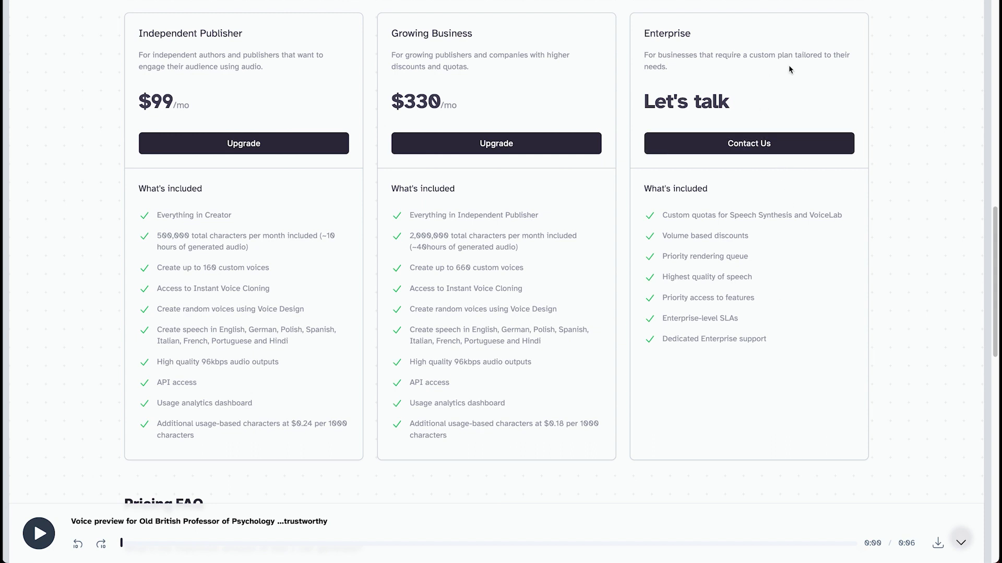
pyautogui.moveTo(812, 90)
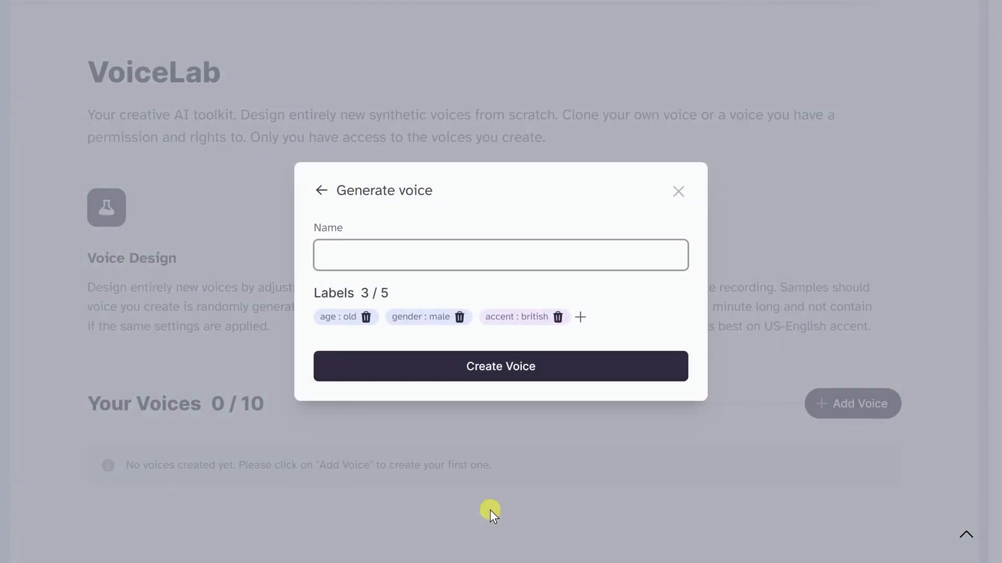
# - Name the generated voice 'Marketing campaign voice' and create it
pyautogui.write('Marketing campaign voice')
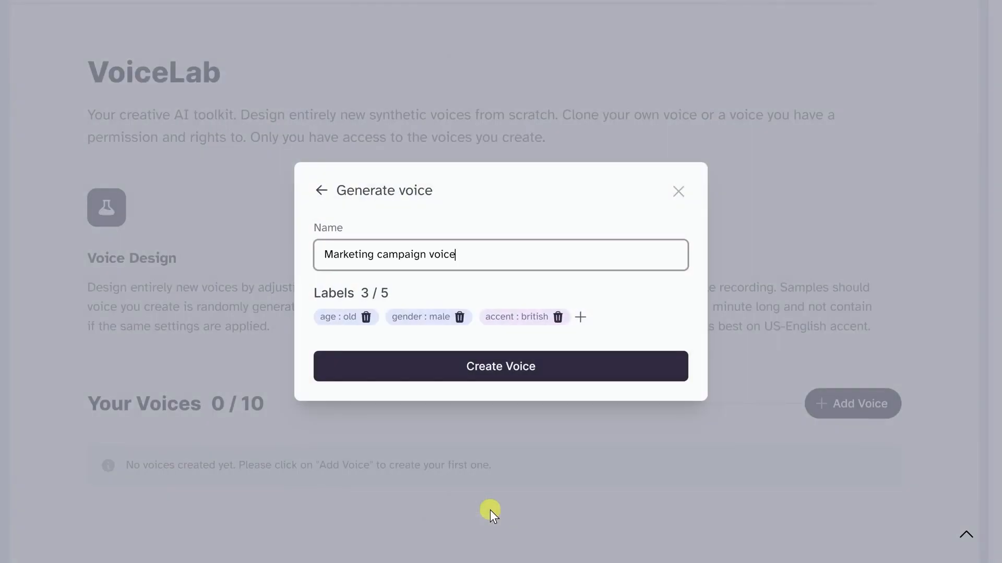
pyautogui.moveTo(516, 384)
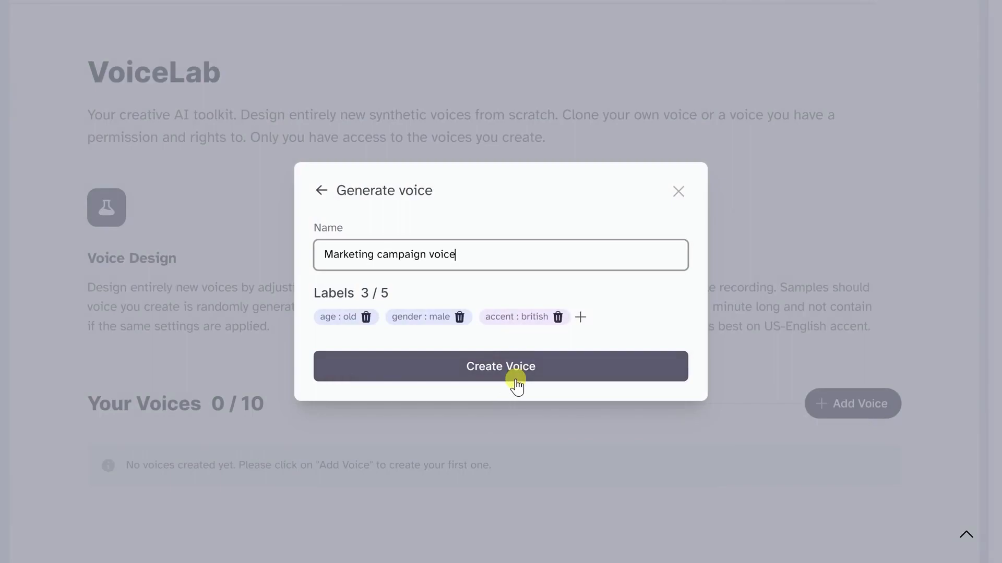
pyautogui.click(500, 367)
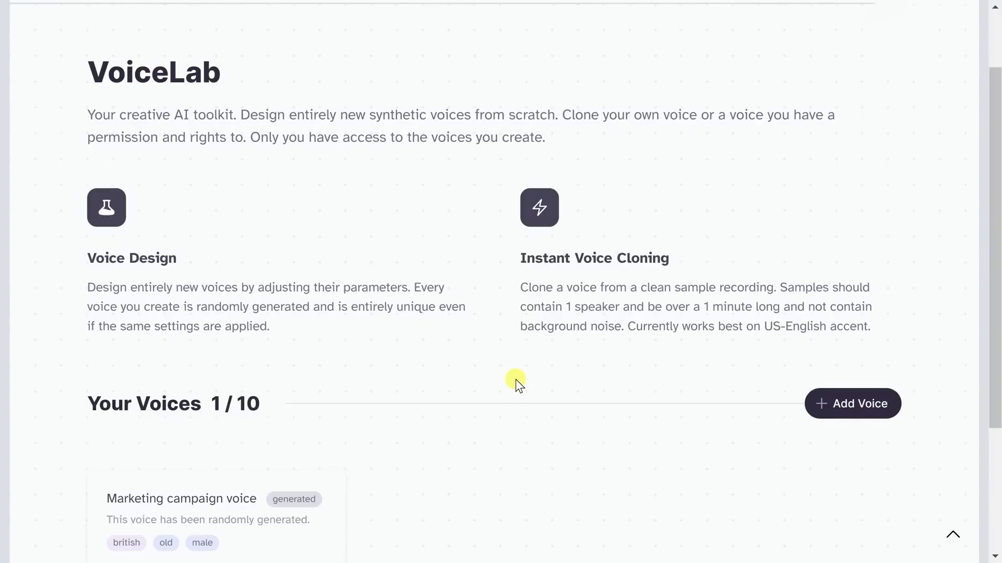
pyautogui.scroll(-3)
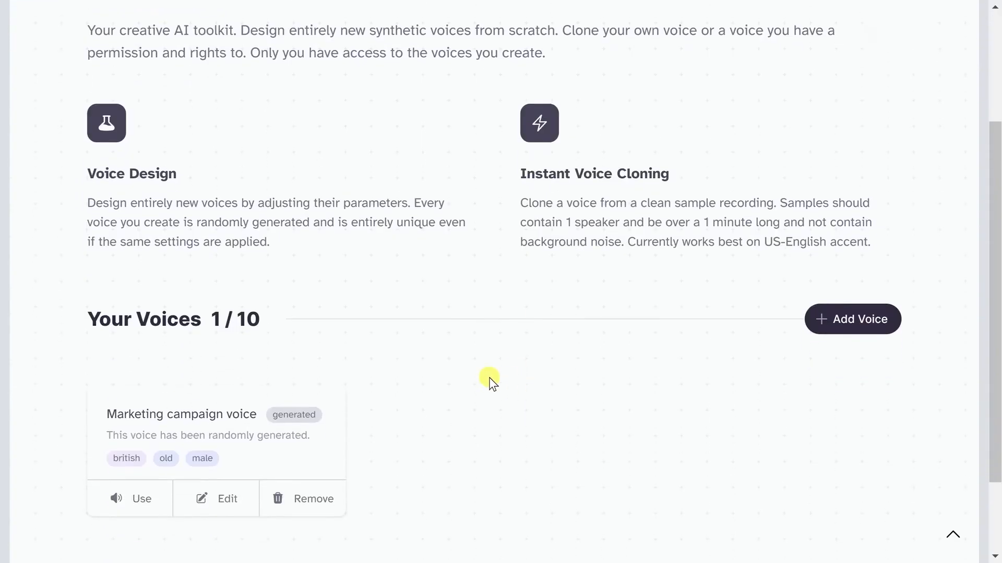
pyautogui.moveTo(200, 432)
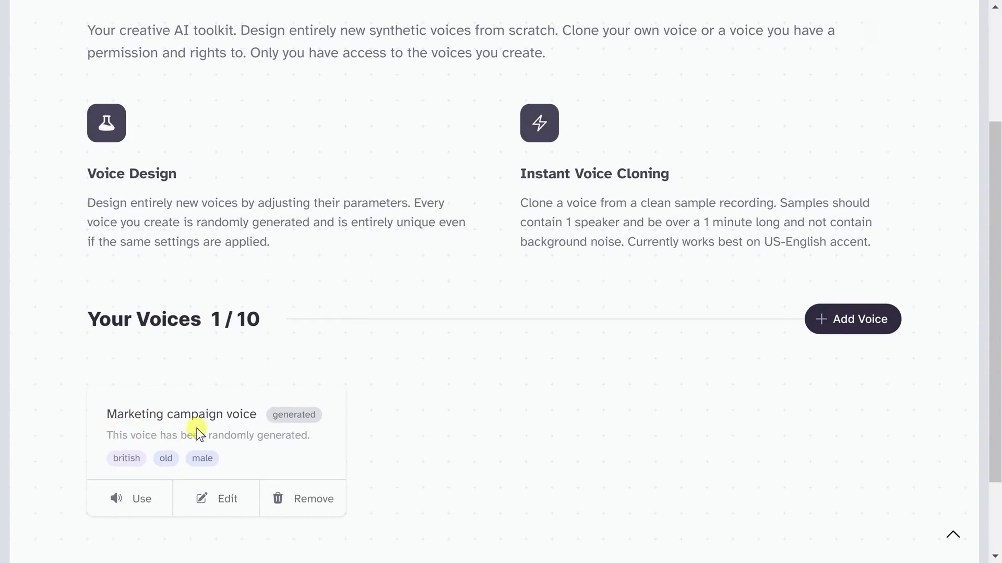
pyautogui.moveTo(313, 441)
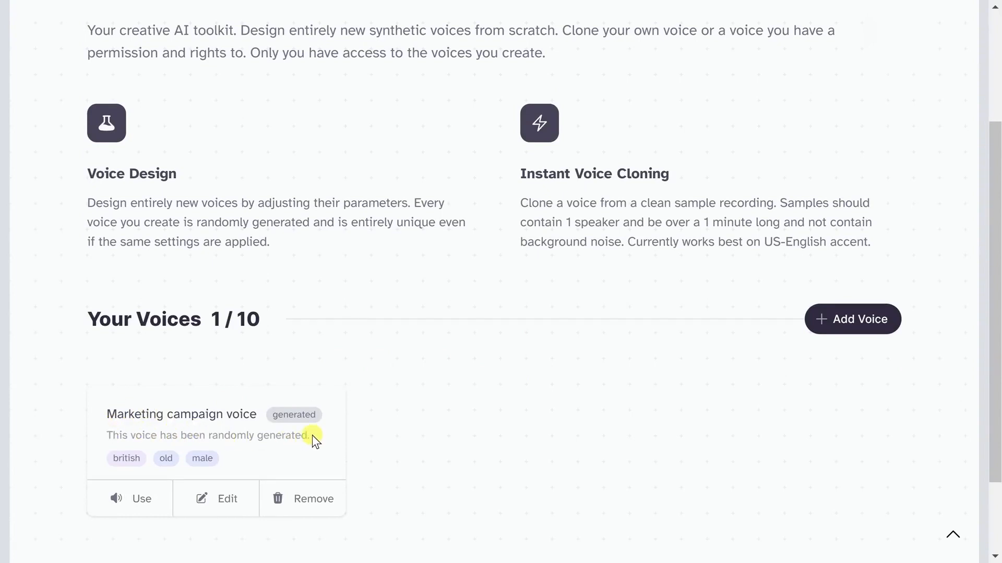
pyautogui.moveTo(300, 432)
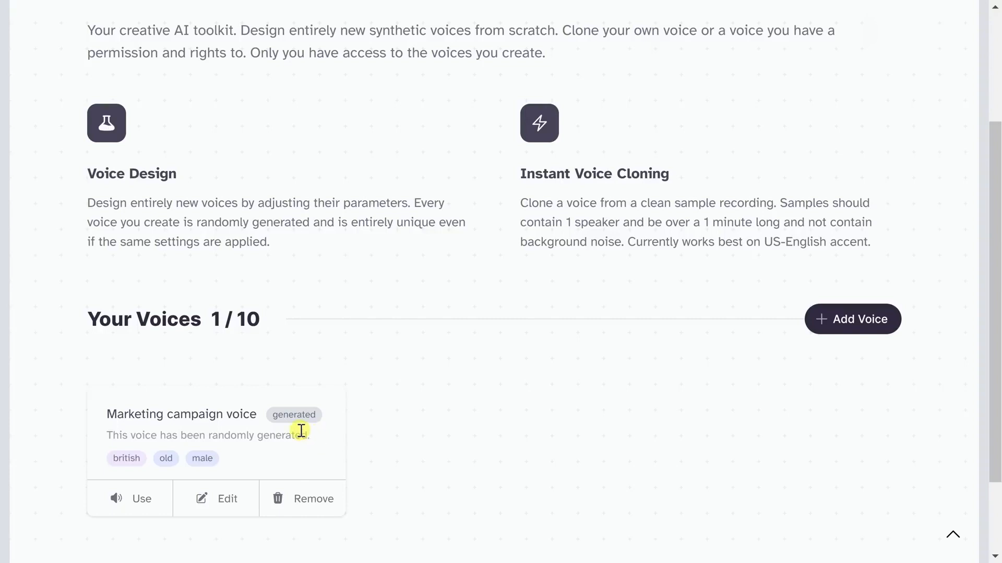
pyautogui.moveTo(383, 402)
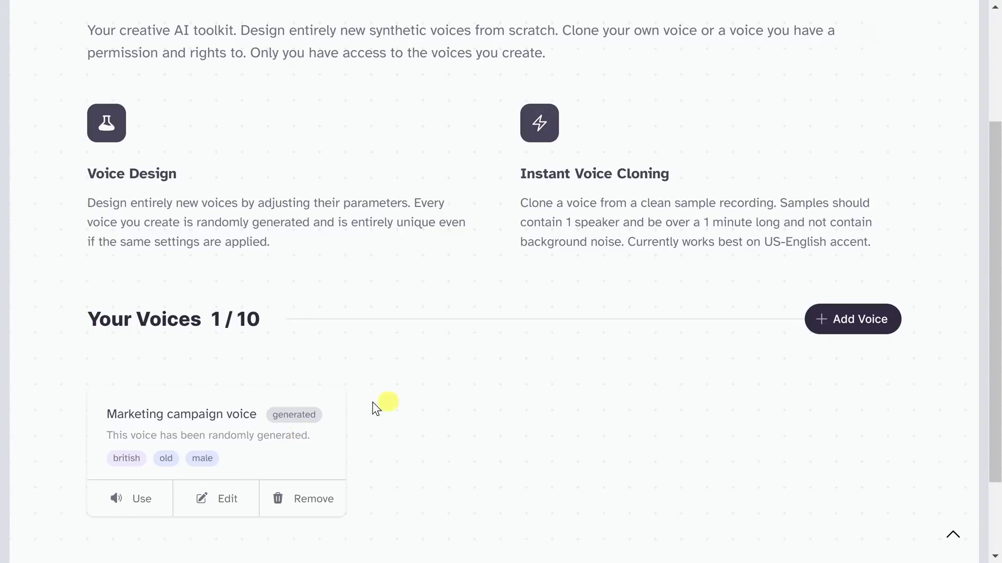
pyautogui.moveTo(642, 171)
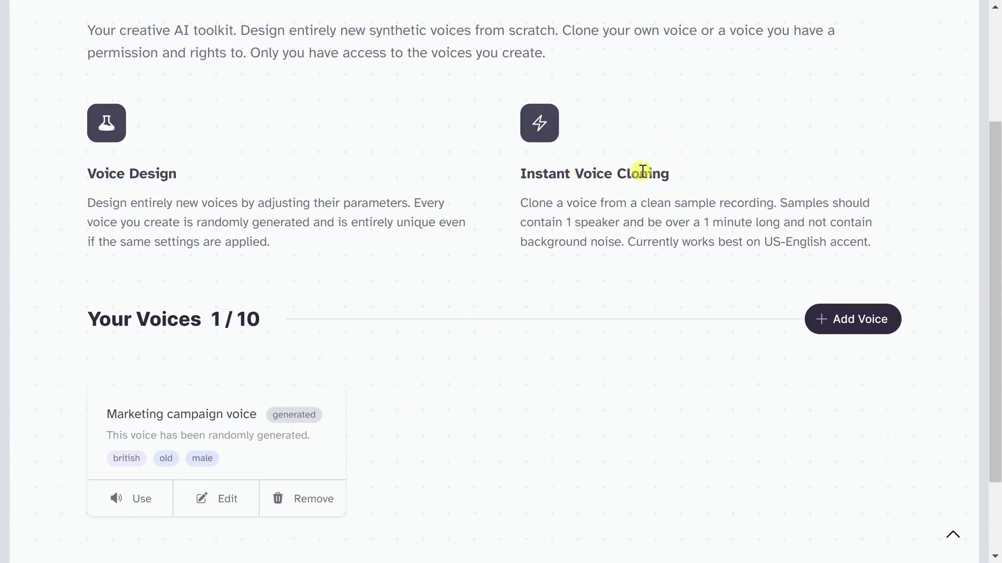
pyautogui.moveTo(851, 319)
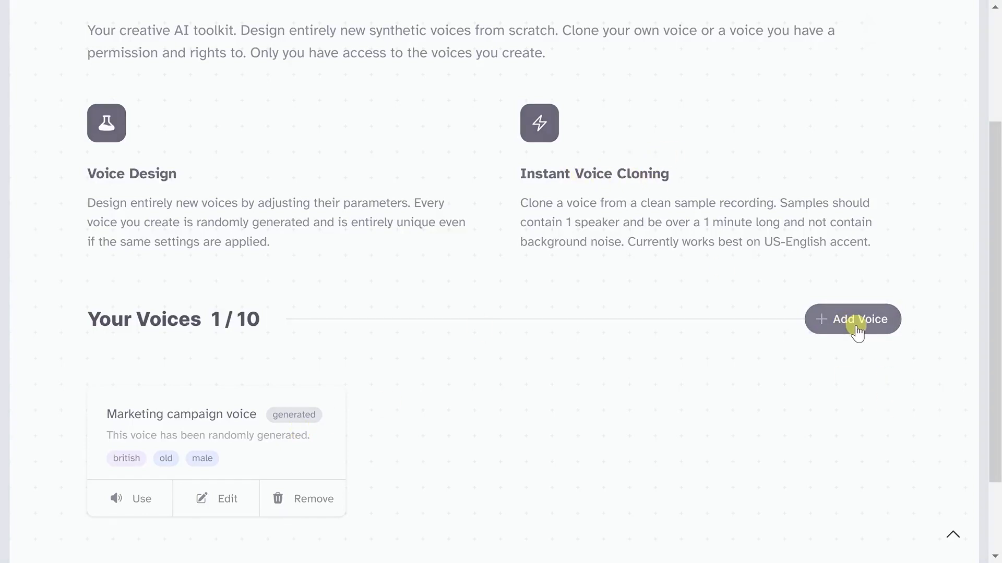